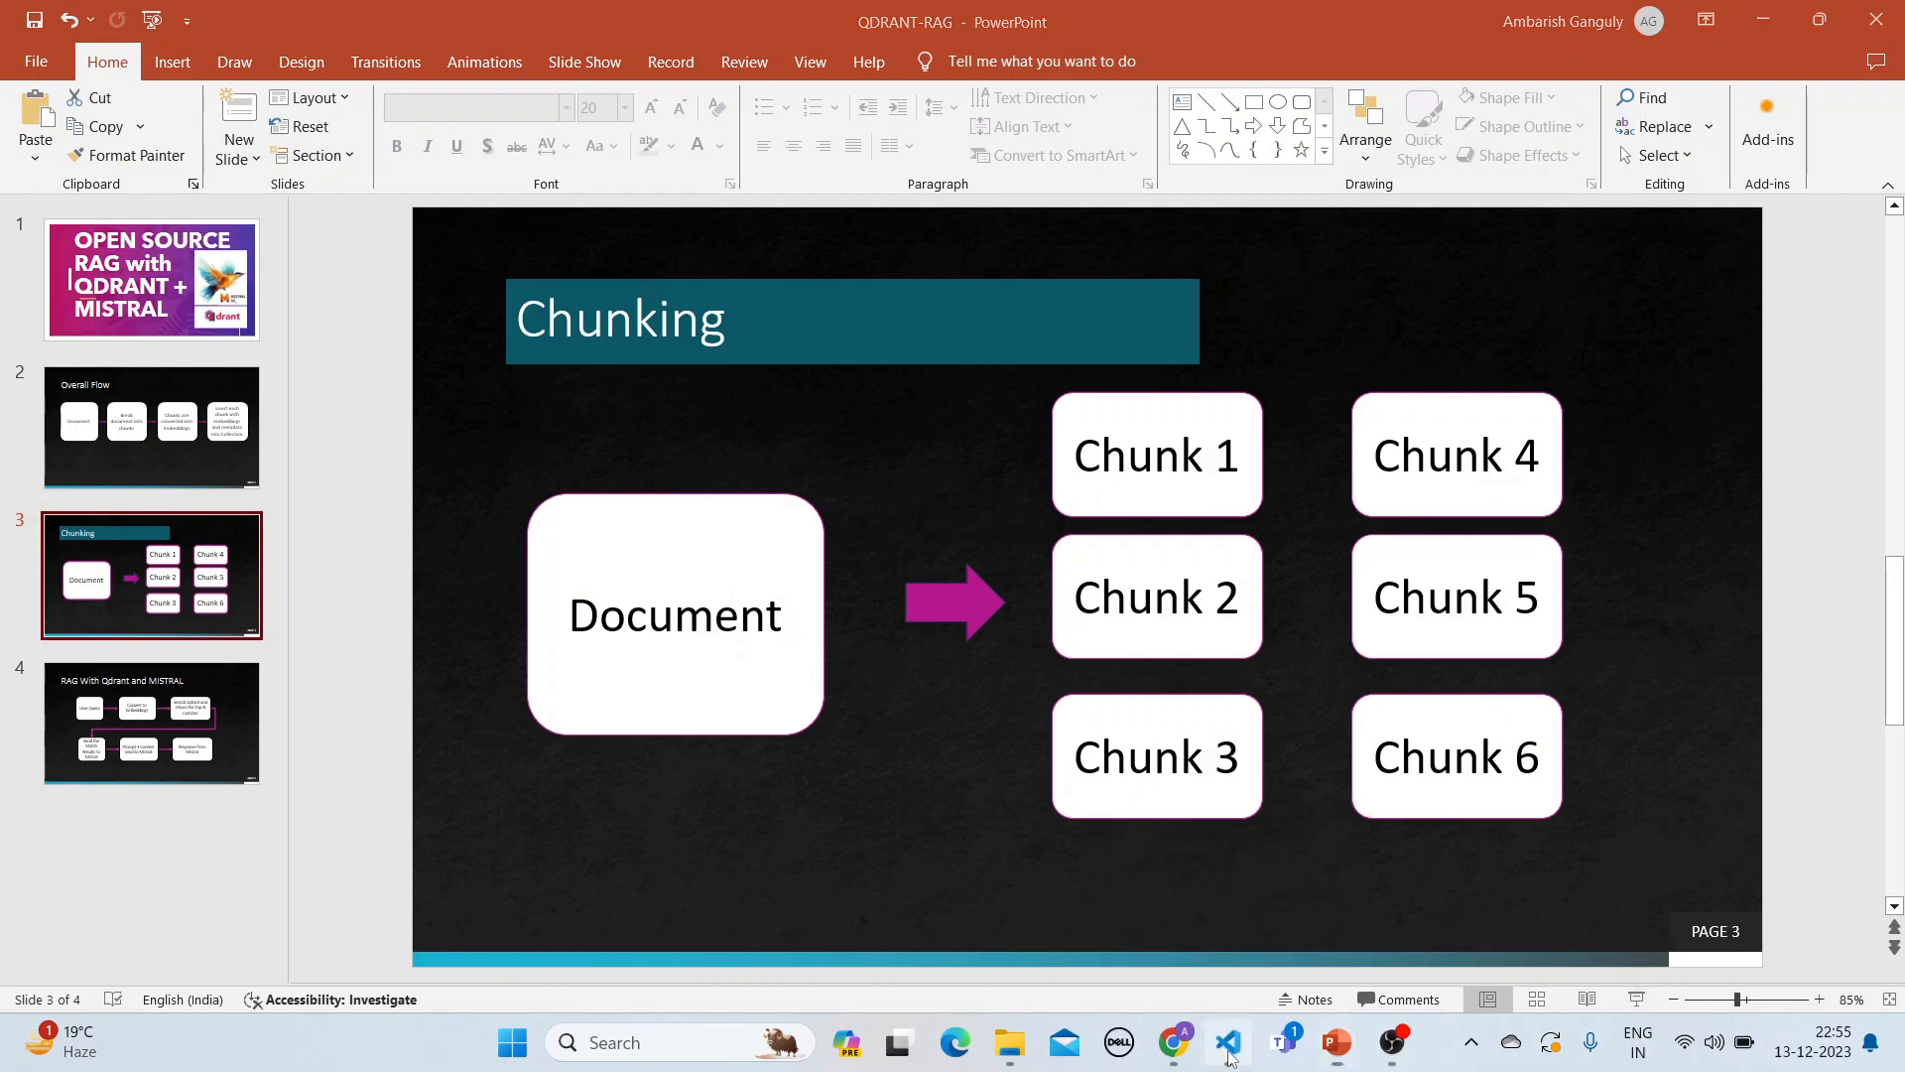
Bring Visual Studio Code forward to show the Qdrant settings cell.
{"action": "left_click", "coordinate": [1227, 1041]}
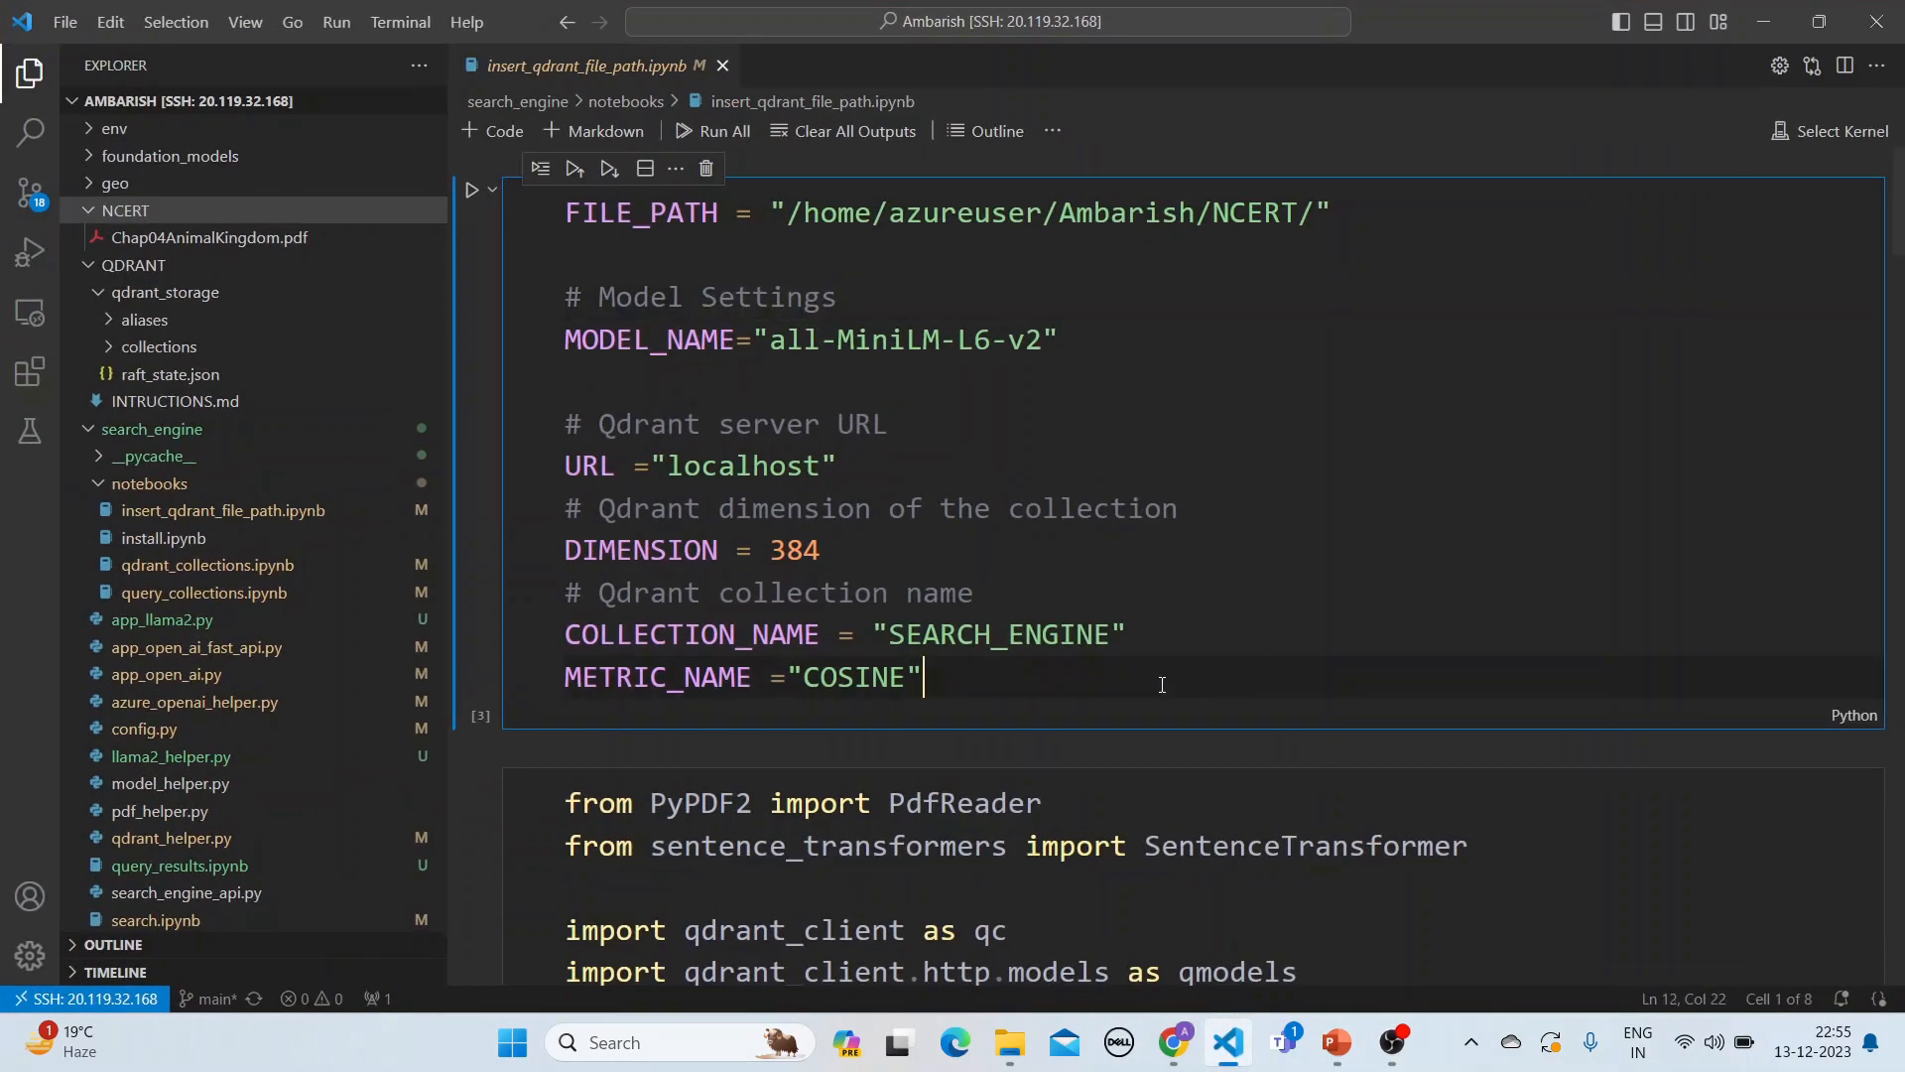
{"action": "key", "text": "ctrl+a"}
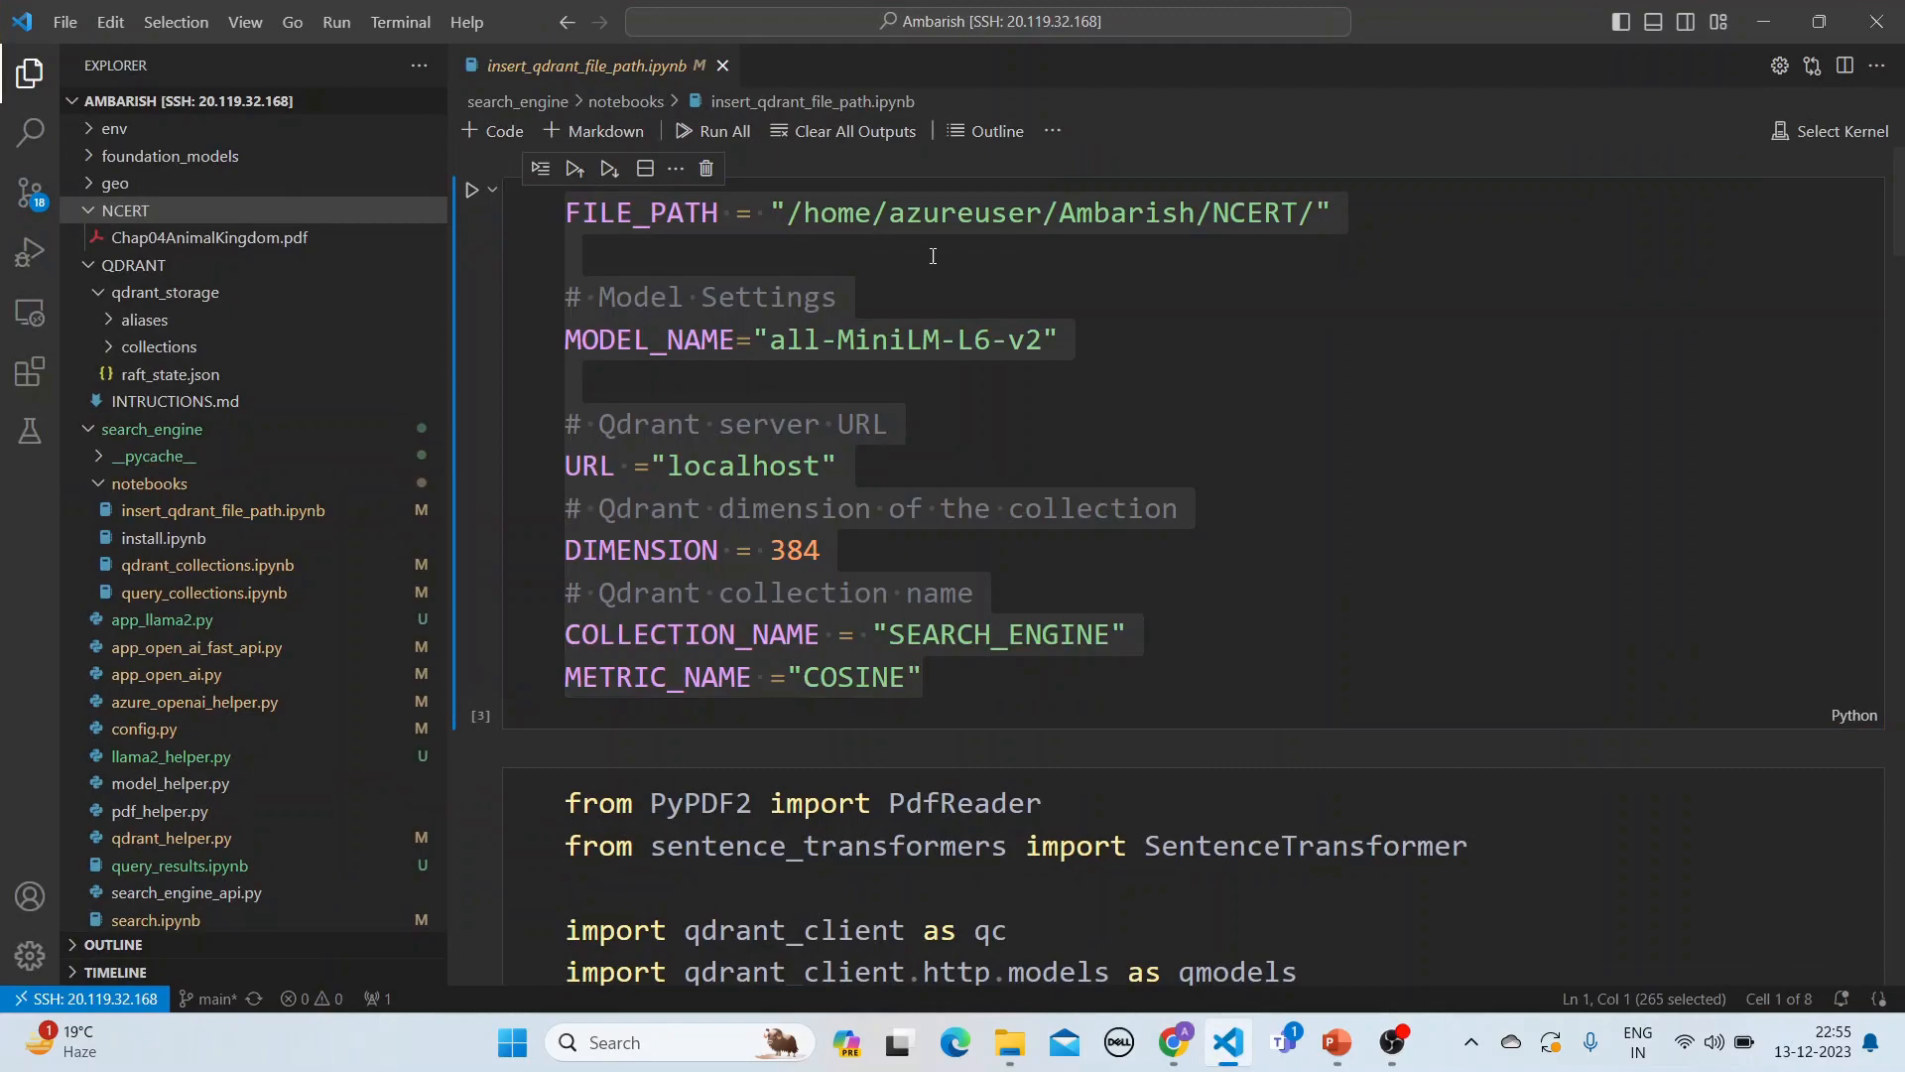
{"action": "left_click", "coordinate": [774, 358]}
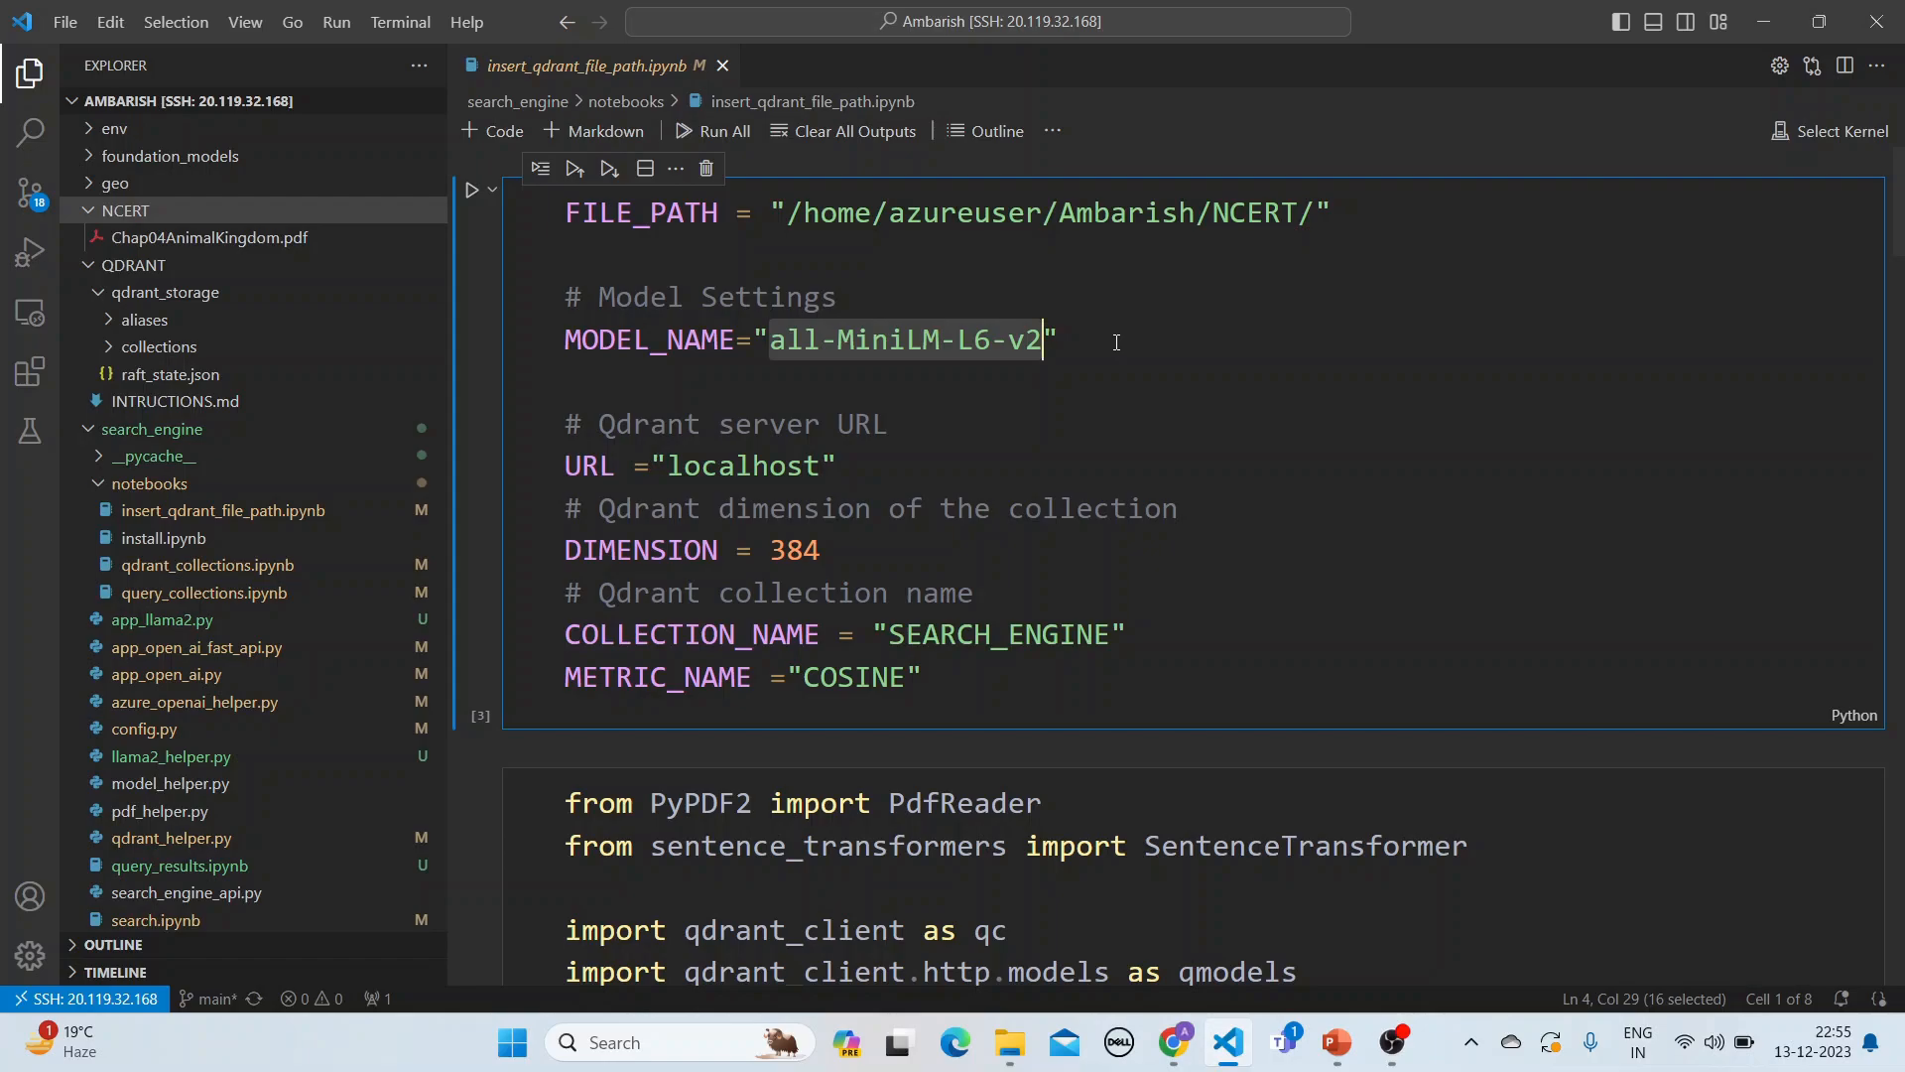
{"action": "double_click", "coordinate": [744, 466]}
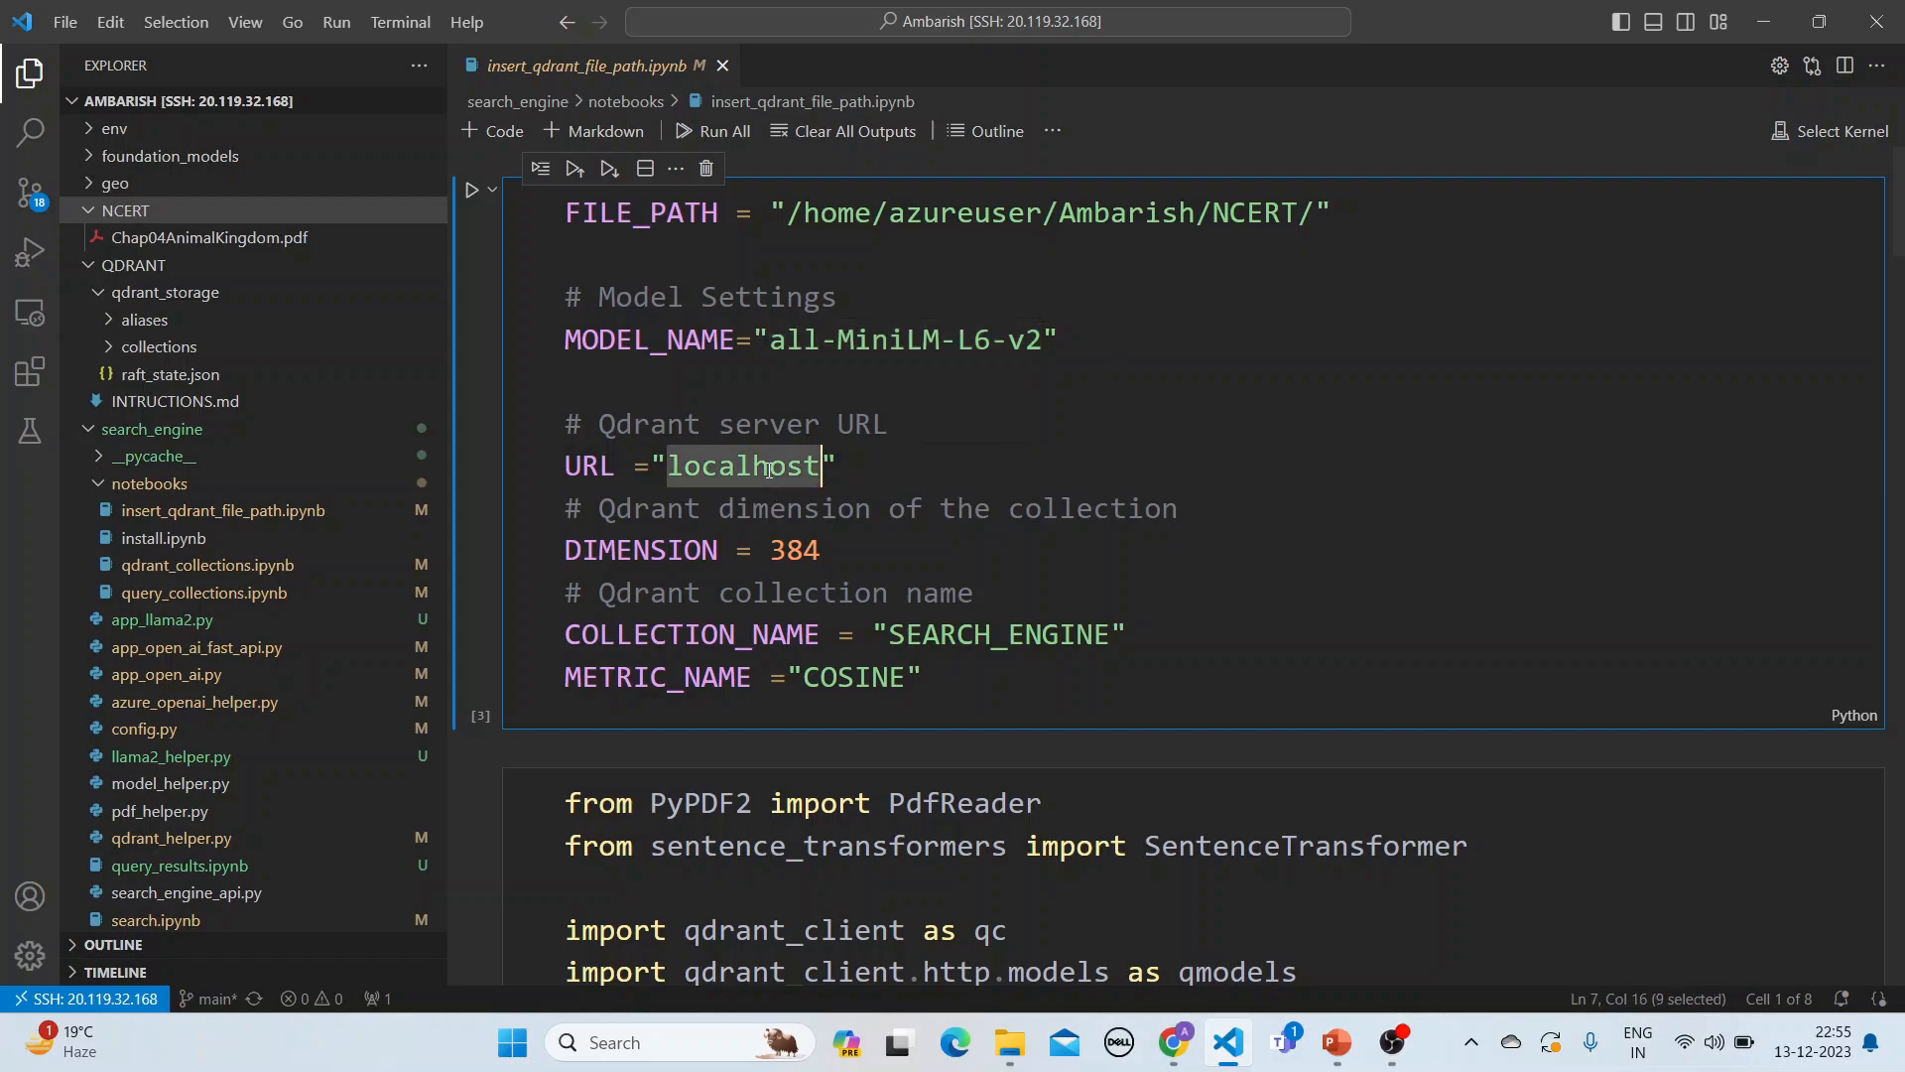
{"action": "mouse_move", "coordinate": [811, 536]}
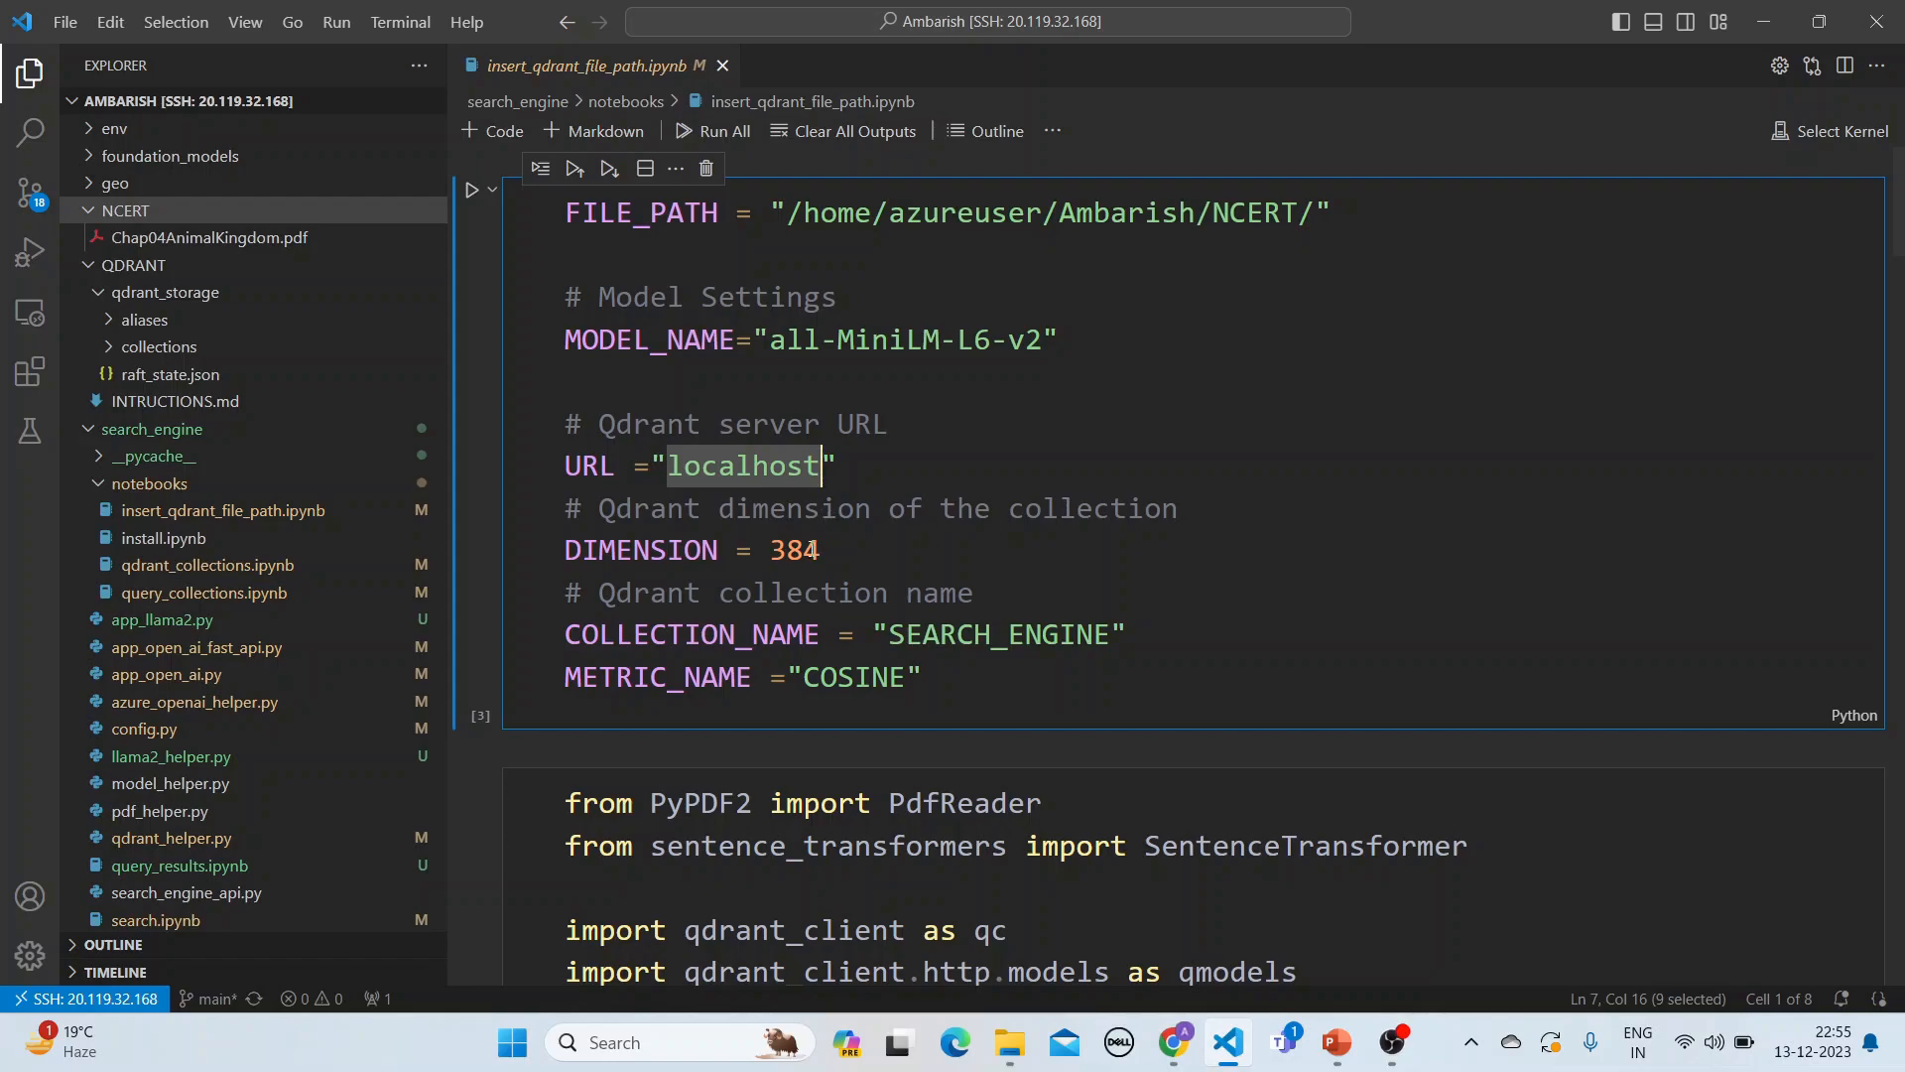
{"action": "left_click", "coordinate": [944, 634]}
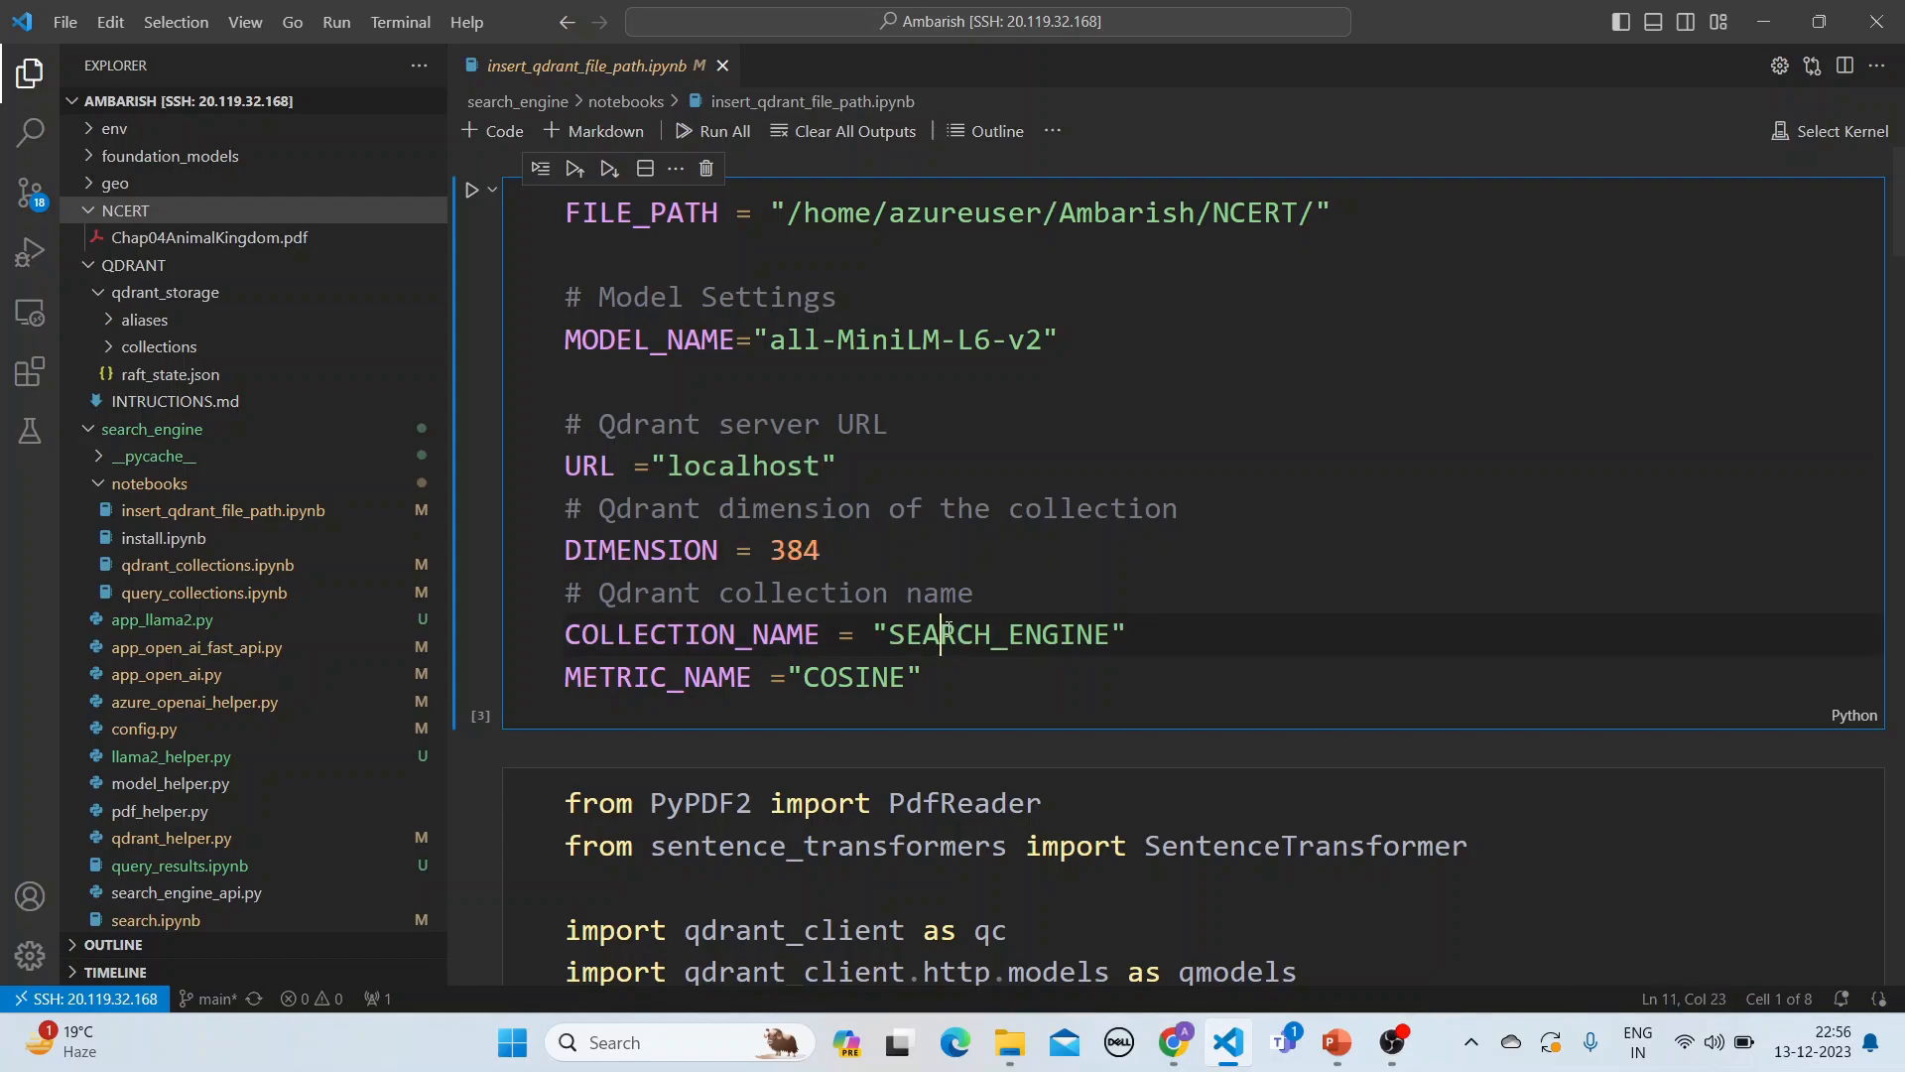
{"action": "double_click", "coordinate": [996, 634]}
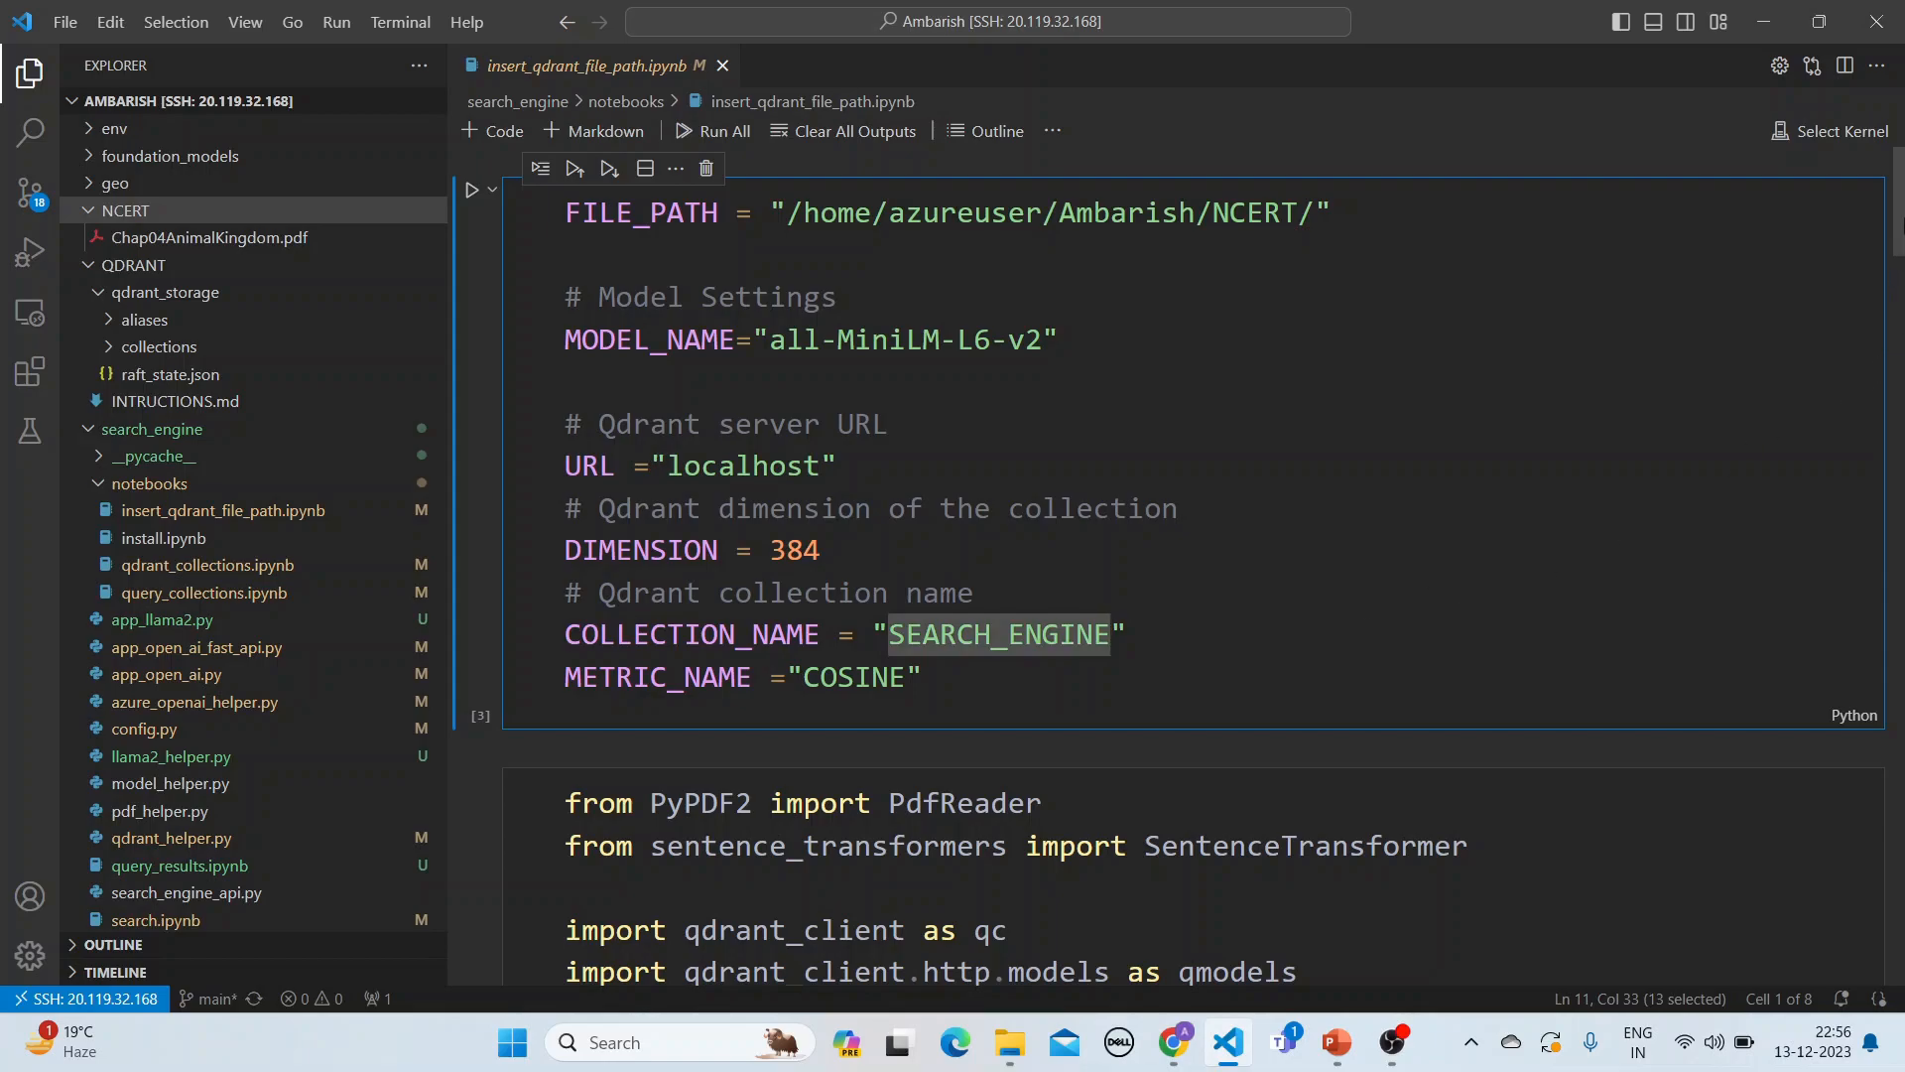
{"action": "scroll", "scroll_direction": "down", "scroll_amount": 3}
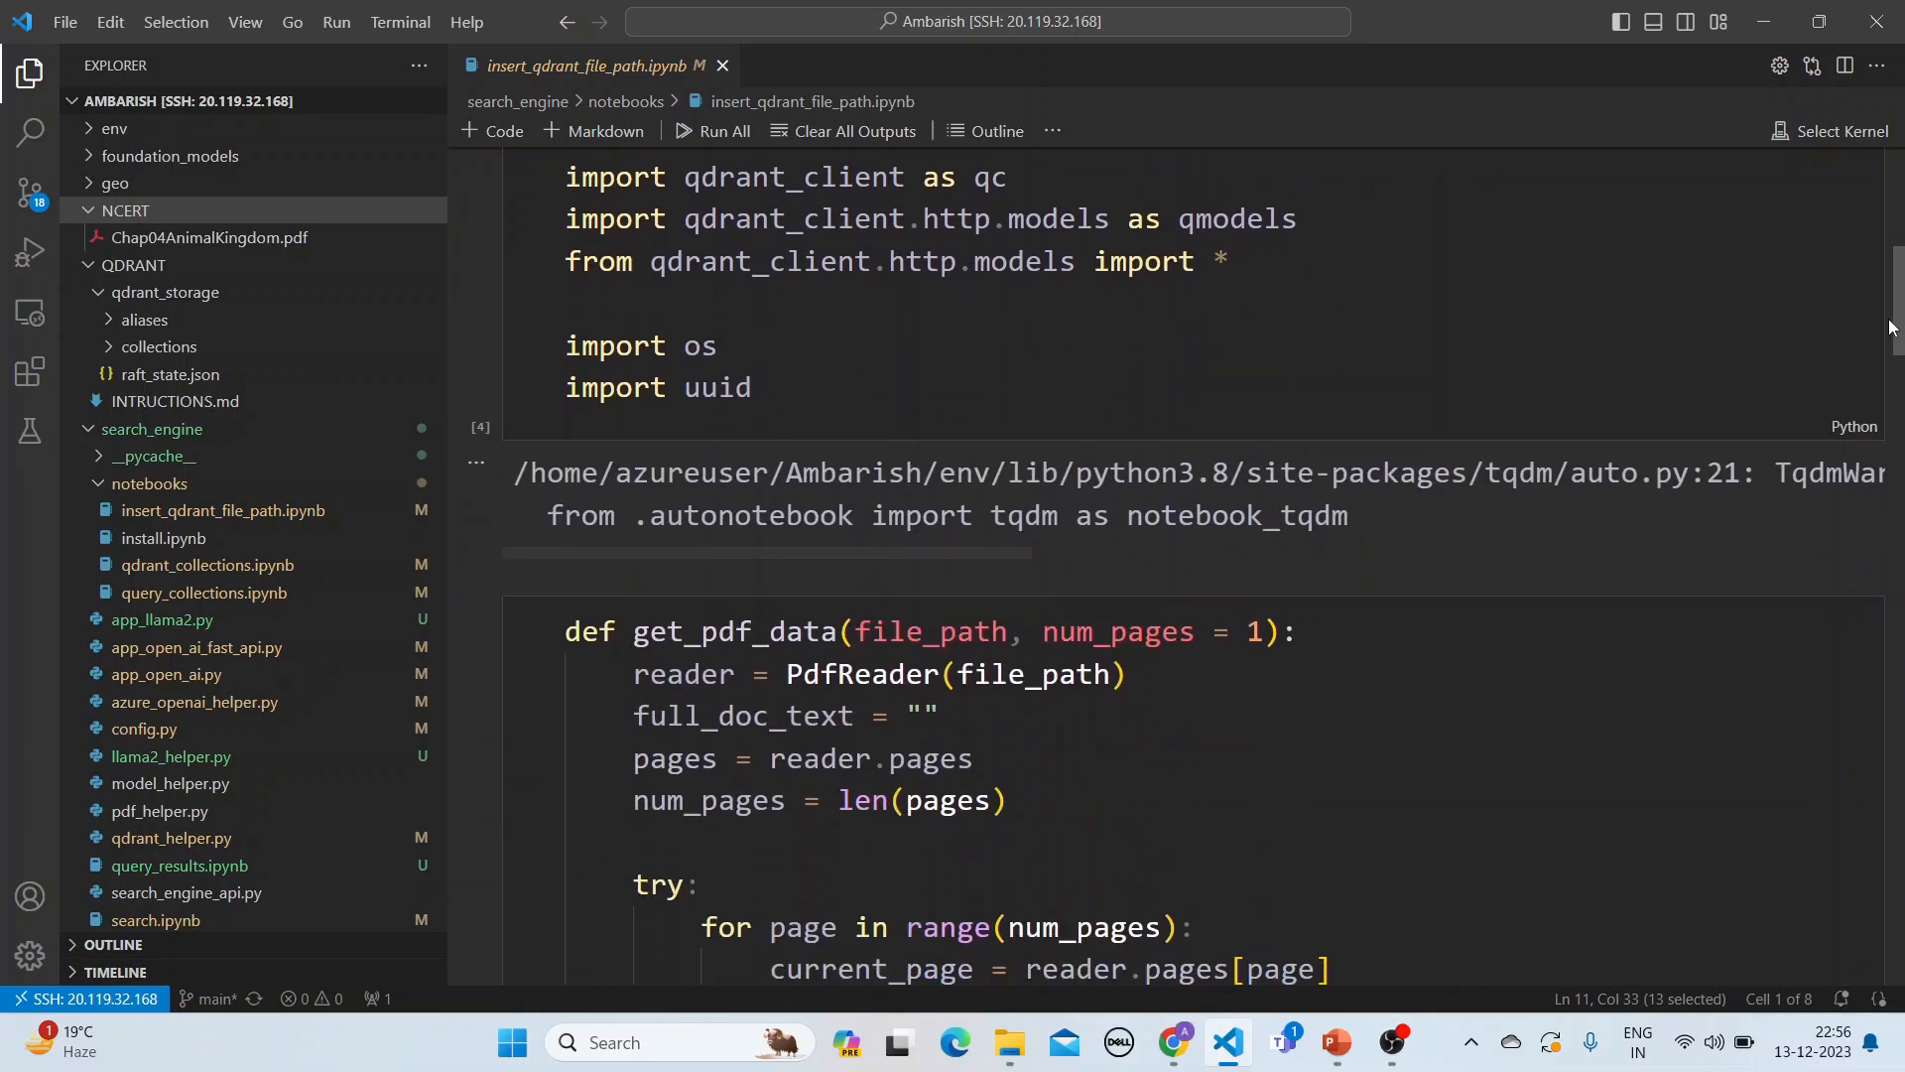
{"action": "scroll", "scroll_direction": "down", "scroll_amount": 3}
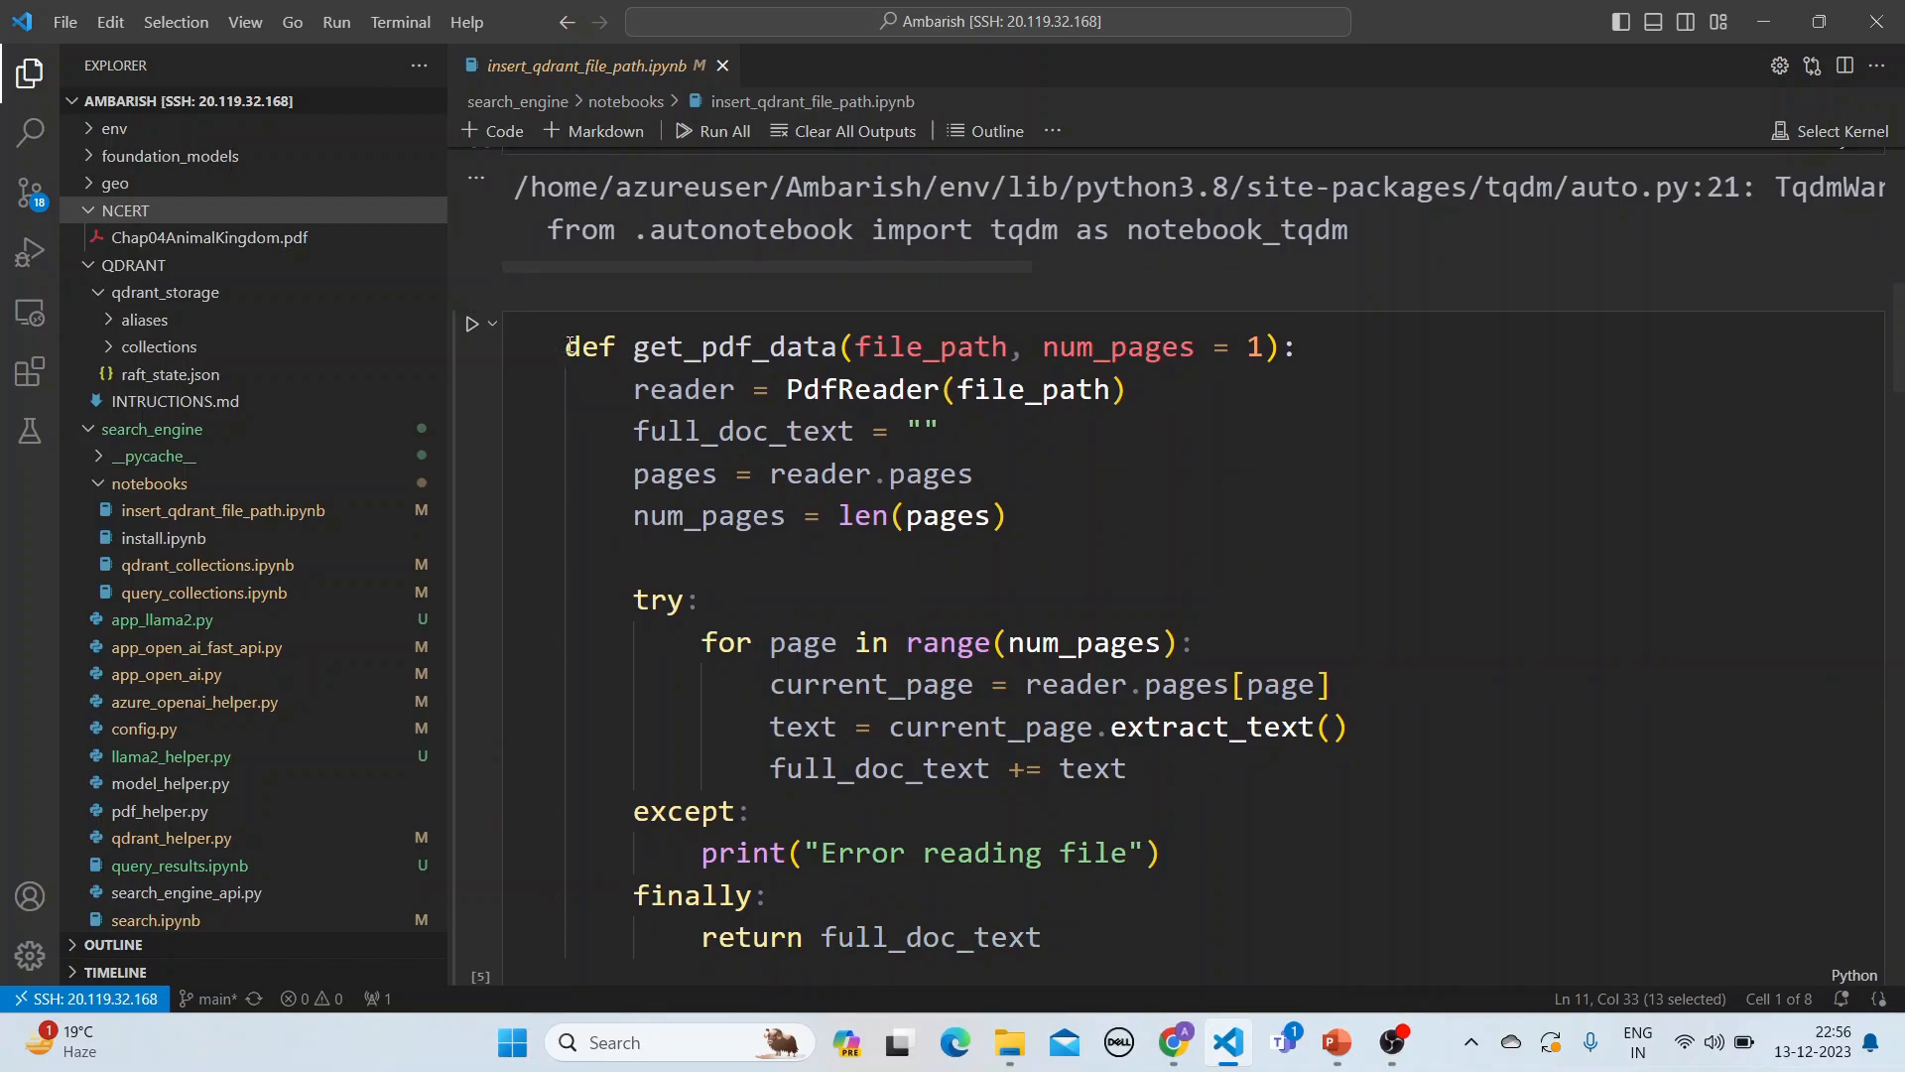
{"action": "mouse_move", "coordinate": [947, 358]}
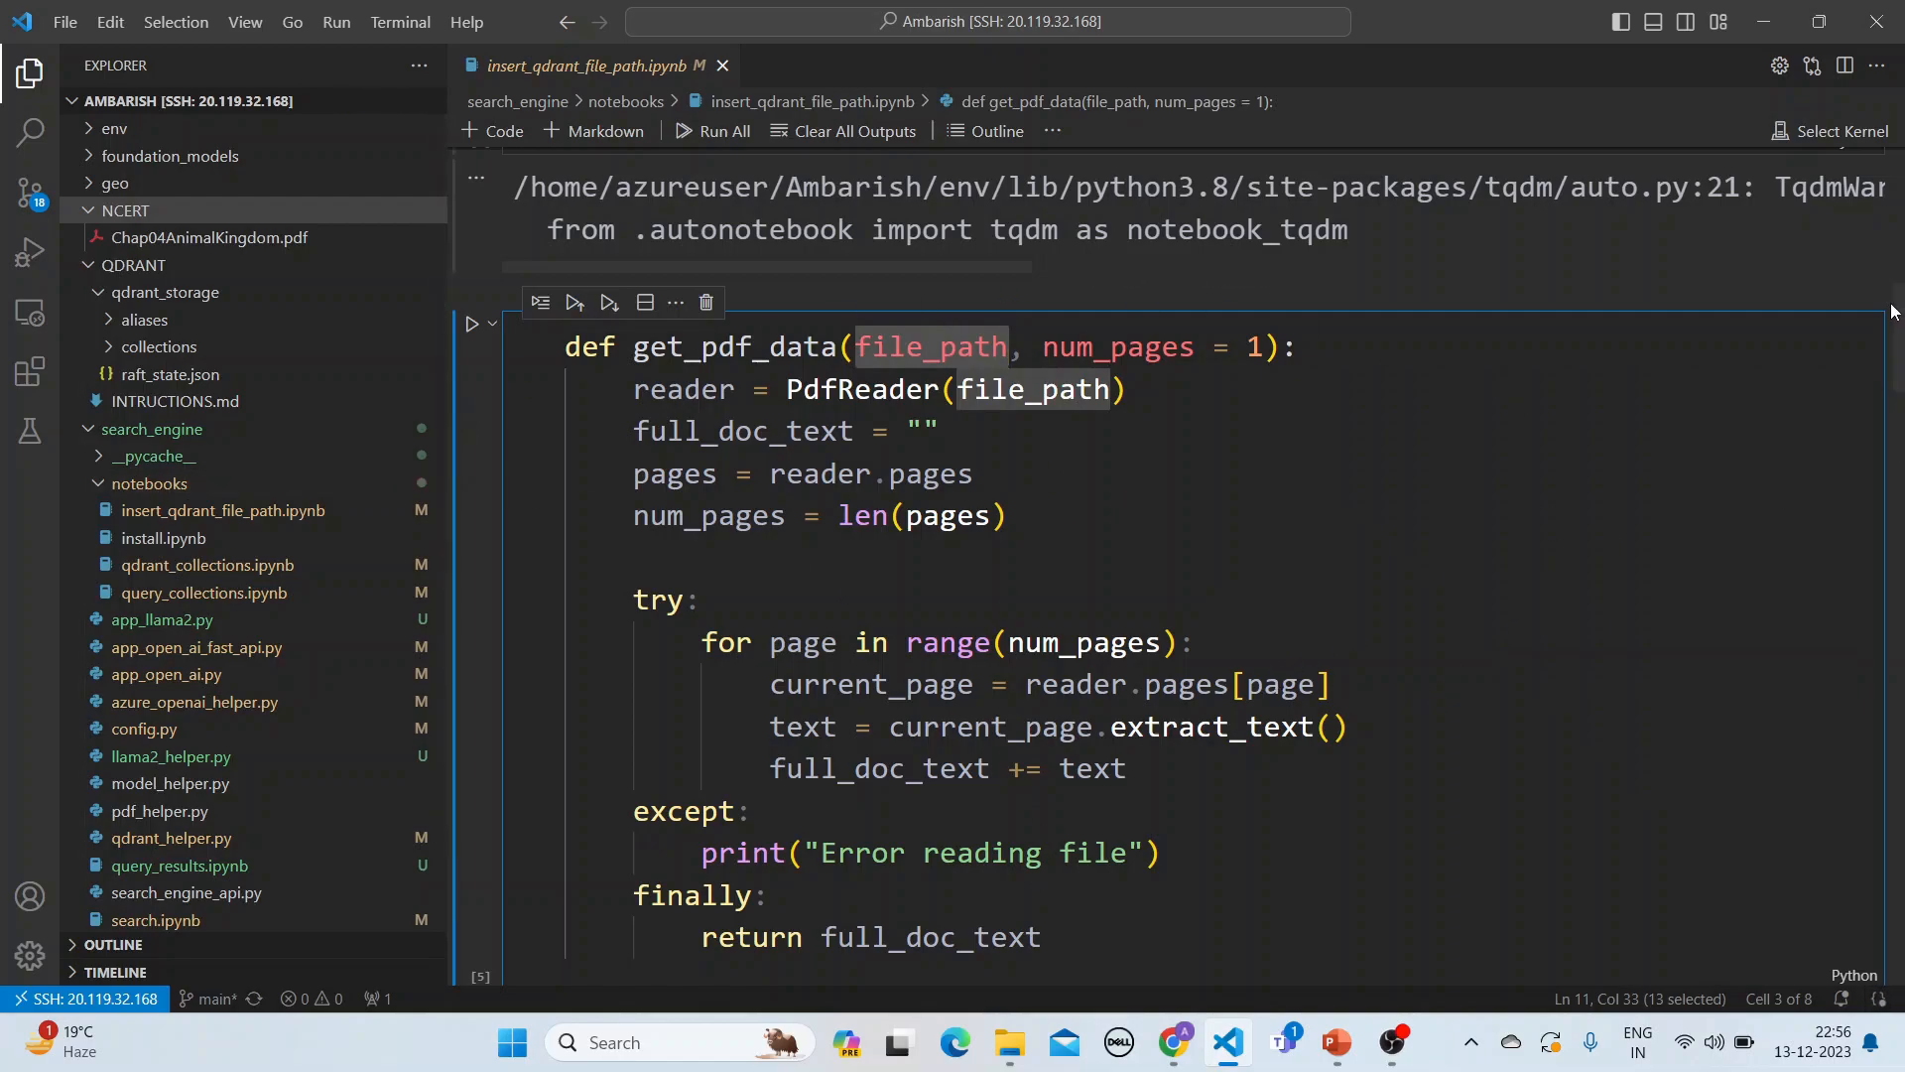
{"action": "scroll", "scroll_direction": "down", "scroll_amount": 3}
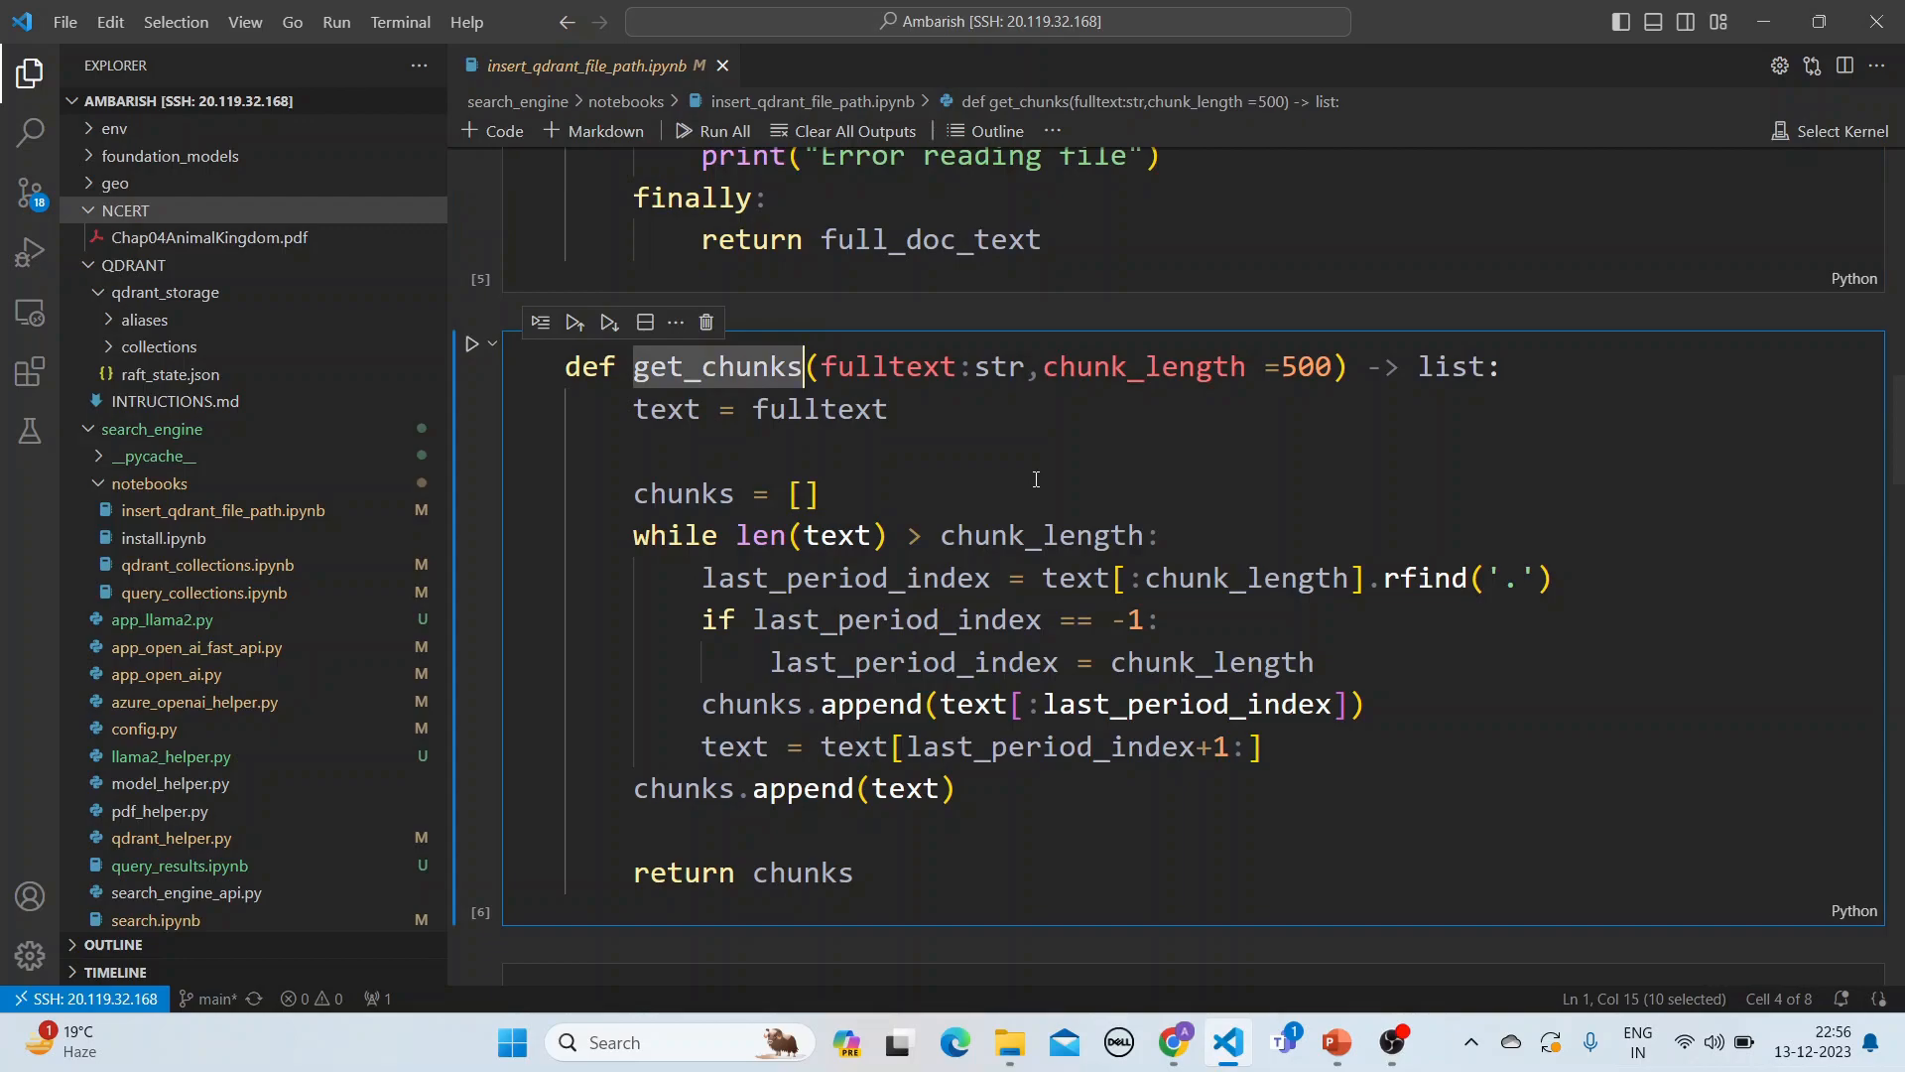
{"action": "mouse_move", "coordinate": [1896, 493]}
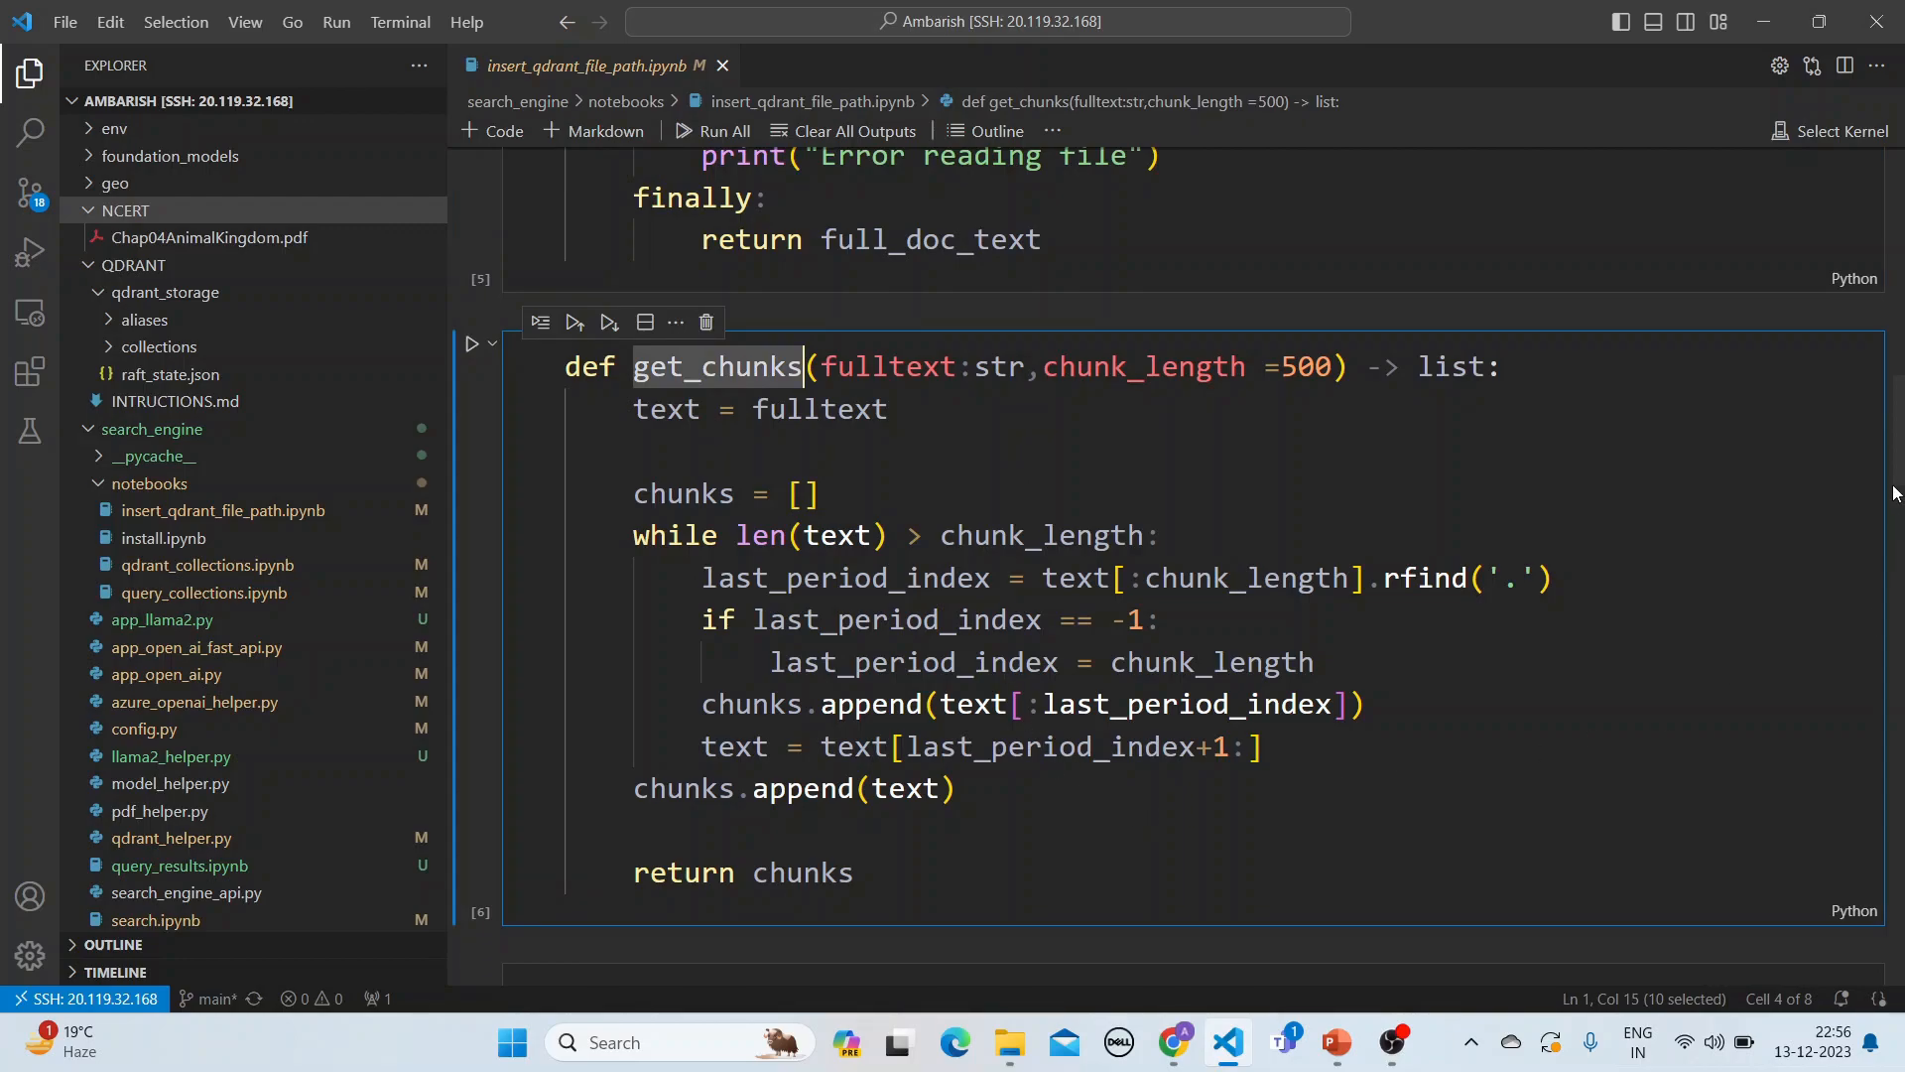
{"action": "scroll", "scroll_direction": "down", "scroll_amount": 3}
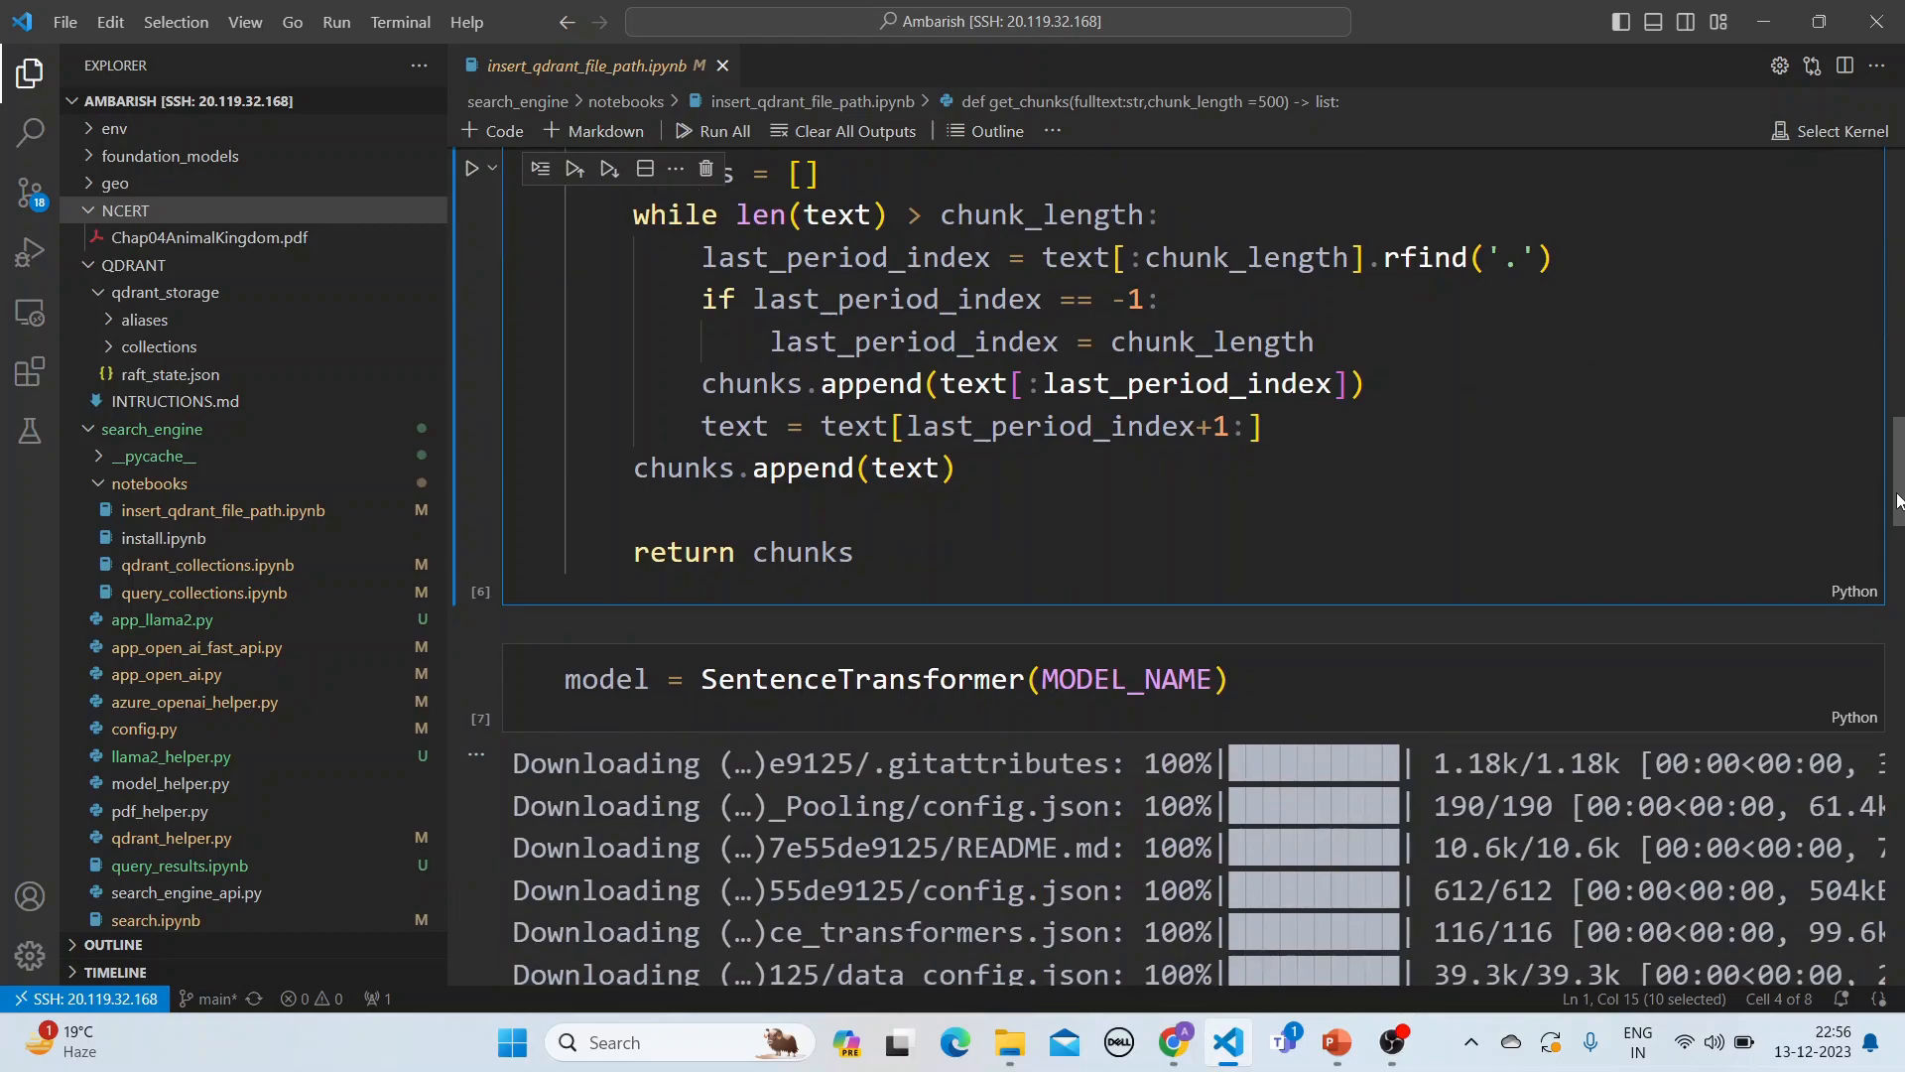
Review the Qdrant client and ingestion cells, highlighting the processed file name and text length.
{"action": "scroll", "scroll_direction": "down", "scroll_amount": 3}
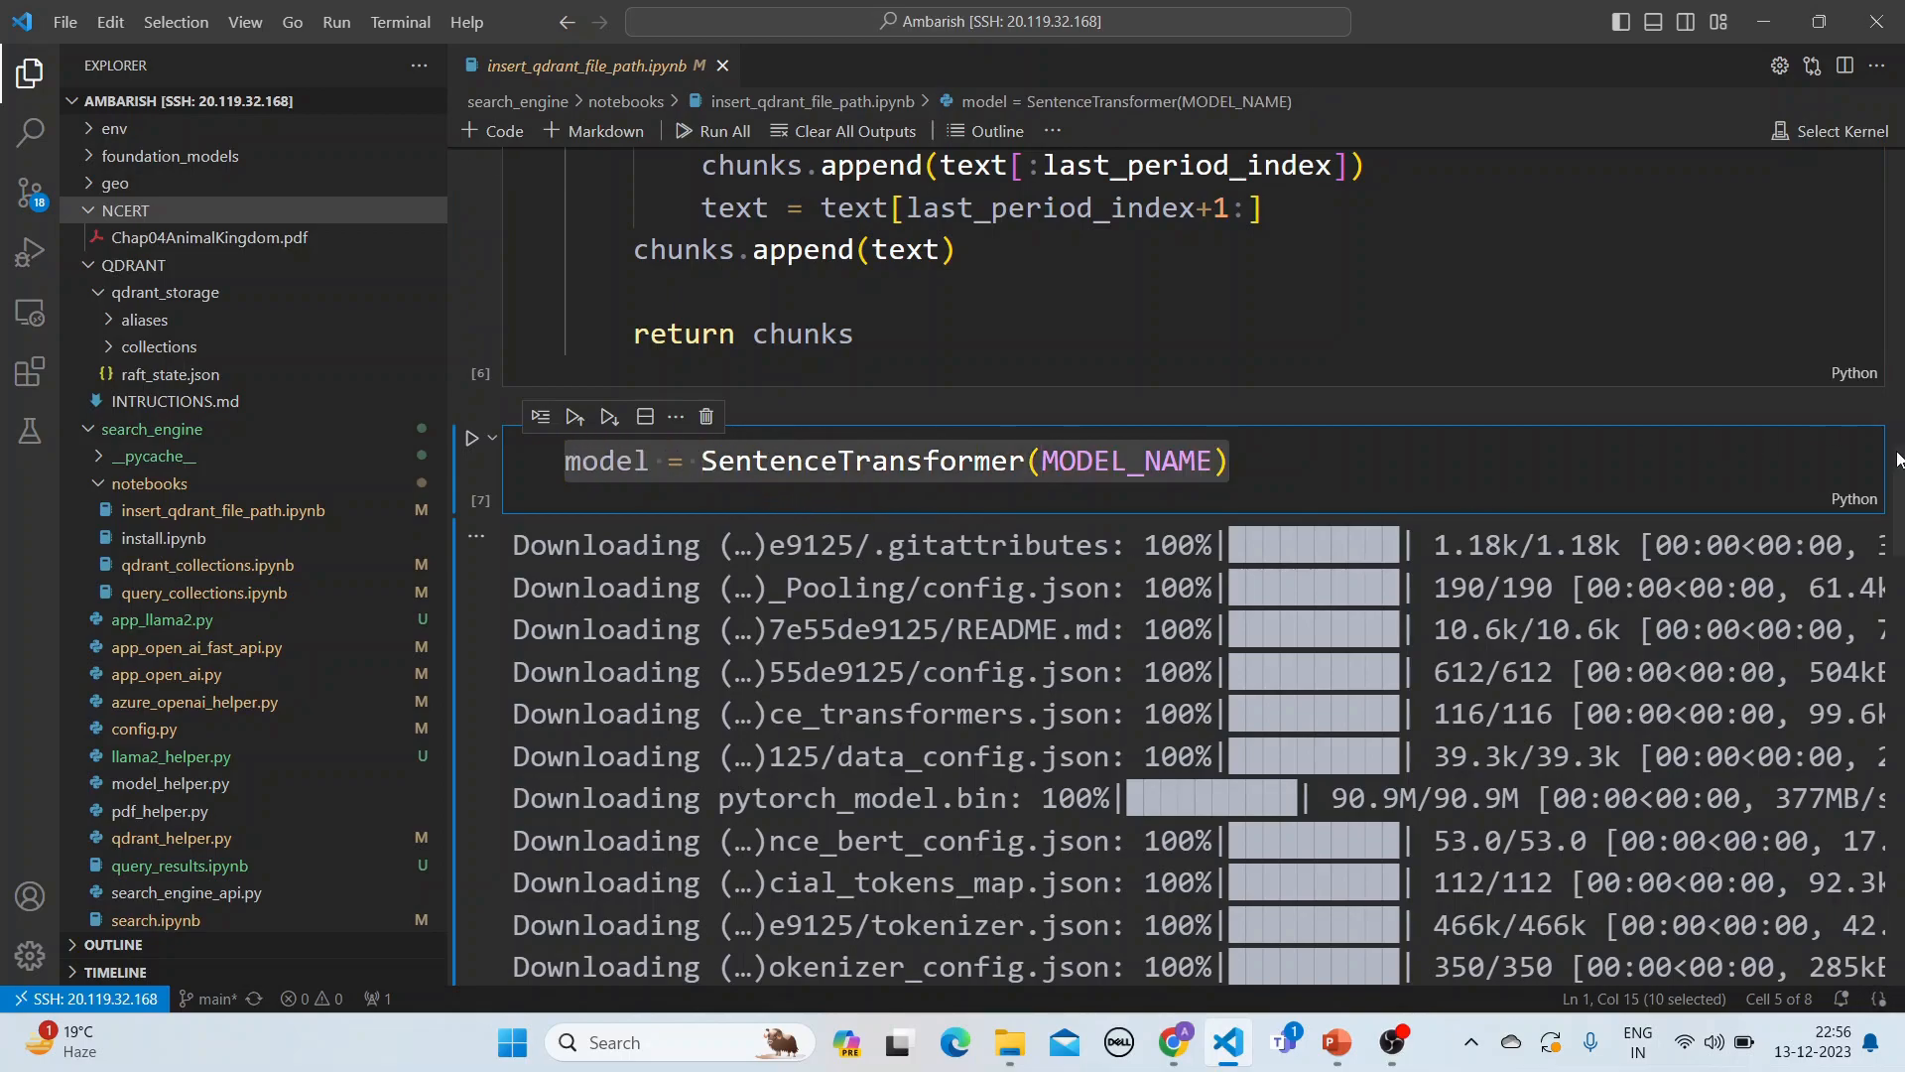
{"action": "scroll", "scroll_direction": "down", "scroll_amount": 3}
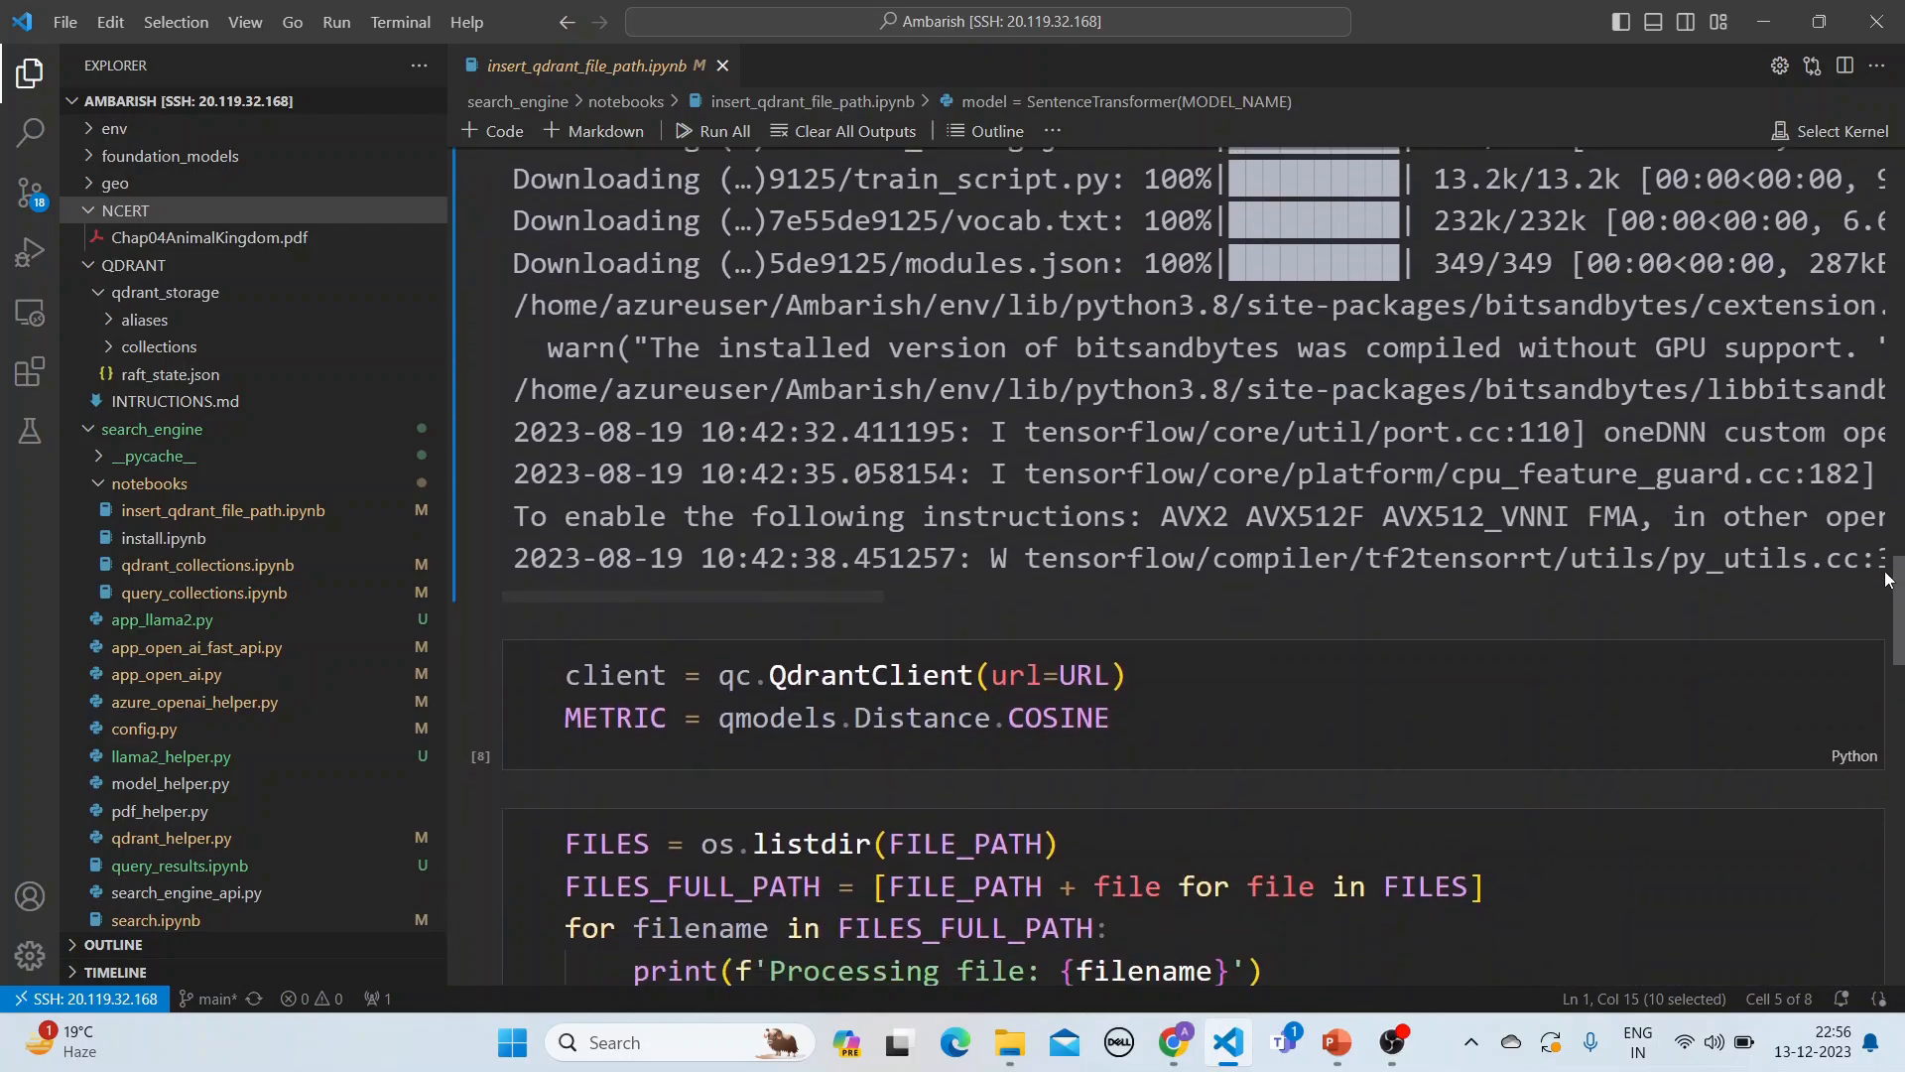
{"action": "scroll", "scroll_direction": "down", "scroll_amount": 3}
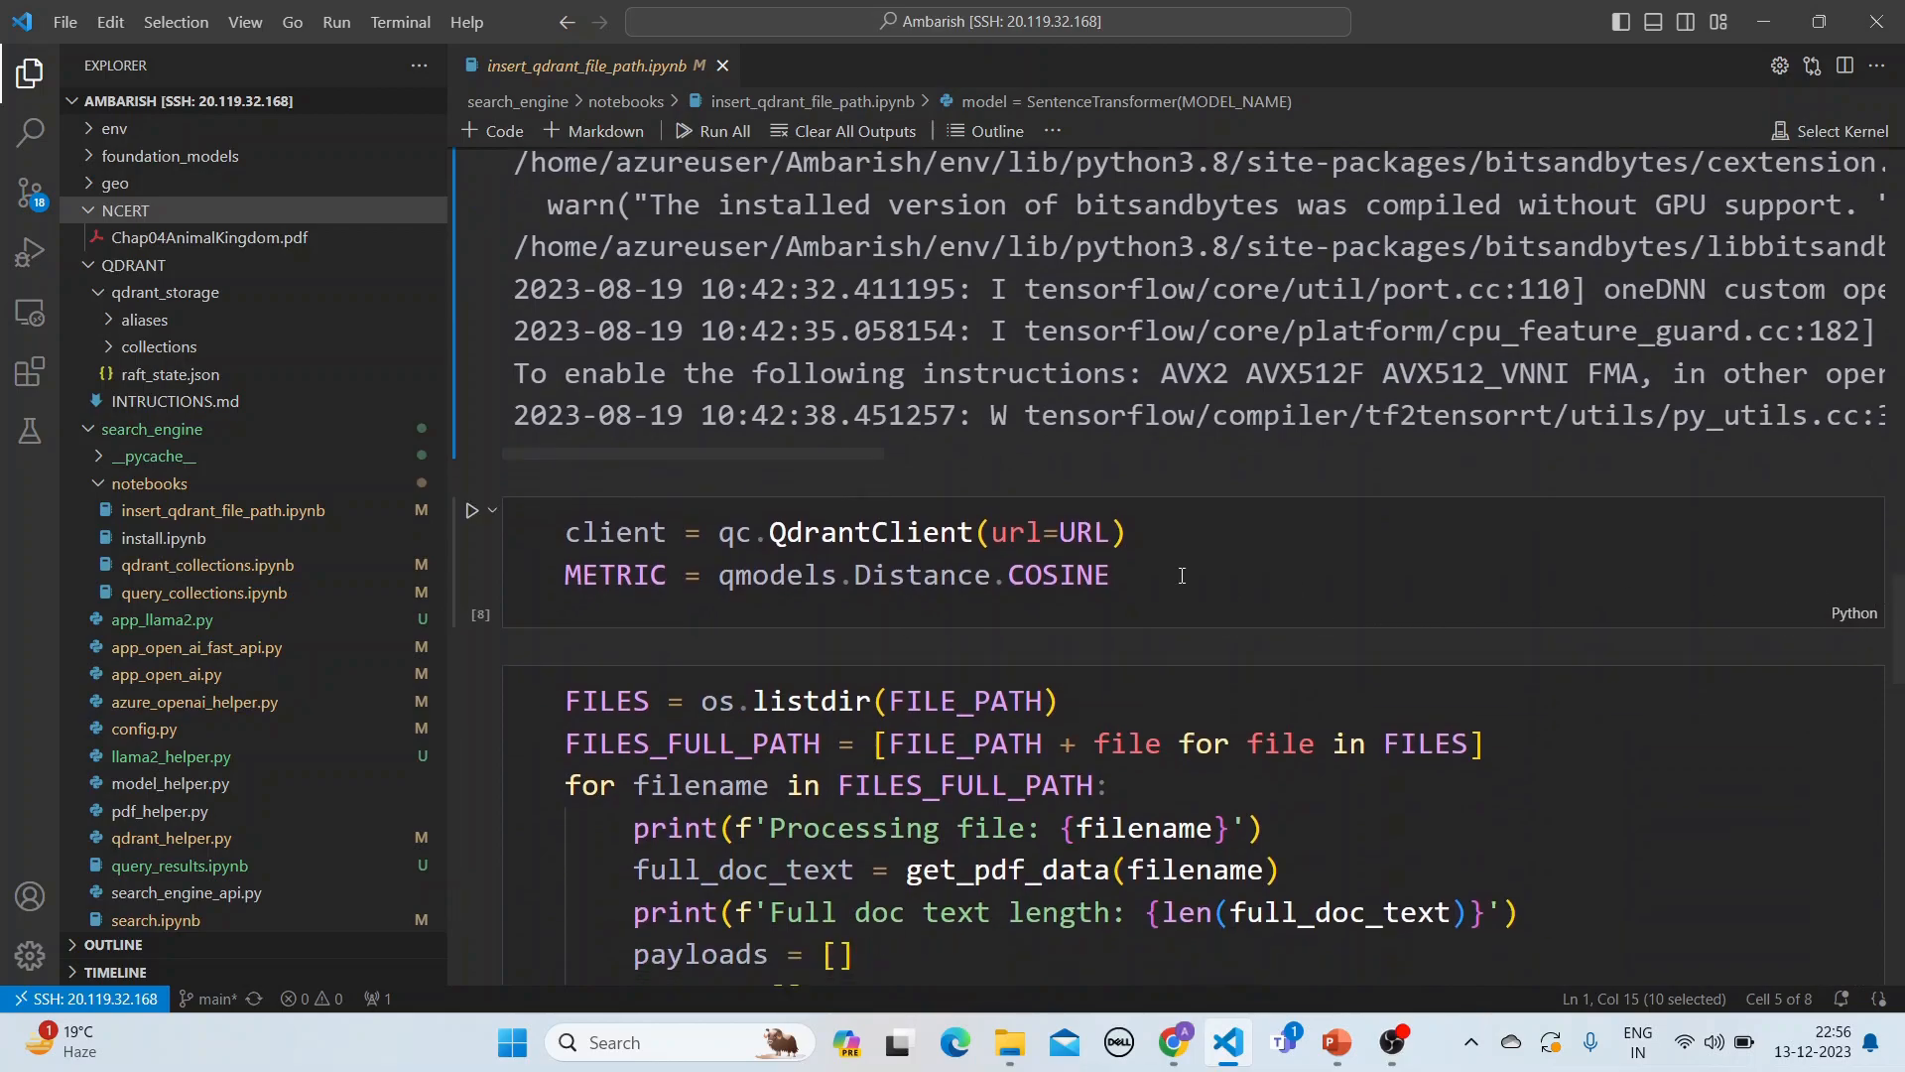
{"action": "left_click", "coordinate": [828, 553]}
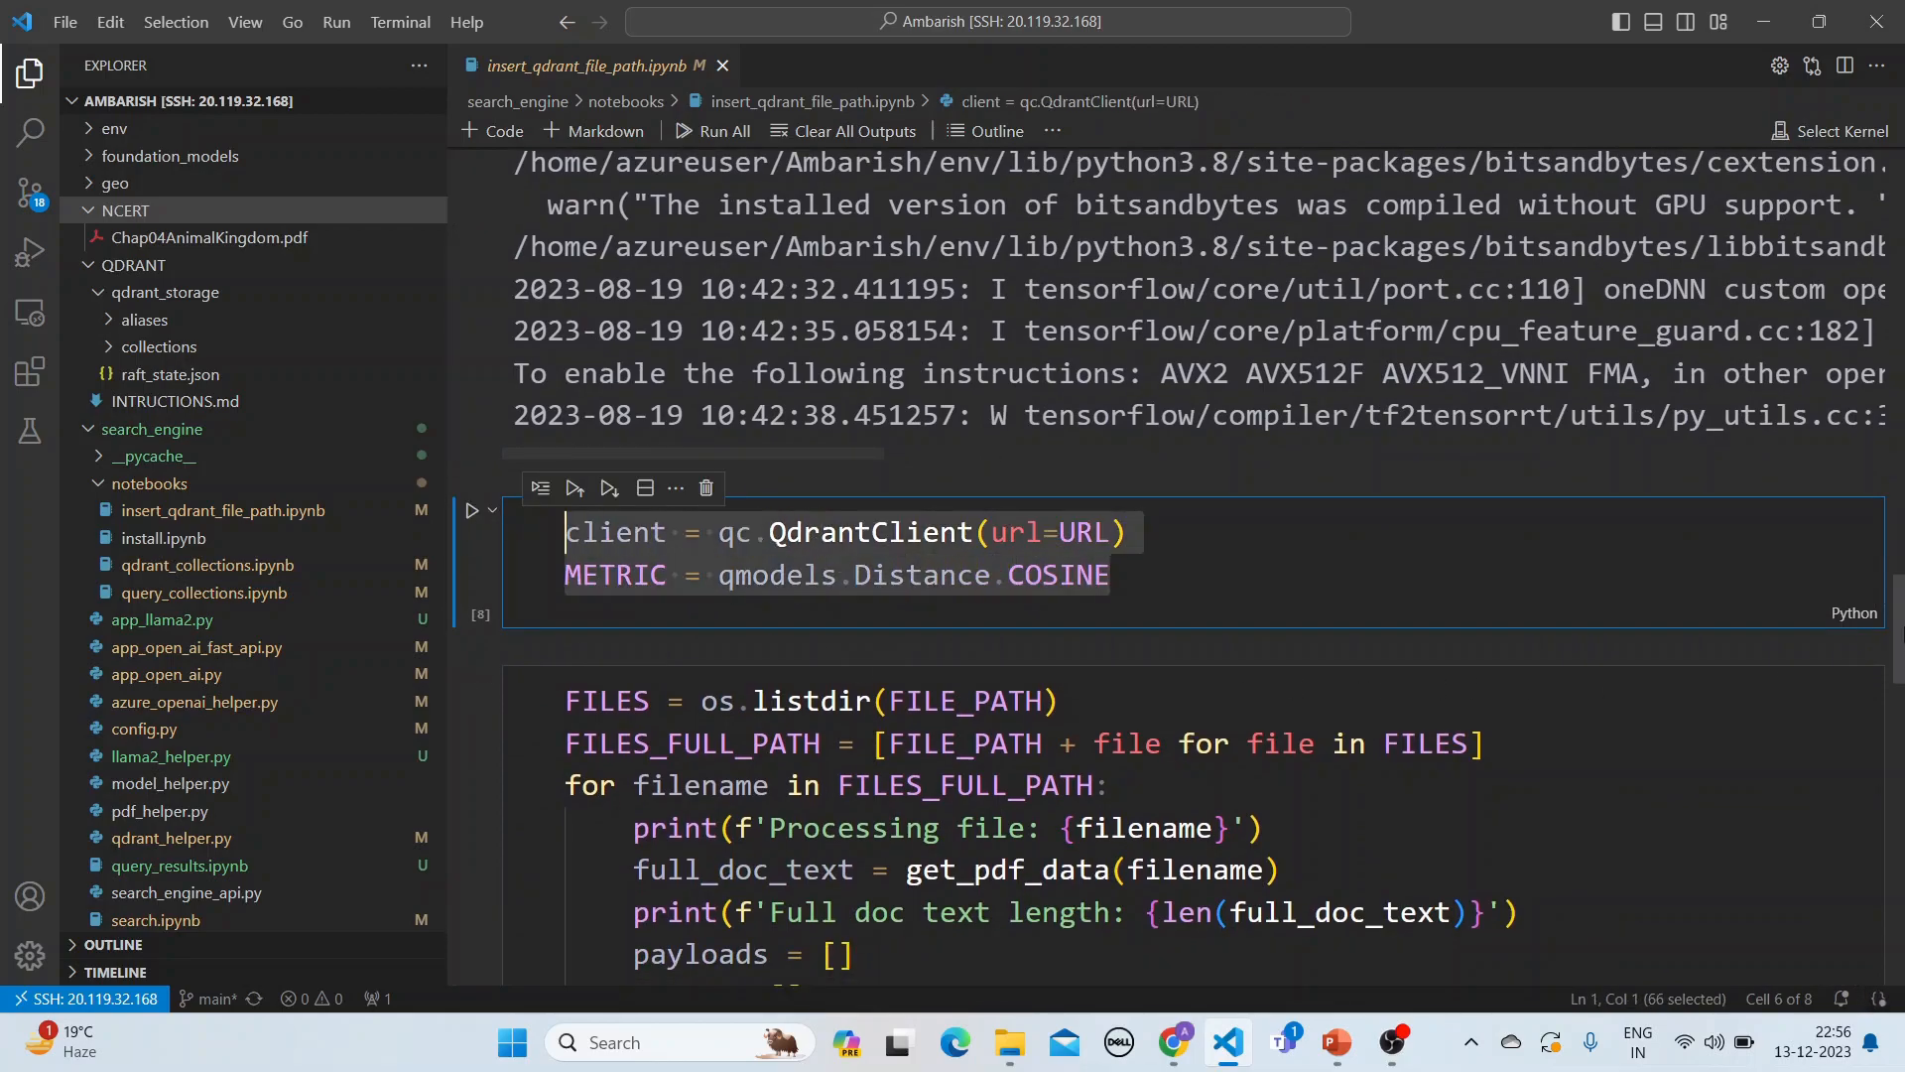
{"action": "scroll", "scroll_direction": "down", "scroll_amount": 3}
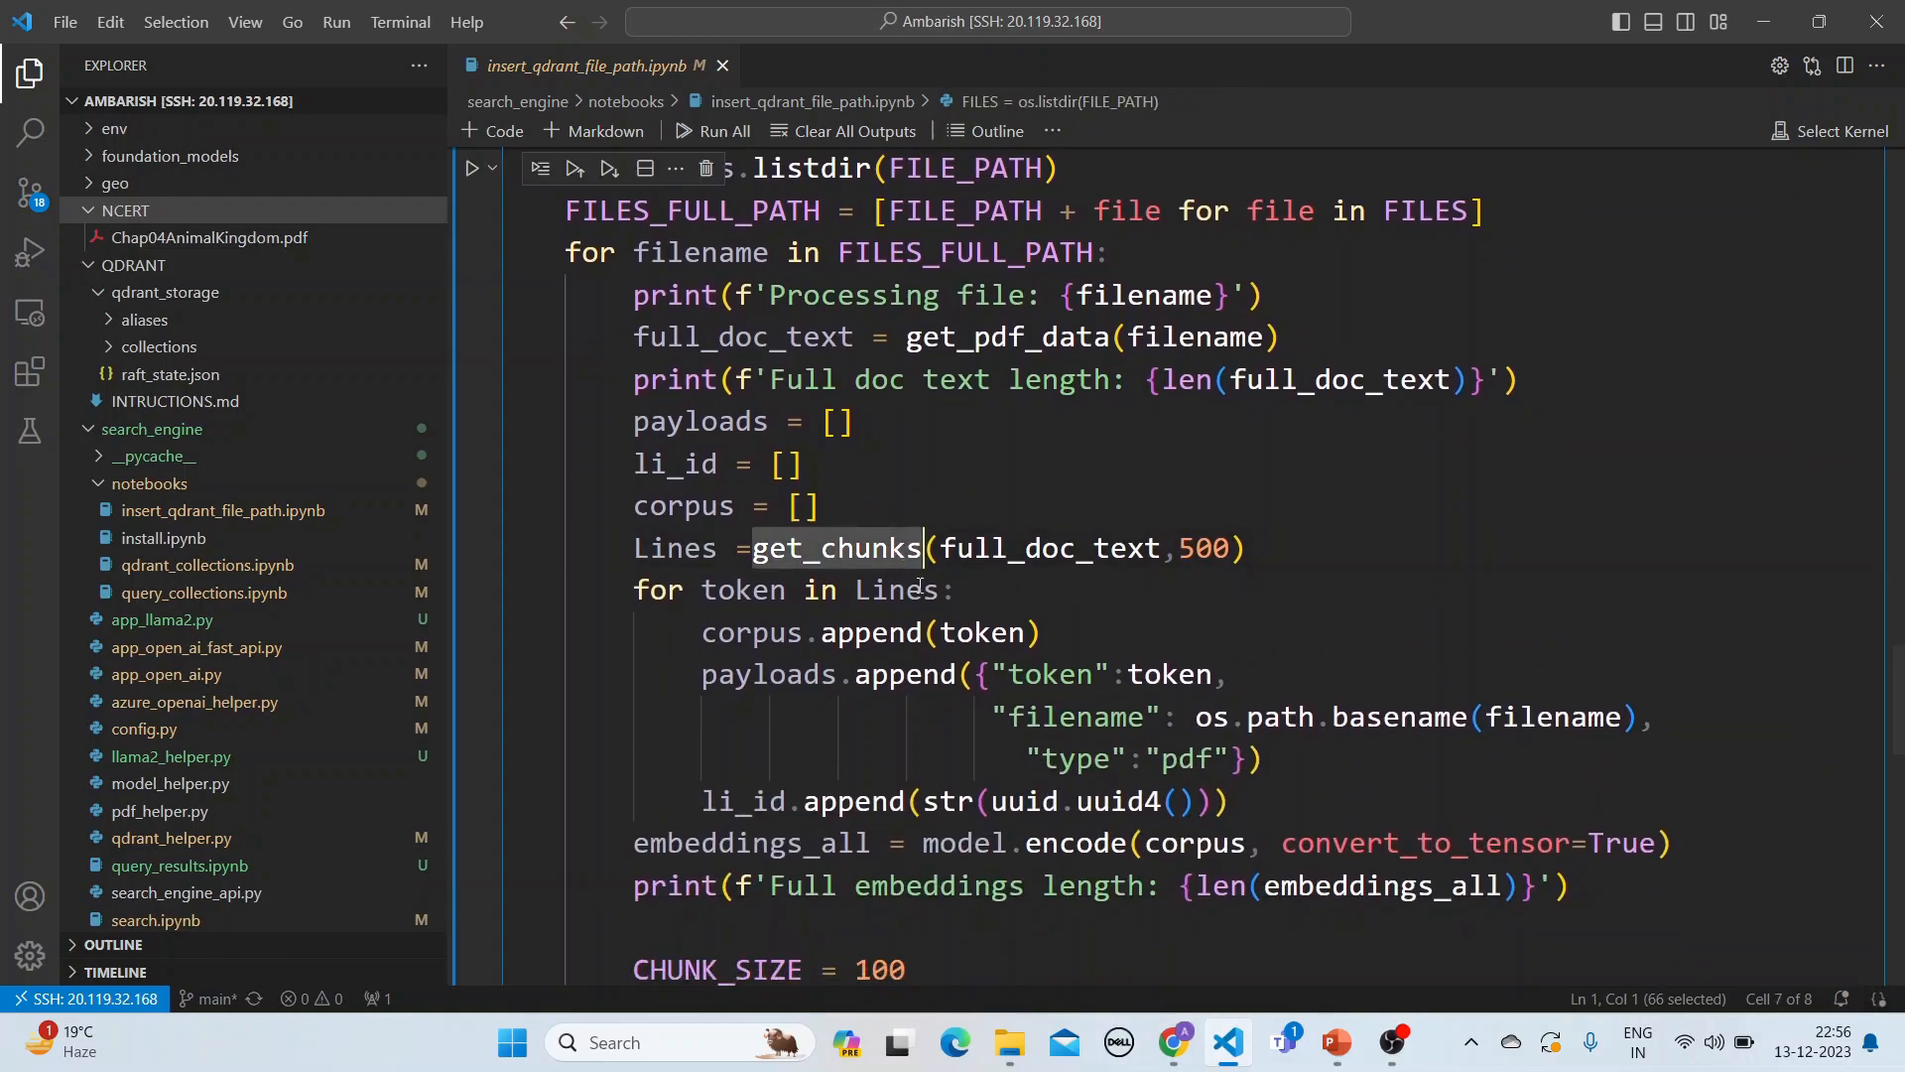
{"action": "mouse_move", "coordinate": [1338, 643]}
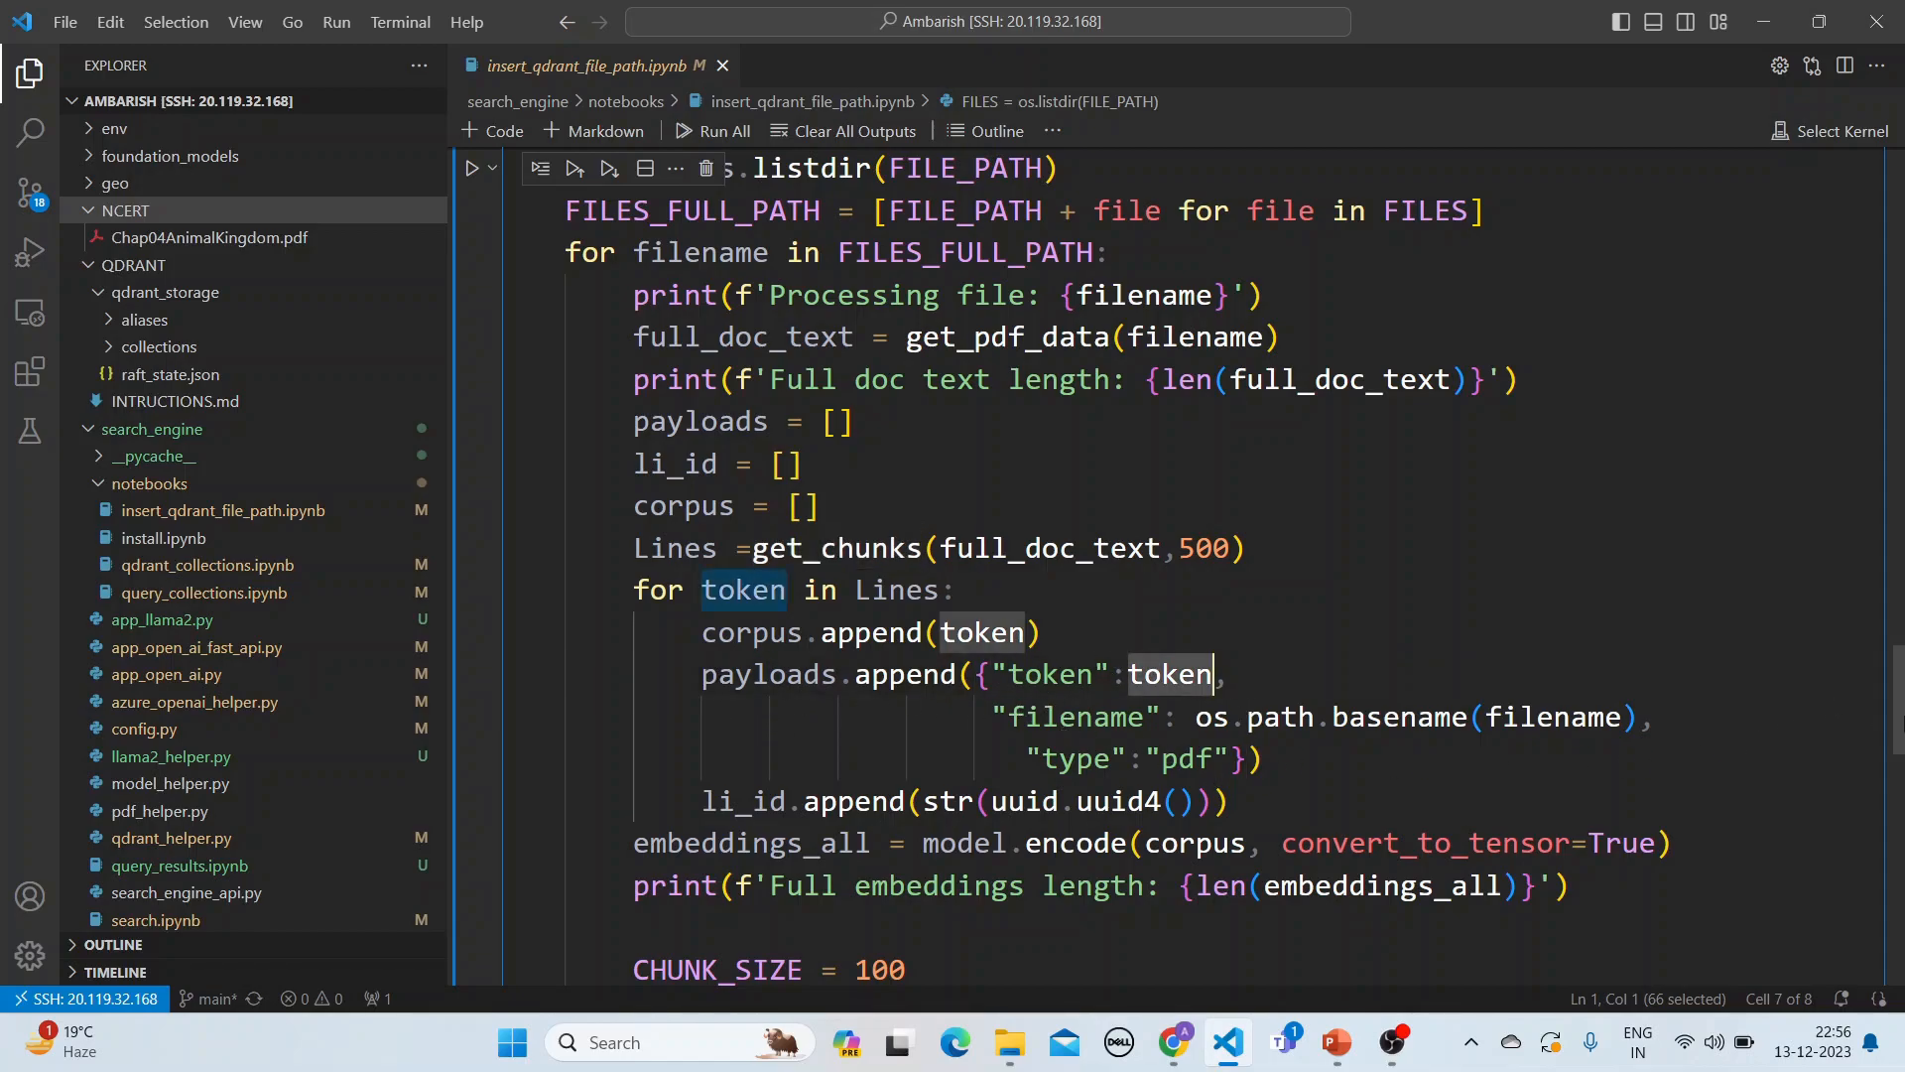
{"action": "scroll", "scroll_direction": "down", "scroll_amount": 3}
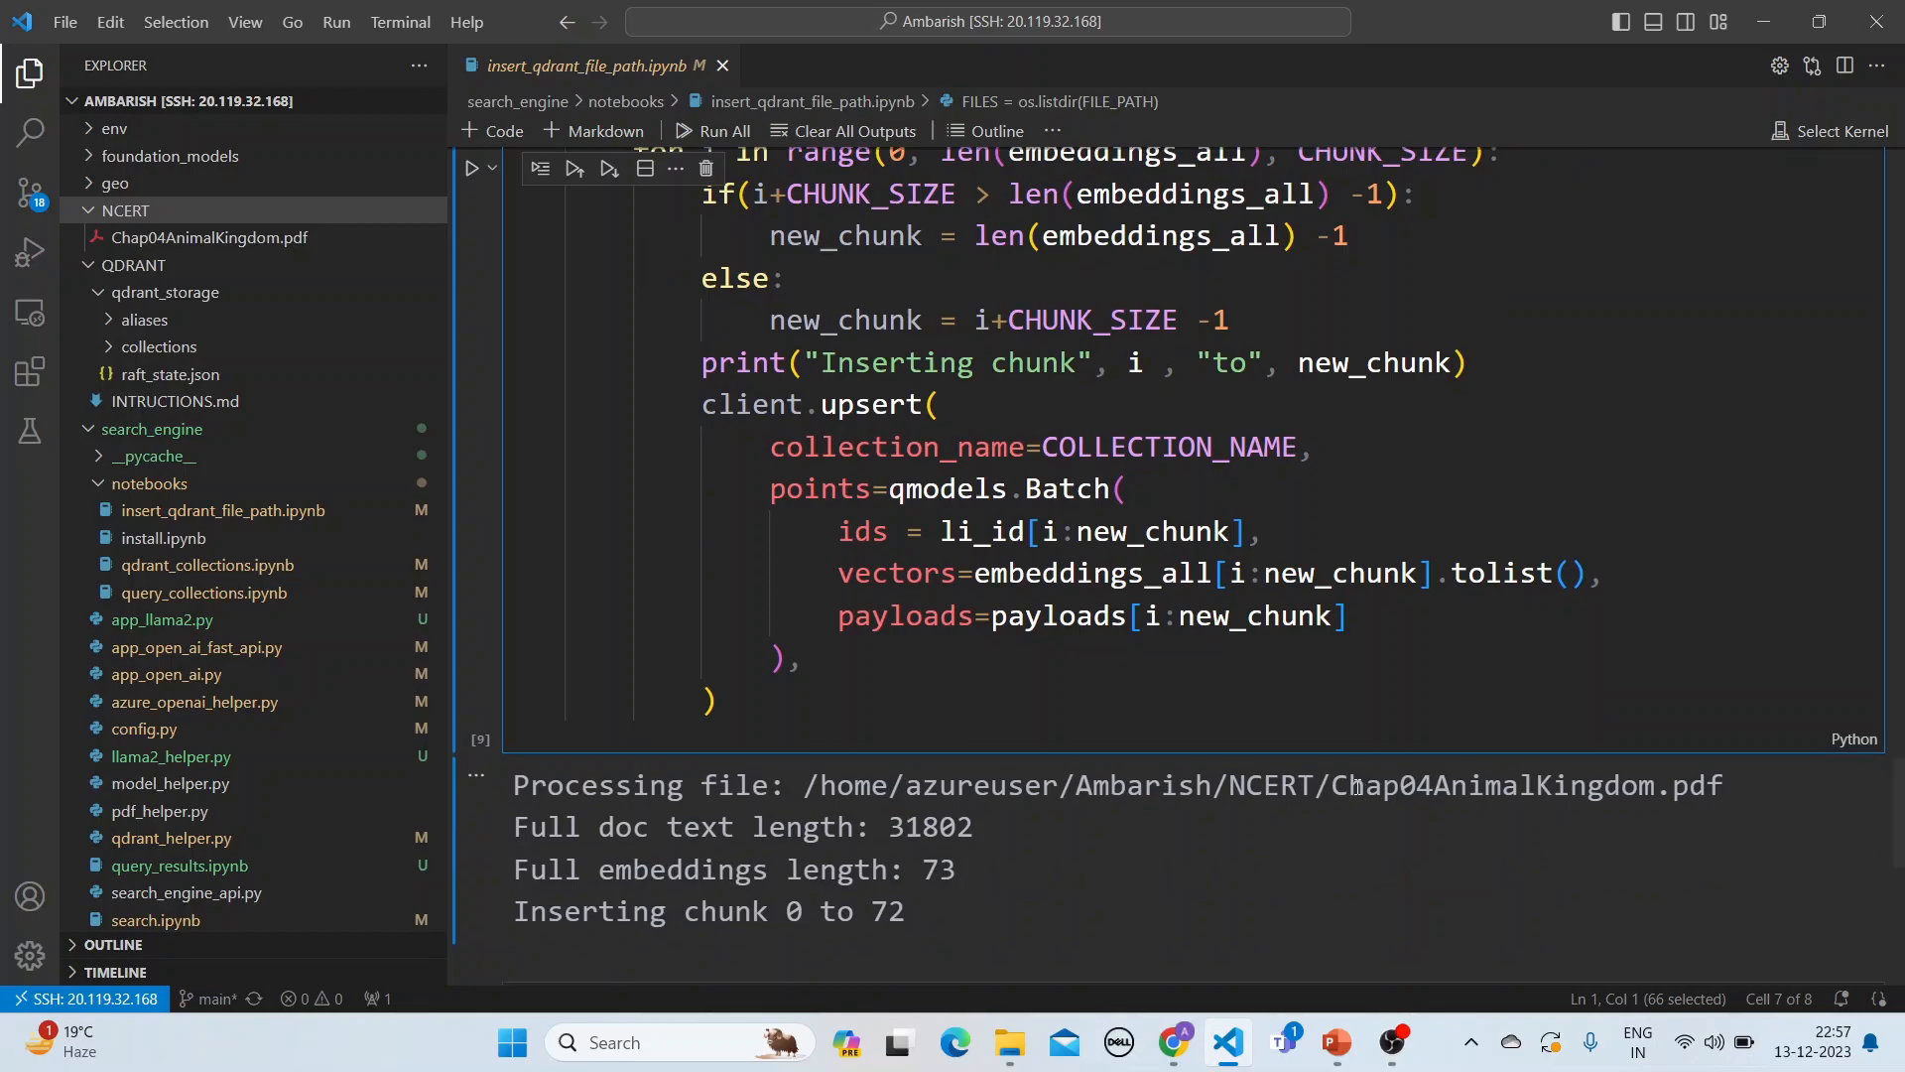
{"action": "left_click_drag", "start_coordinate": [1334, 785], "coordinate": [1647, 785]}
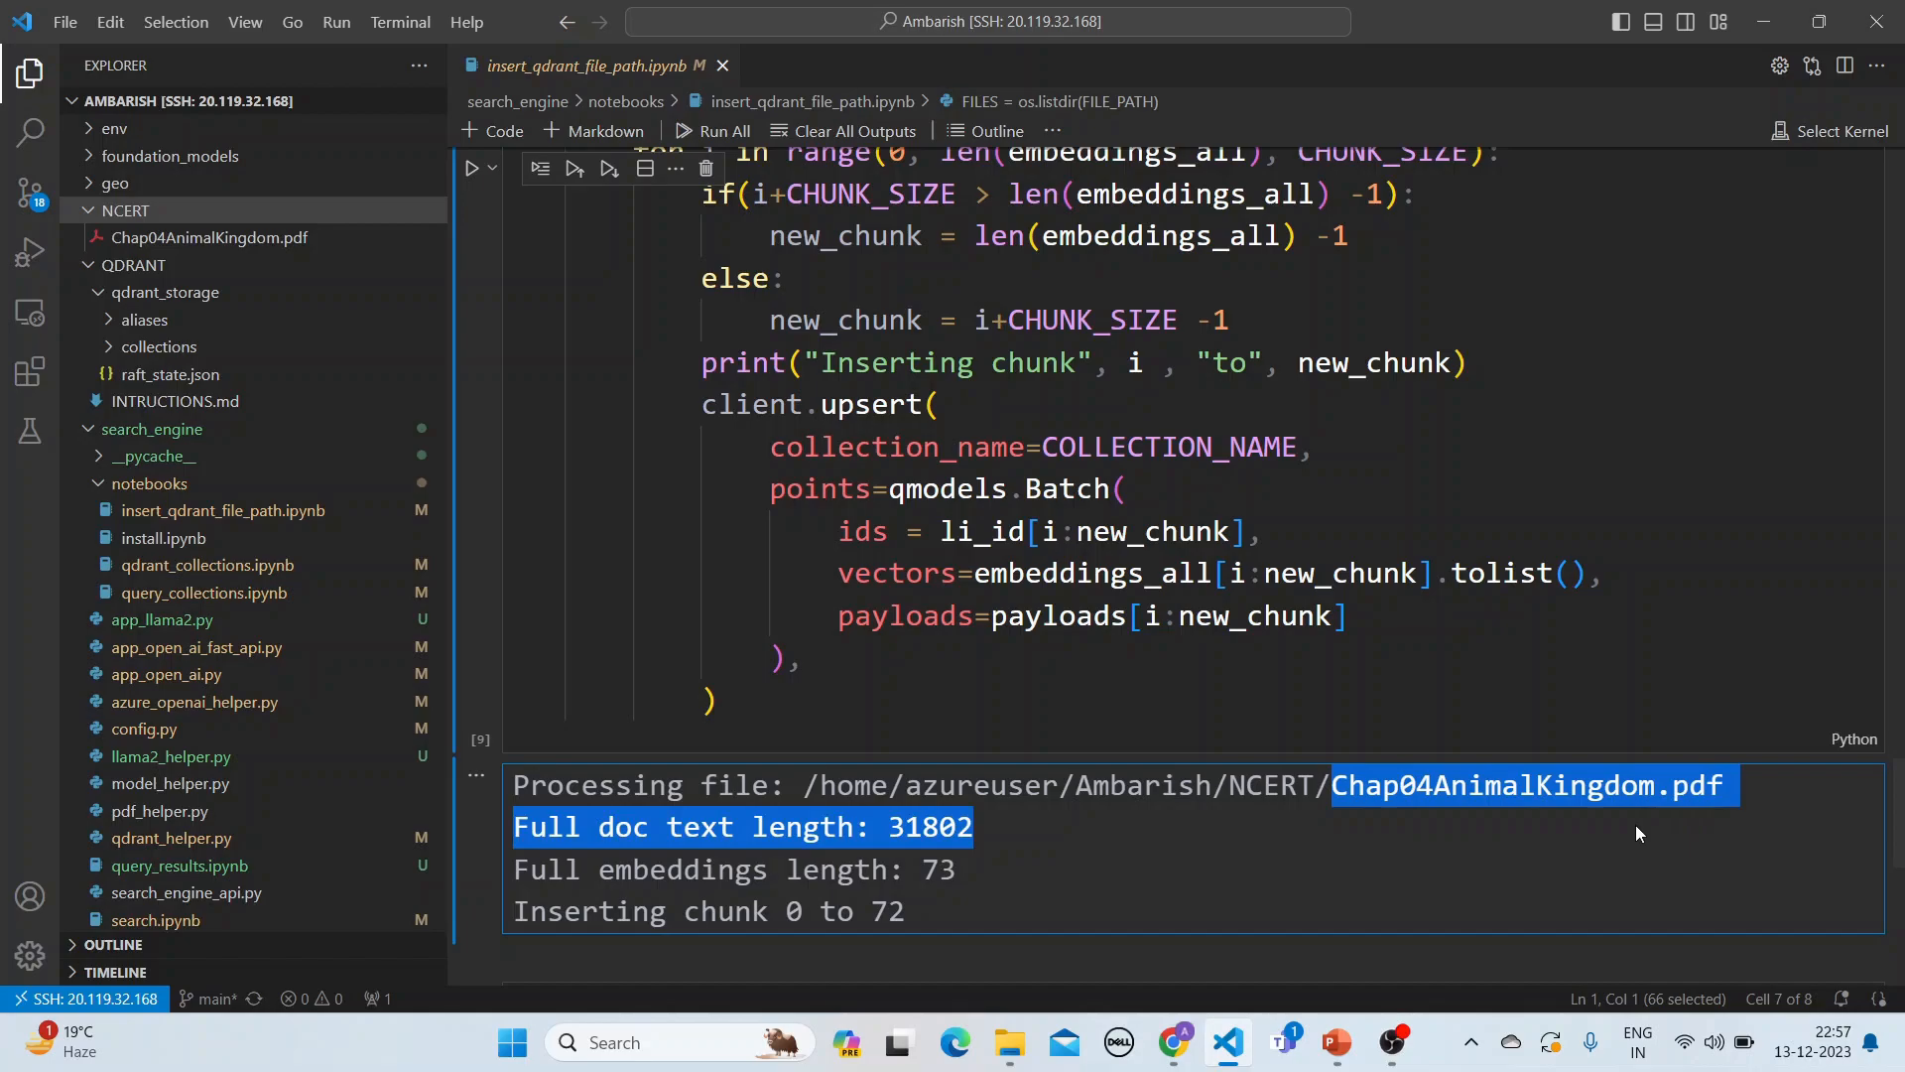
{"action": "mouse_move", "coordinate": [1642, 838]}
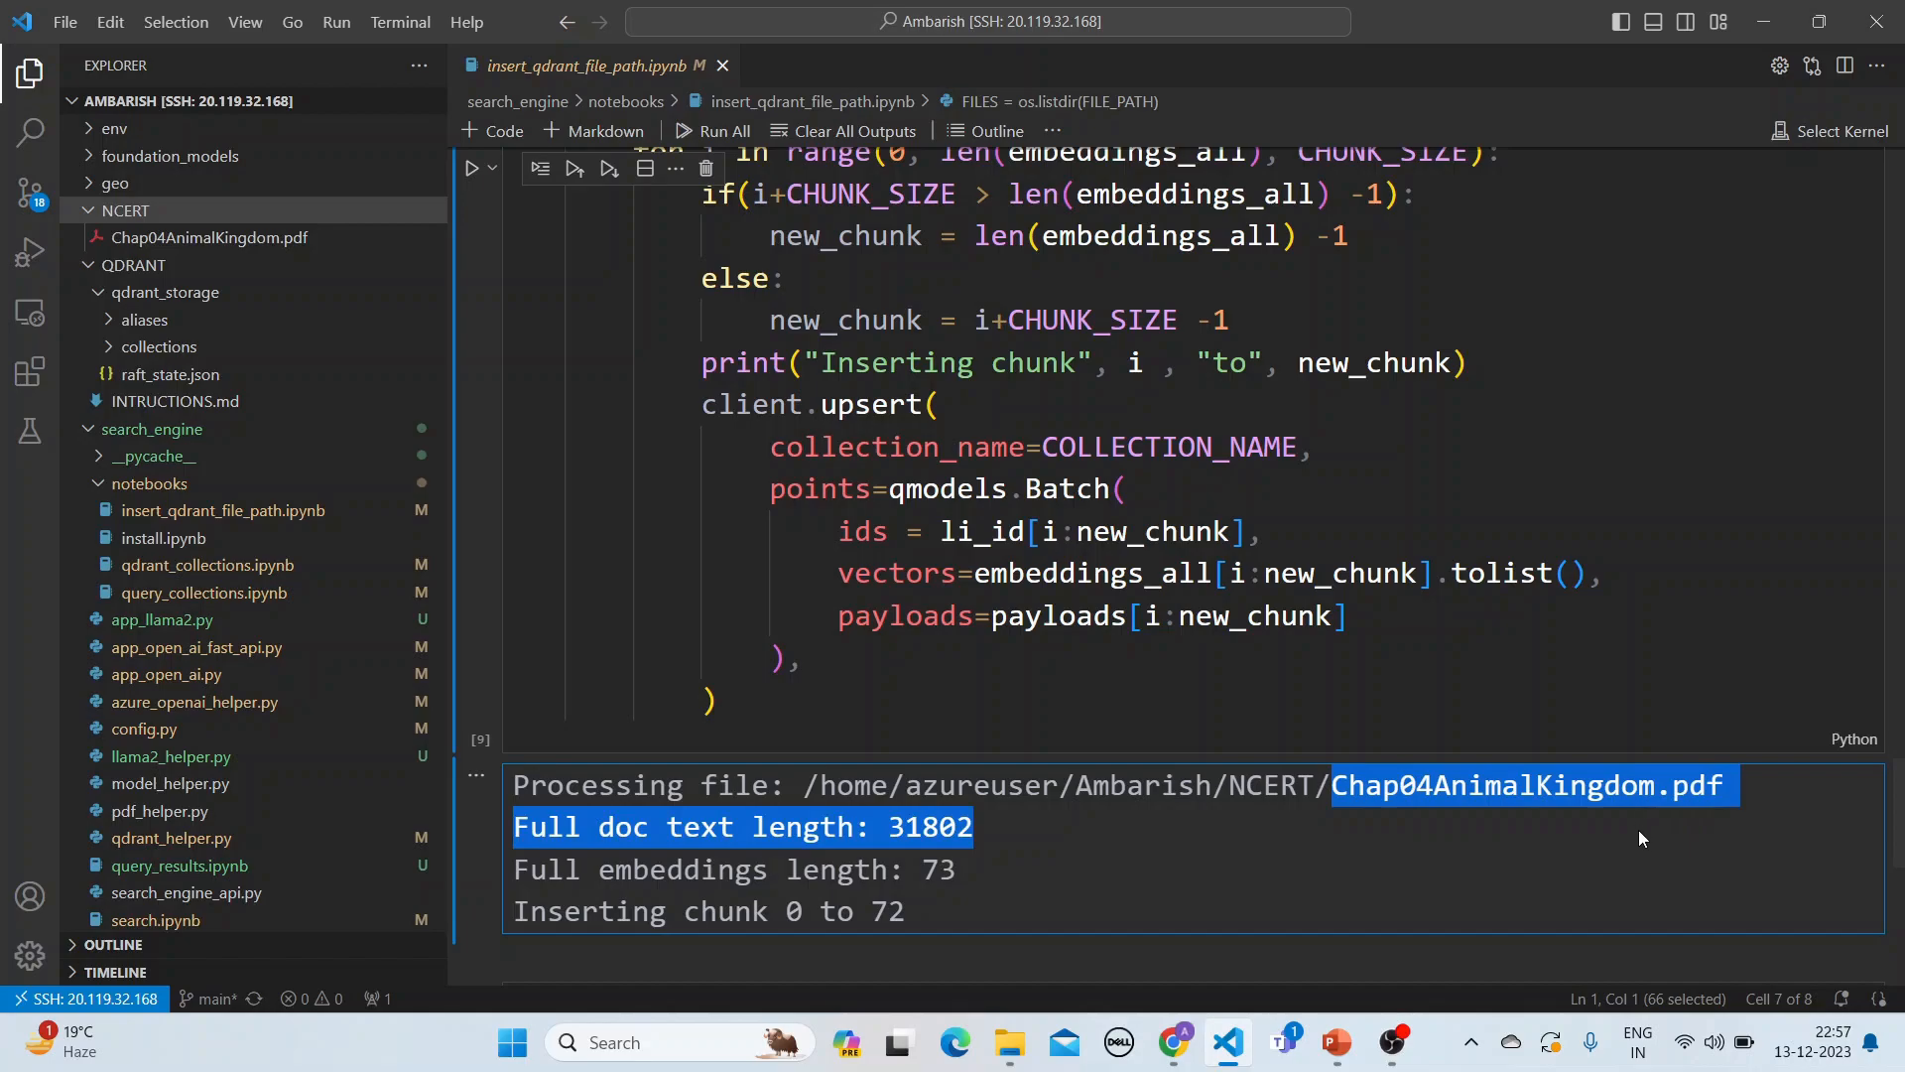
{"action": "mouse_move", "coordinate": [922, 916]}
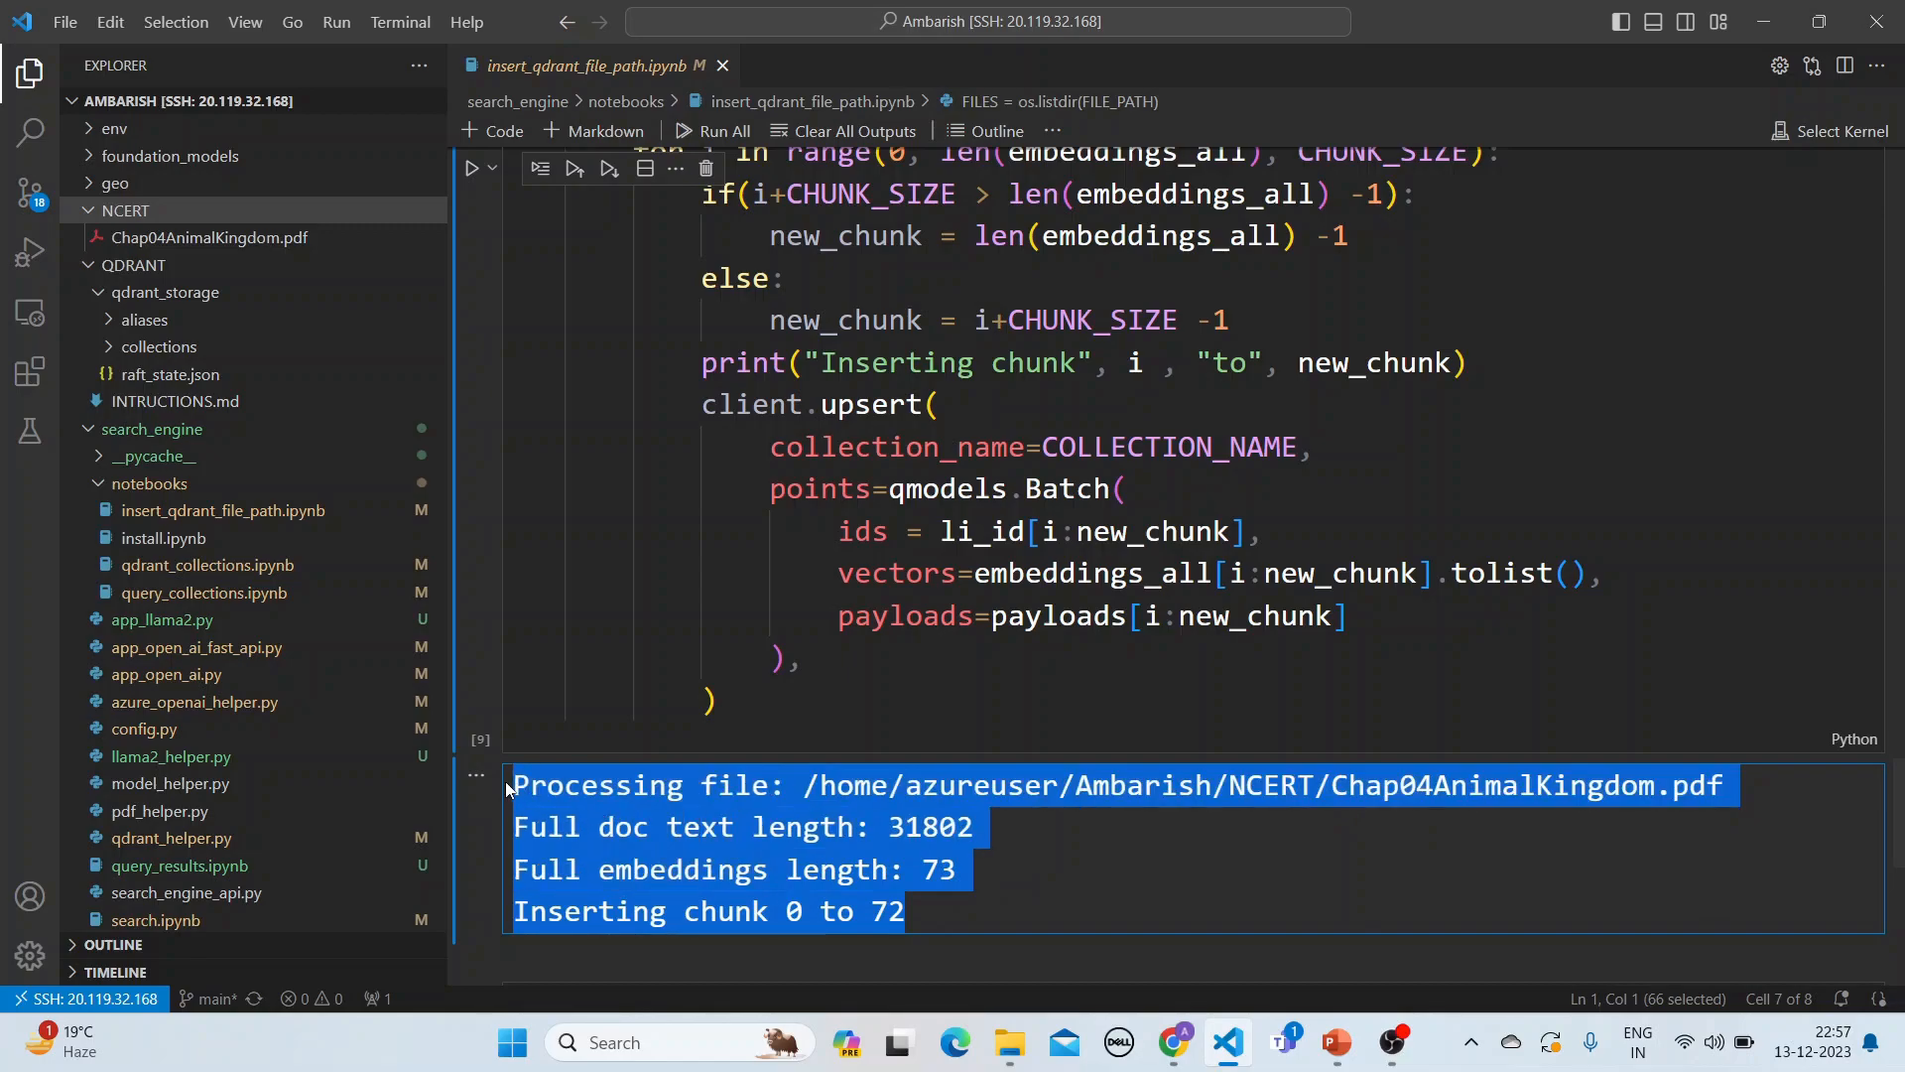
{"action": "mouse_move", "coordinate": [1223, 831]}
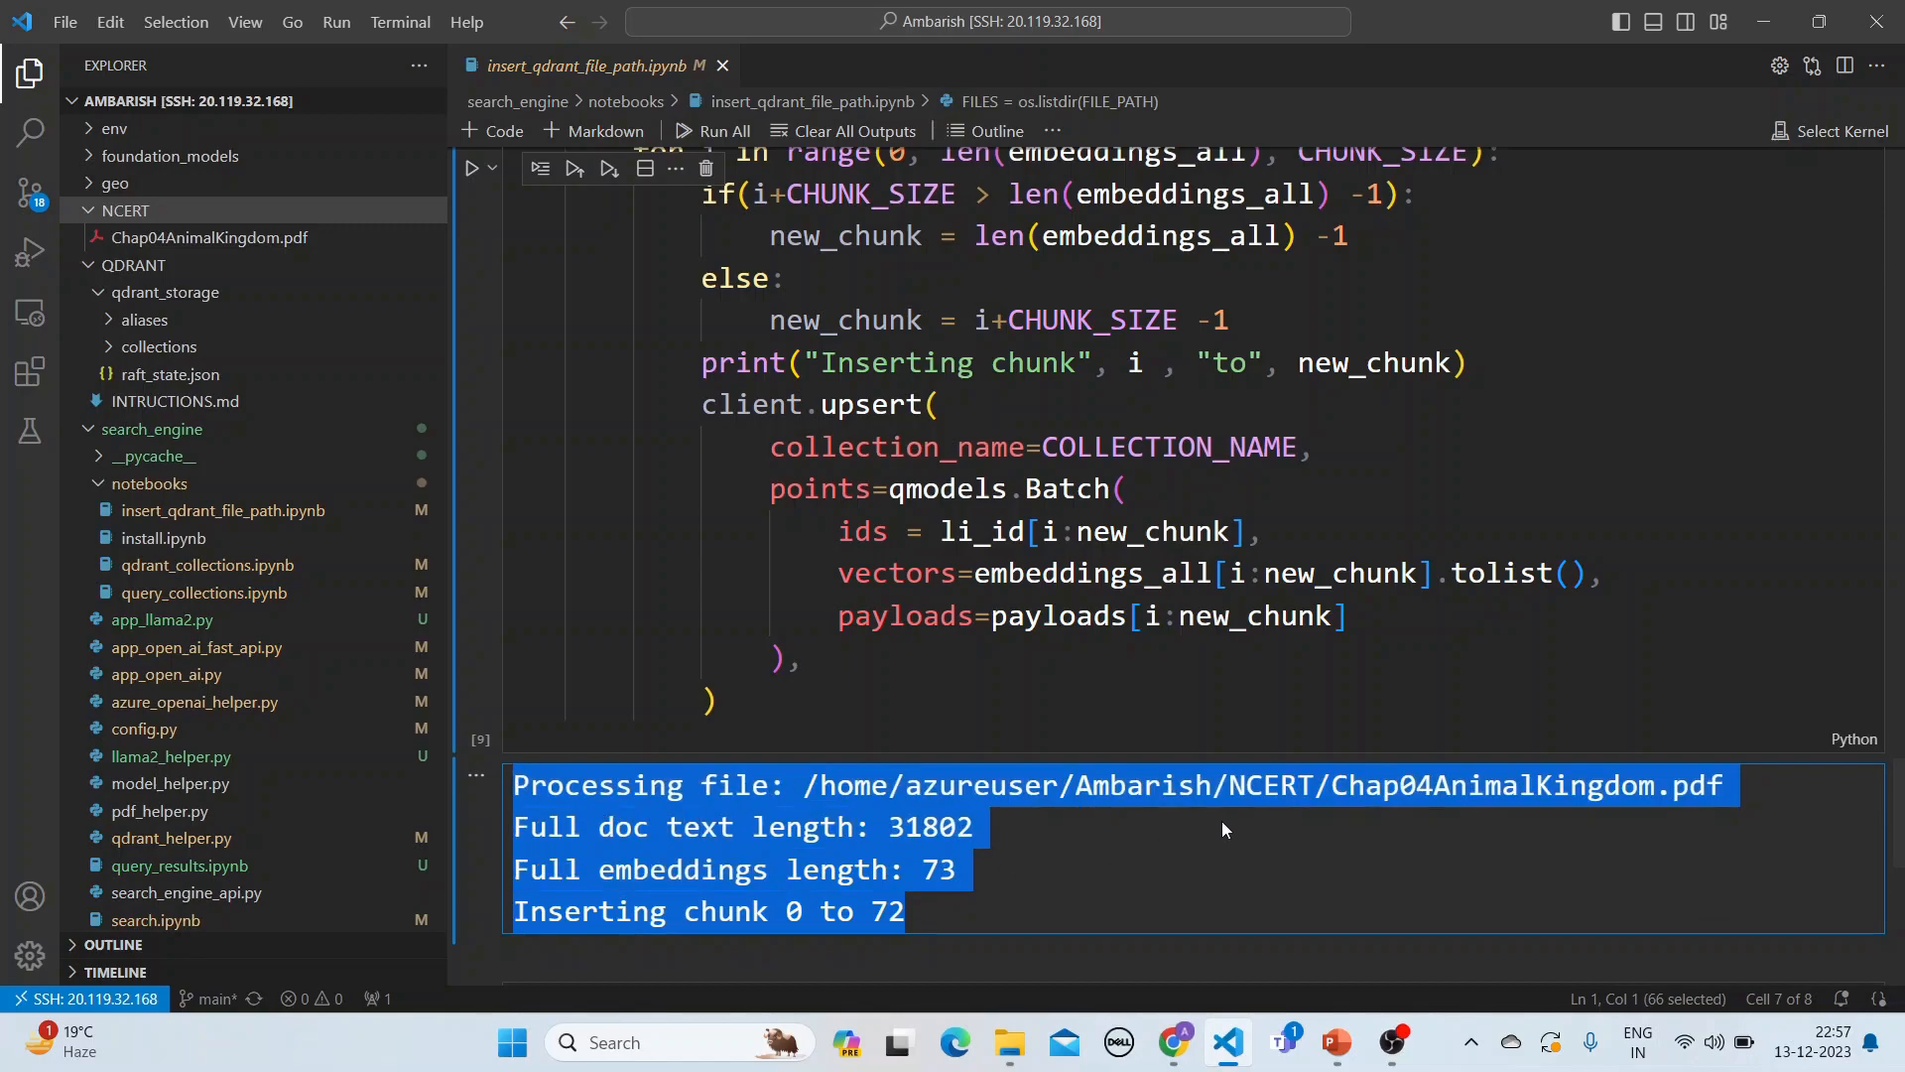
{"action": "mouse_move", "coordinate": [1184, 1014]}
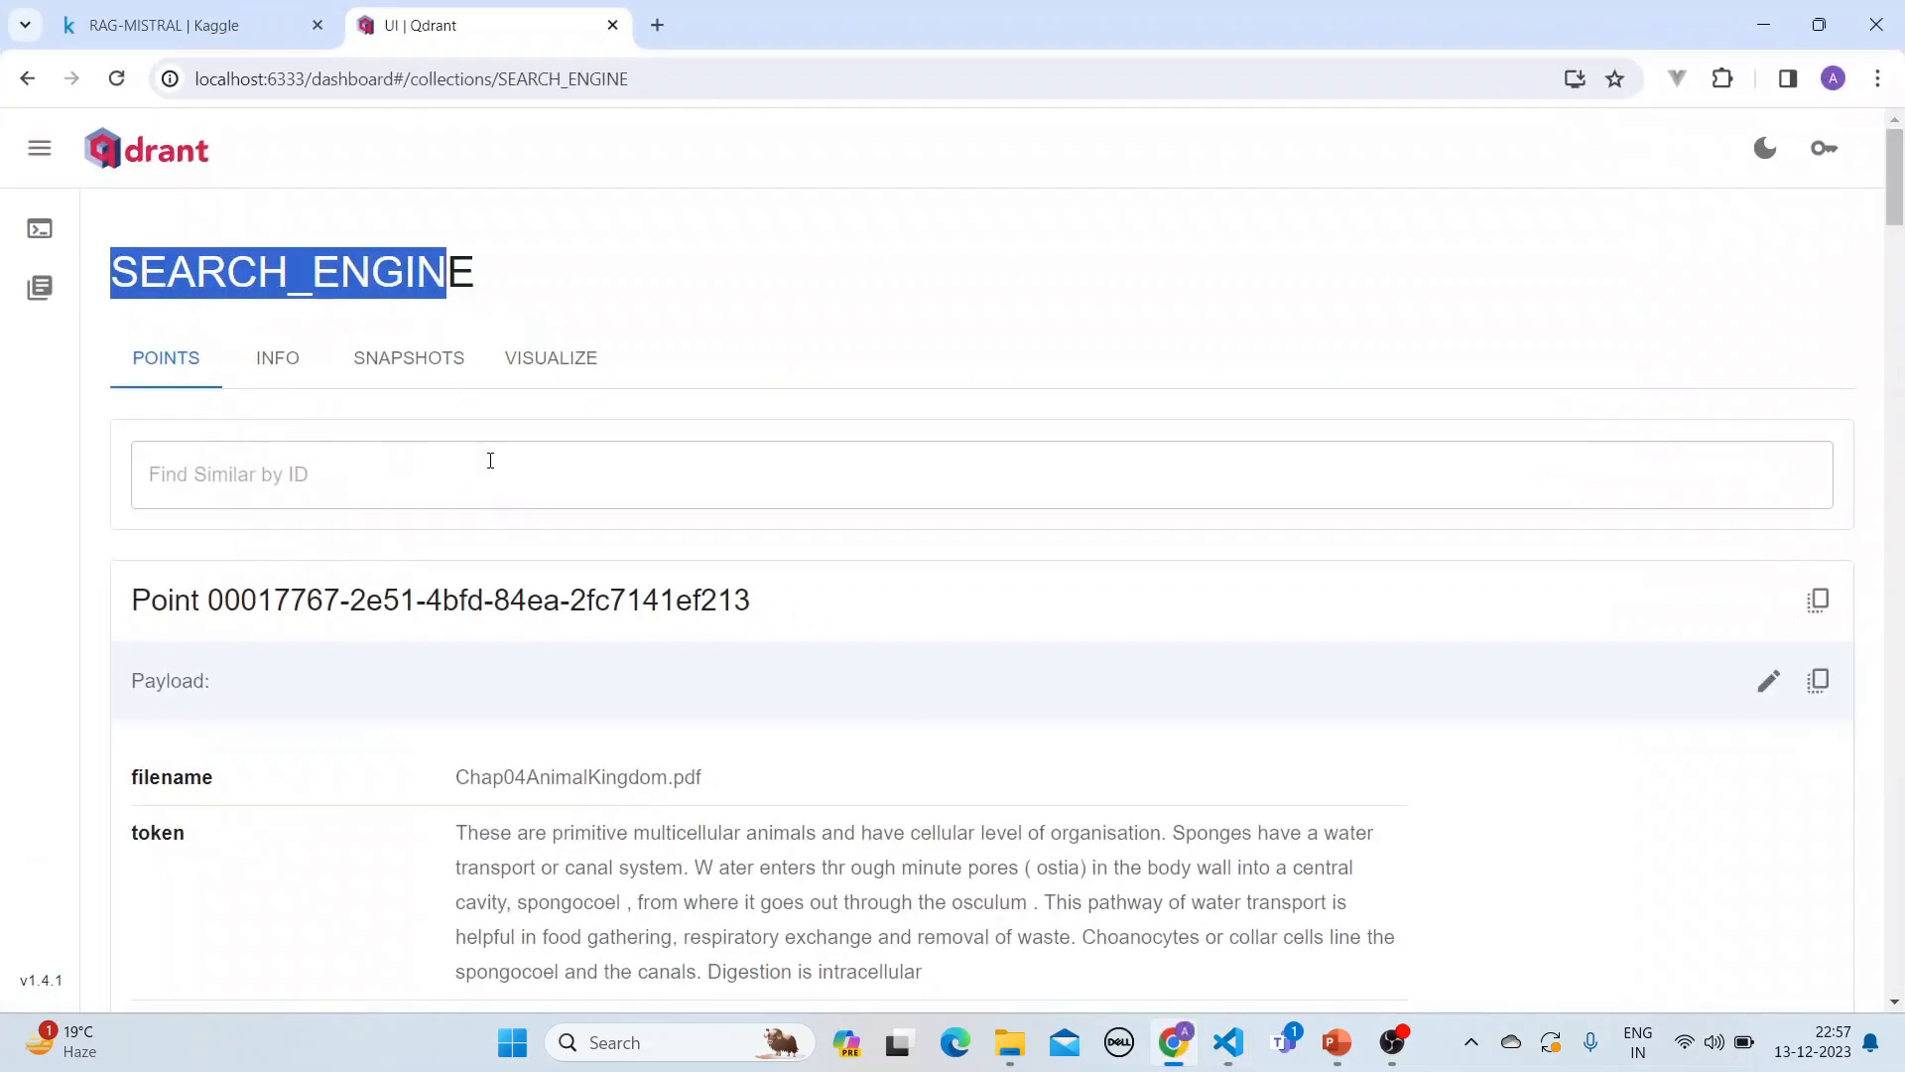
Scroll through SEARCH_ENGINE's stored points, then return to the PowerPoint Chunking slide.
{"action": "scroll", "scroll_direction": "down", "scroll_amount": 3}
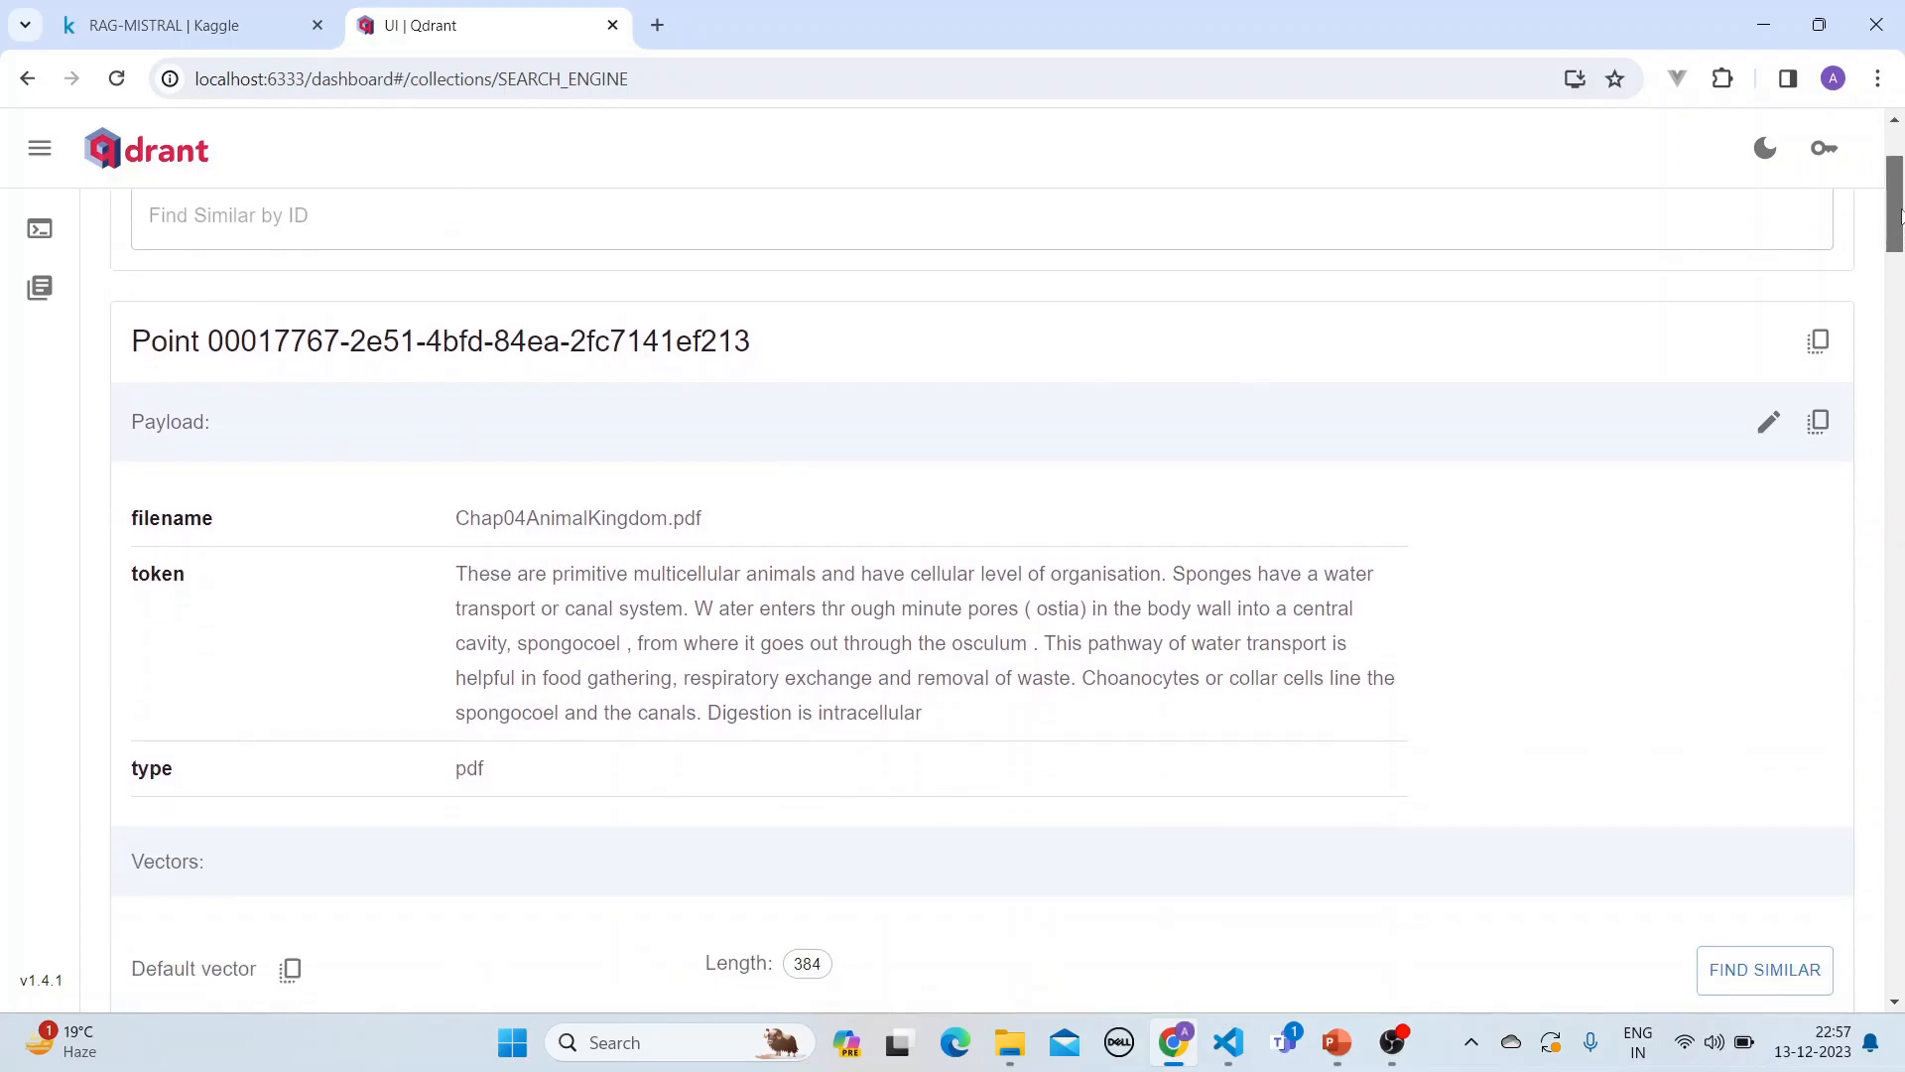
{"action": "scroll", "scroll_direction": "down", "scroll_amount": 3}
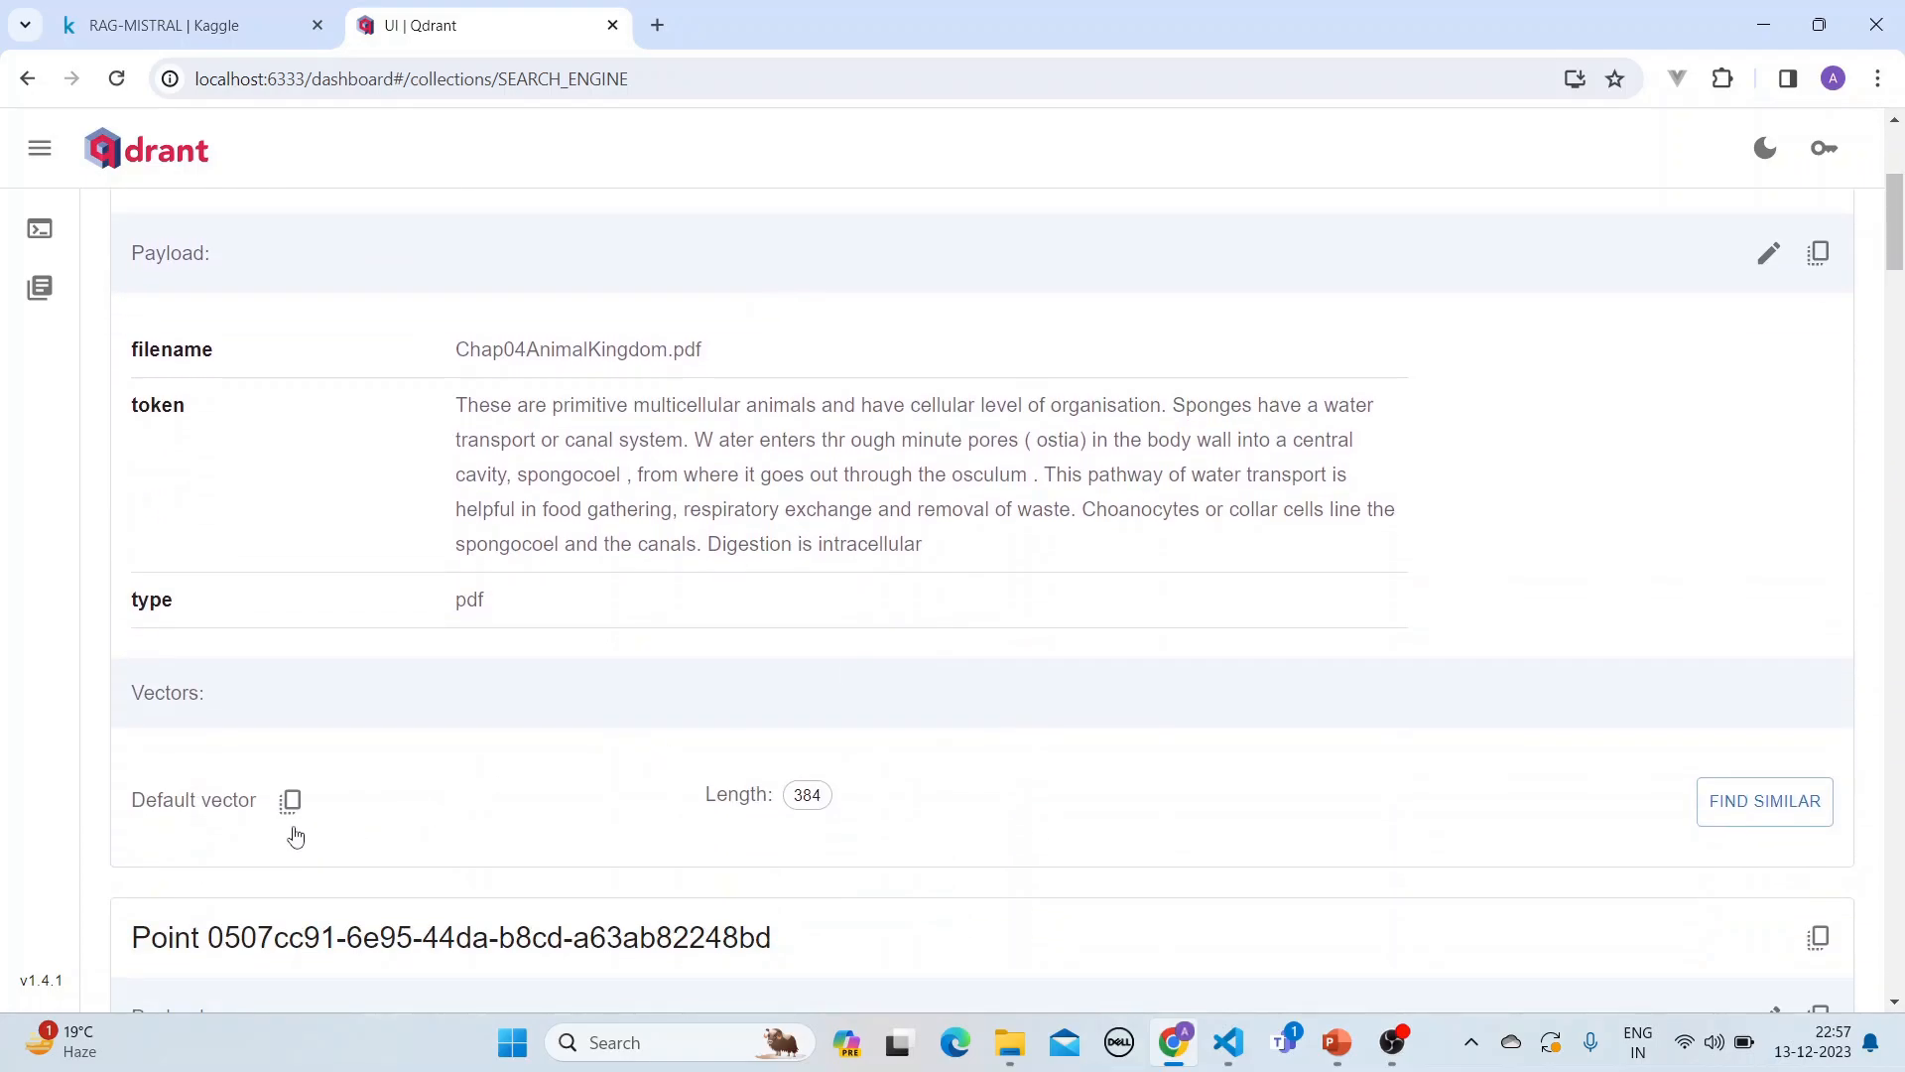
{"action": "mouse_move", "coordinate": [518, 388]}
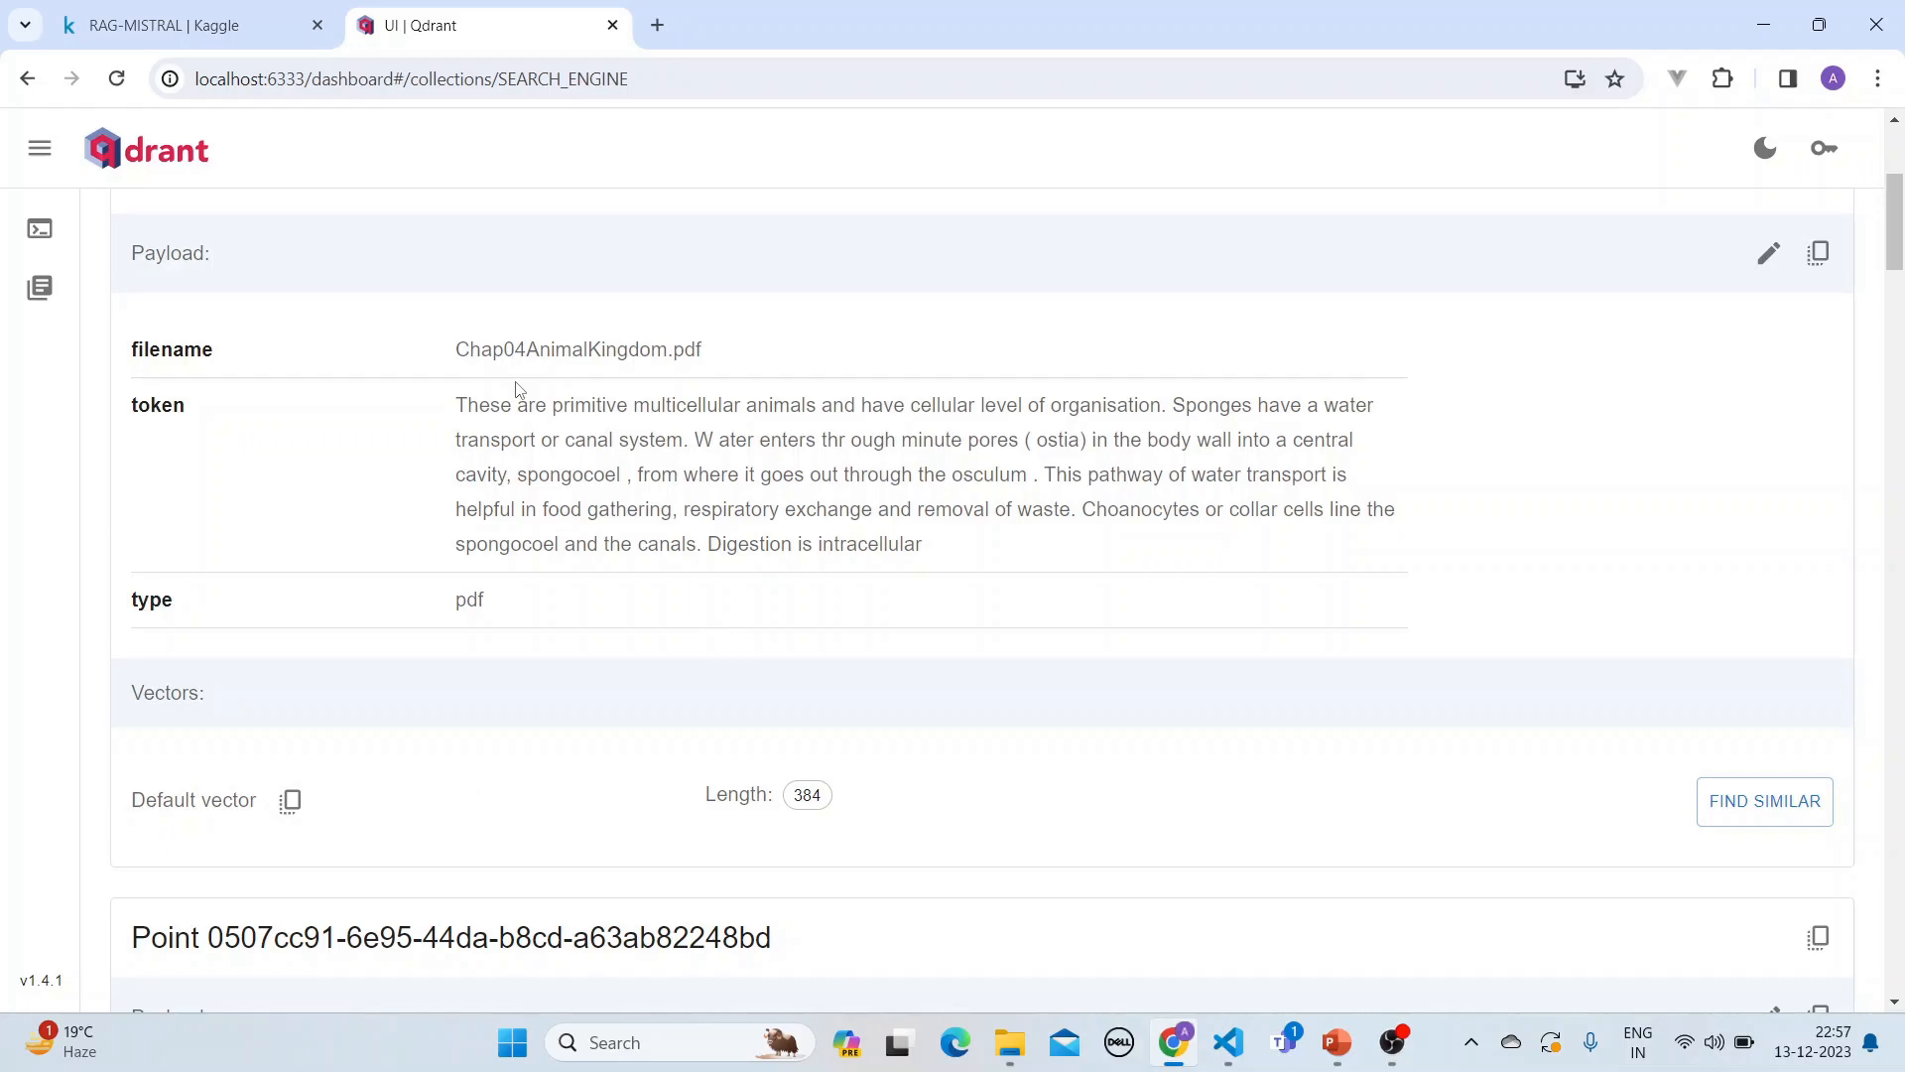
{"action": "mouse_move", "coordinate": [712, 337]}
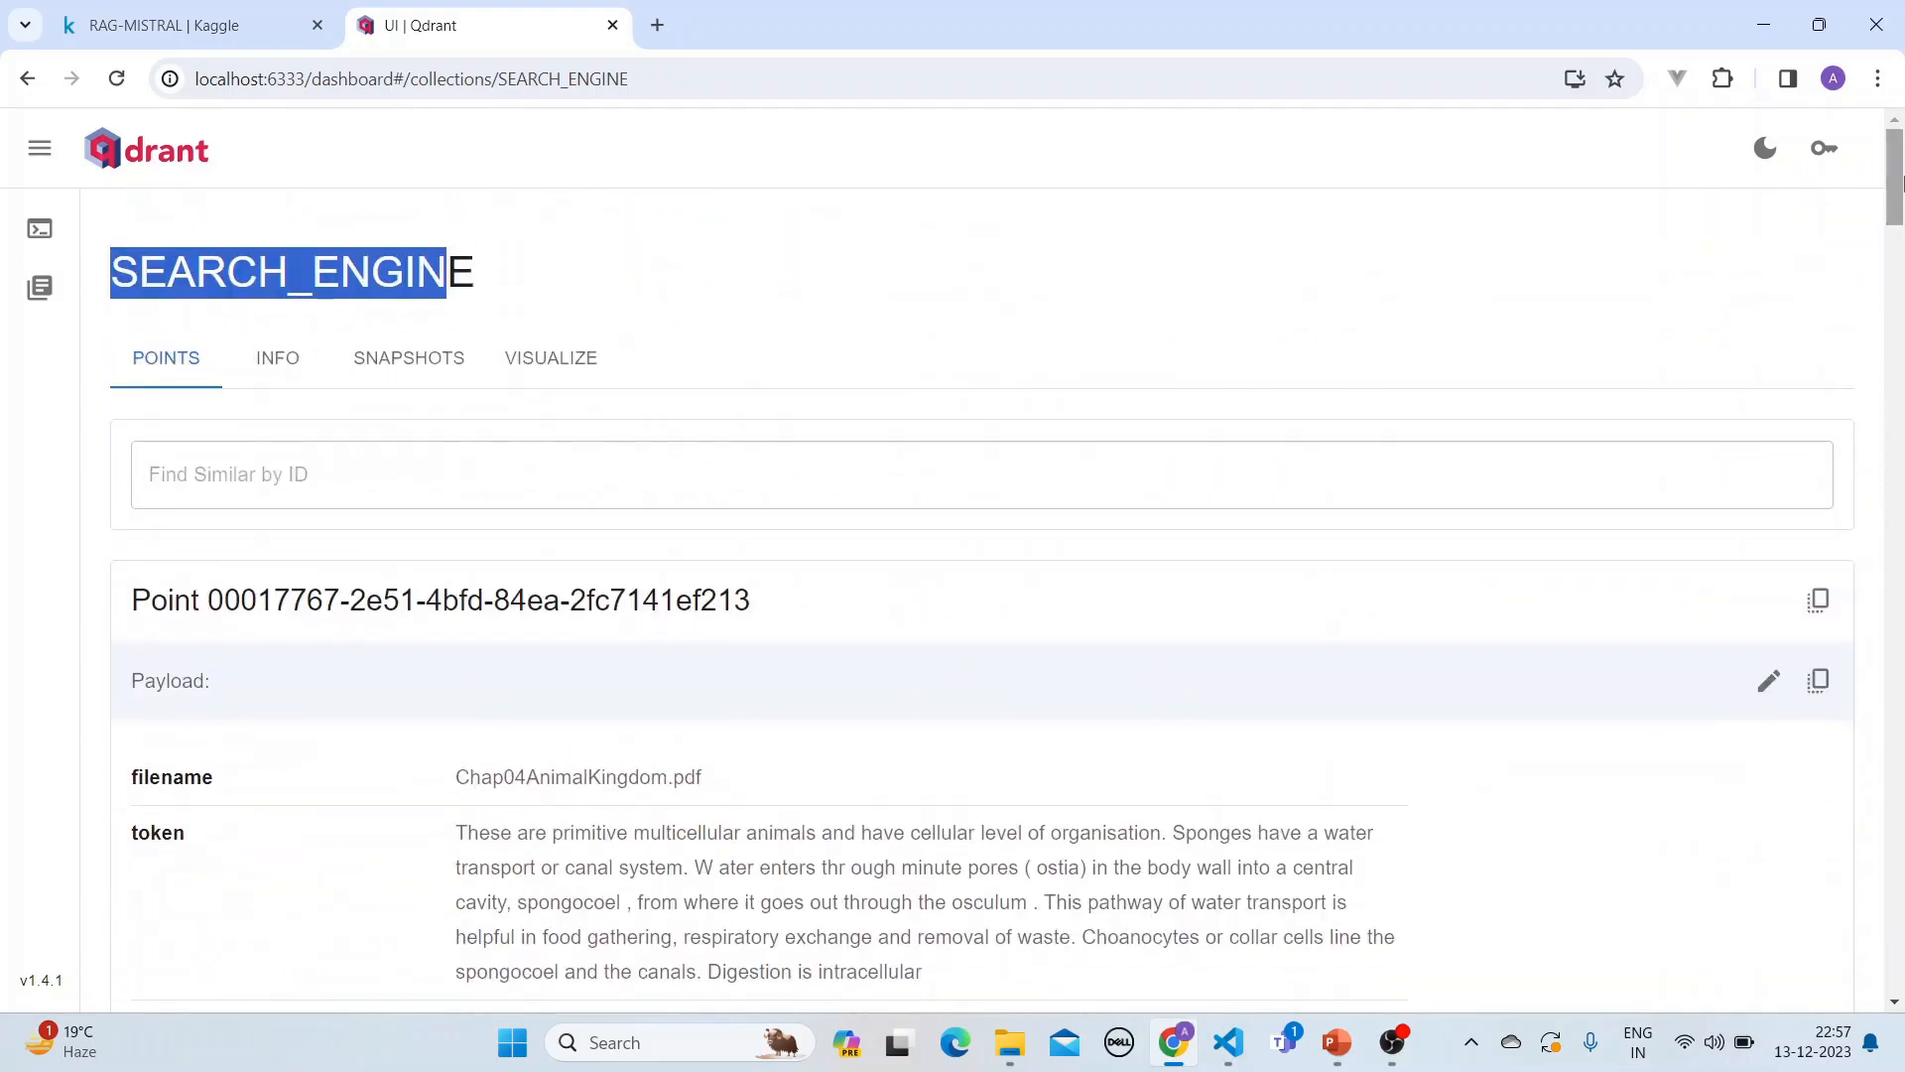
{"action": "mouse_move", "coordinate": [1831, 281]}
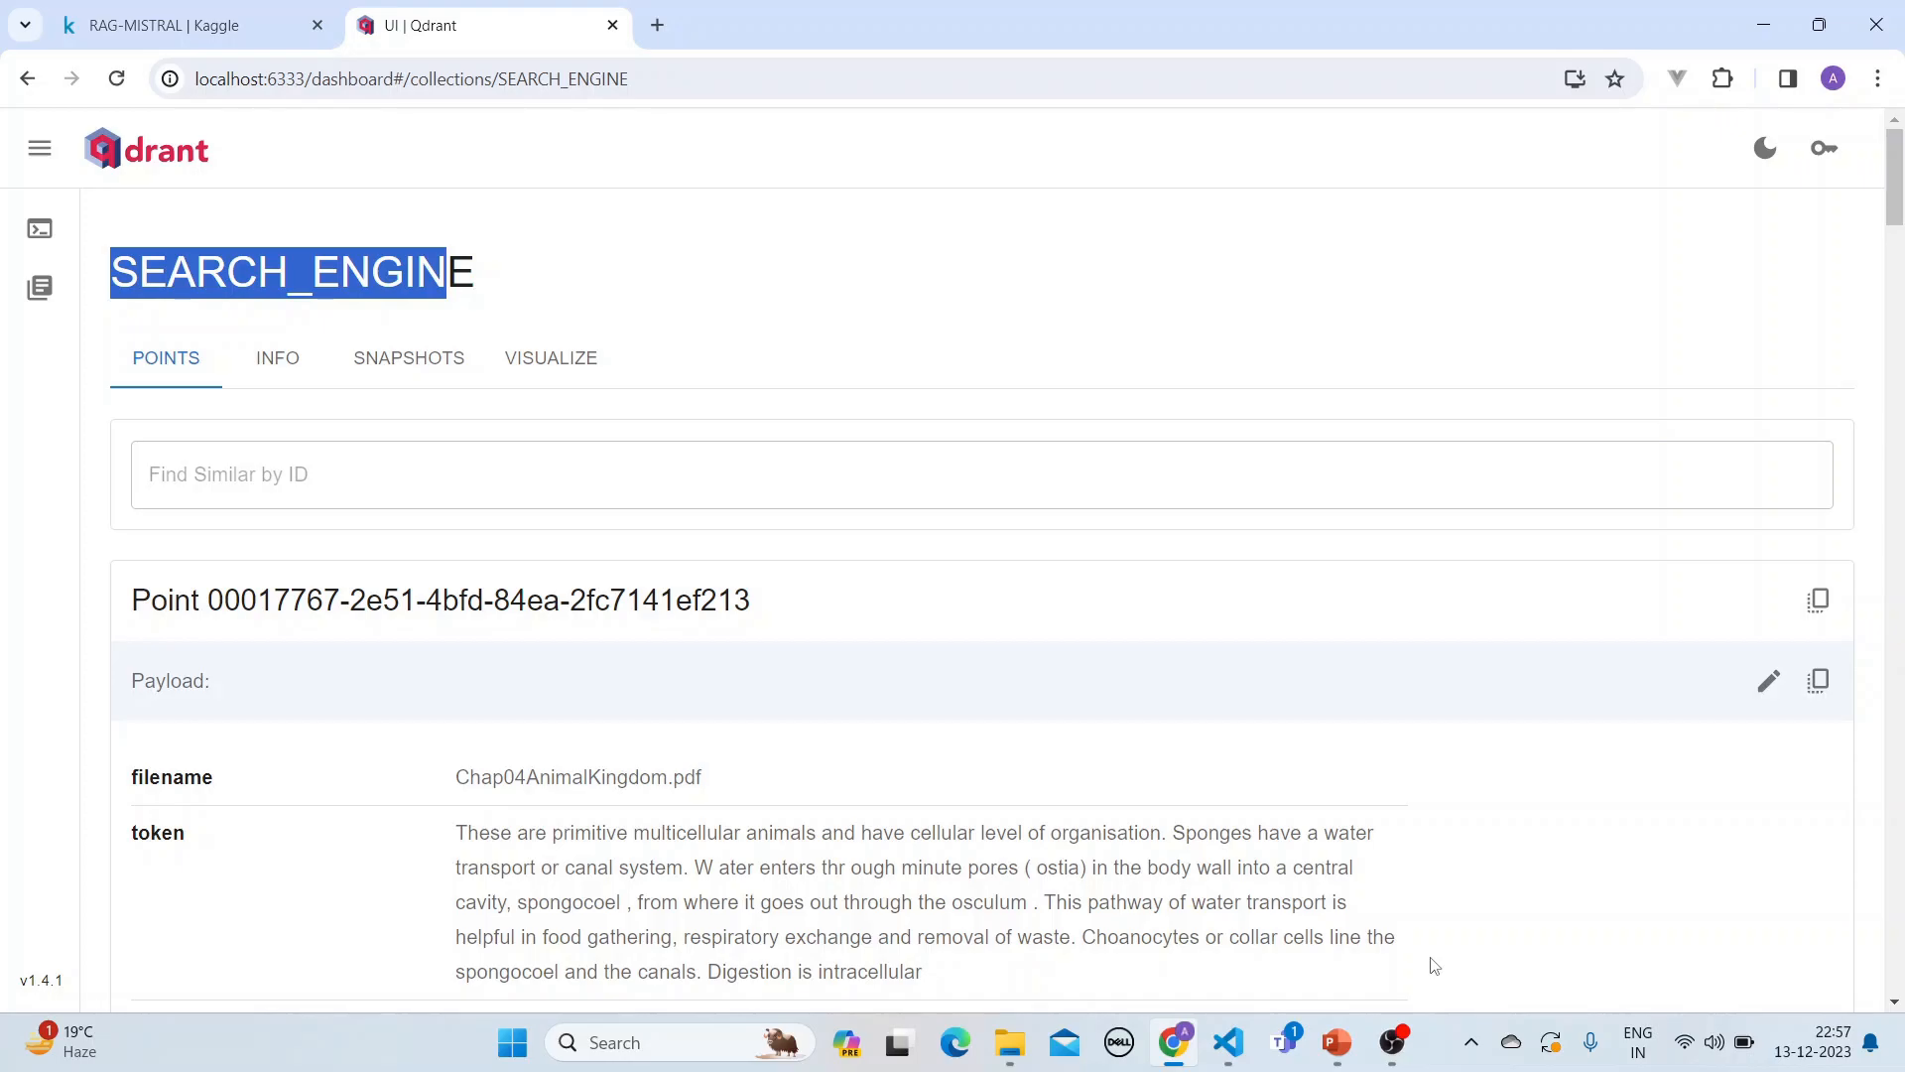
{"action": "mouse_move", "coordinate": [1399, 1009]}
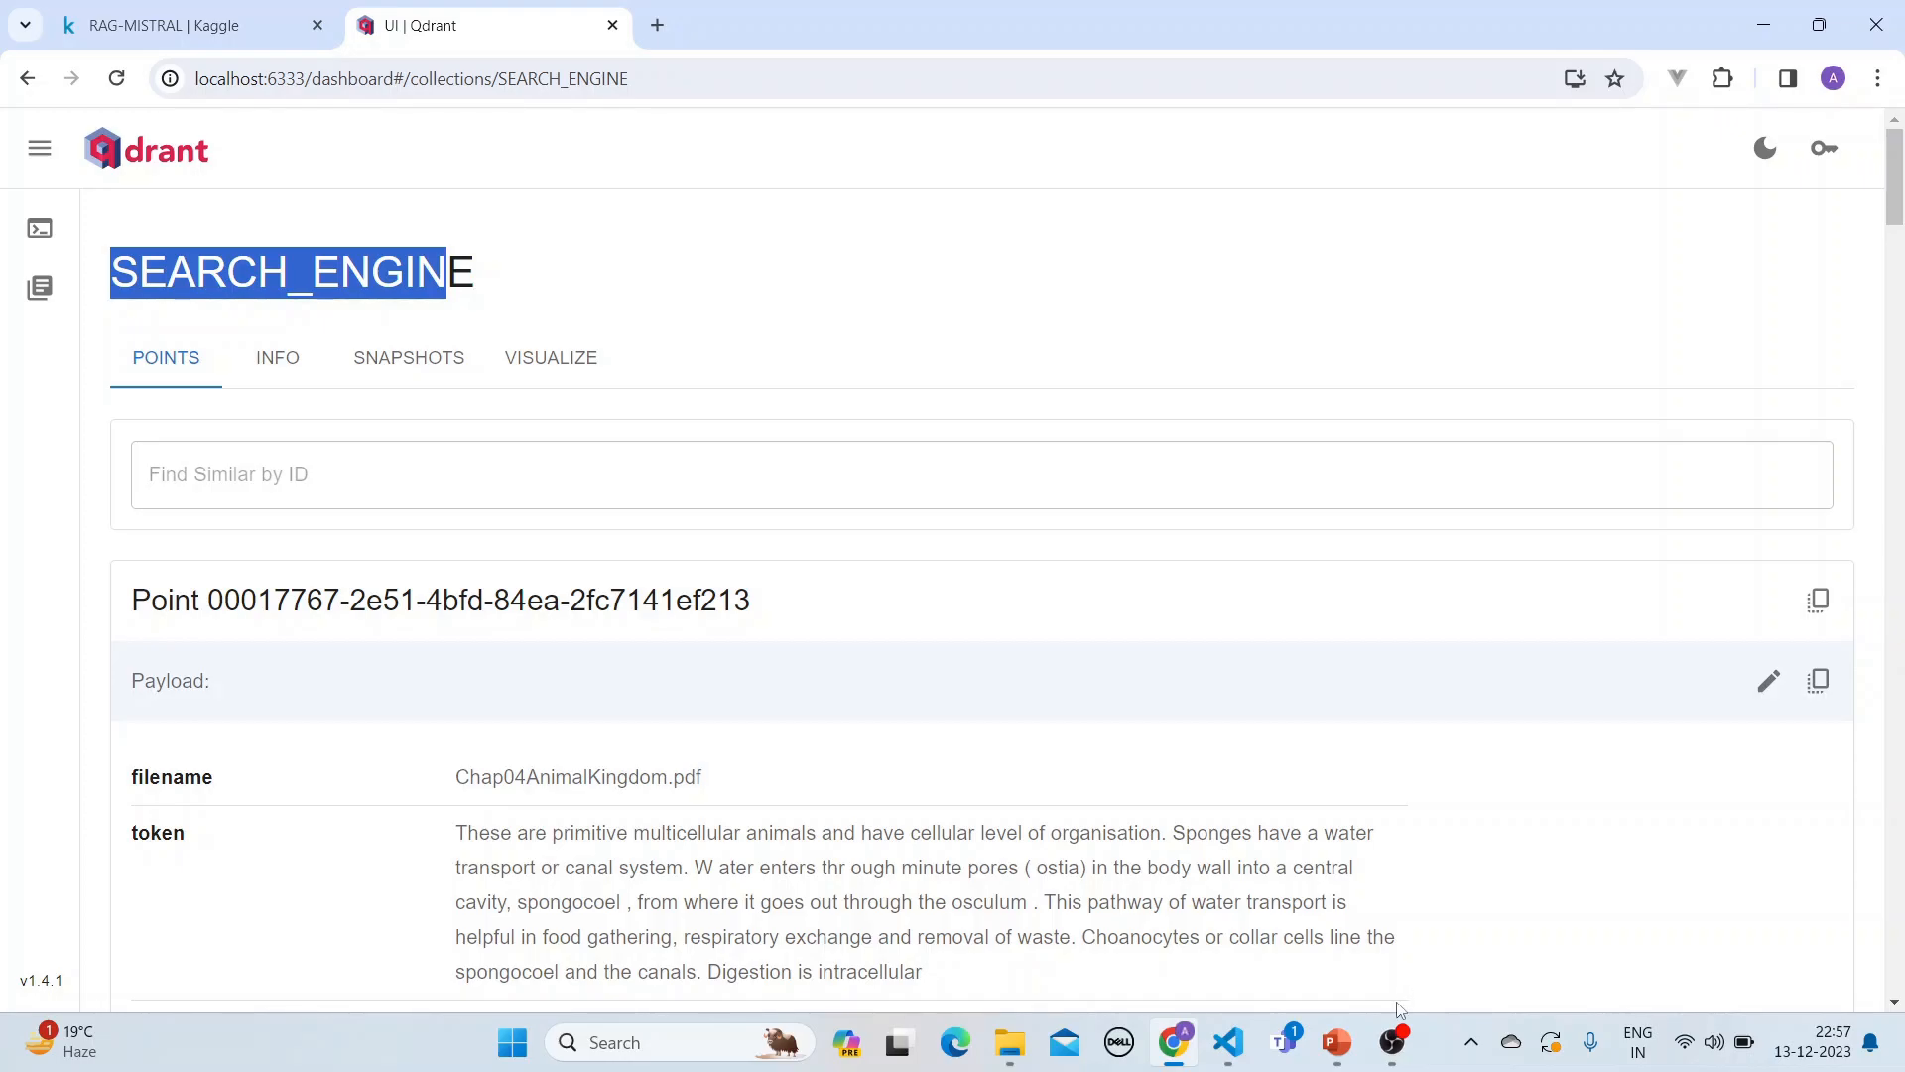
{"action": "left_click", "coordinate": [1335, 1041]}
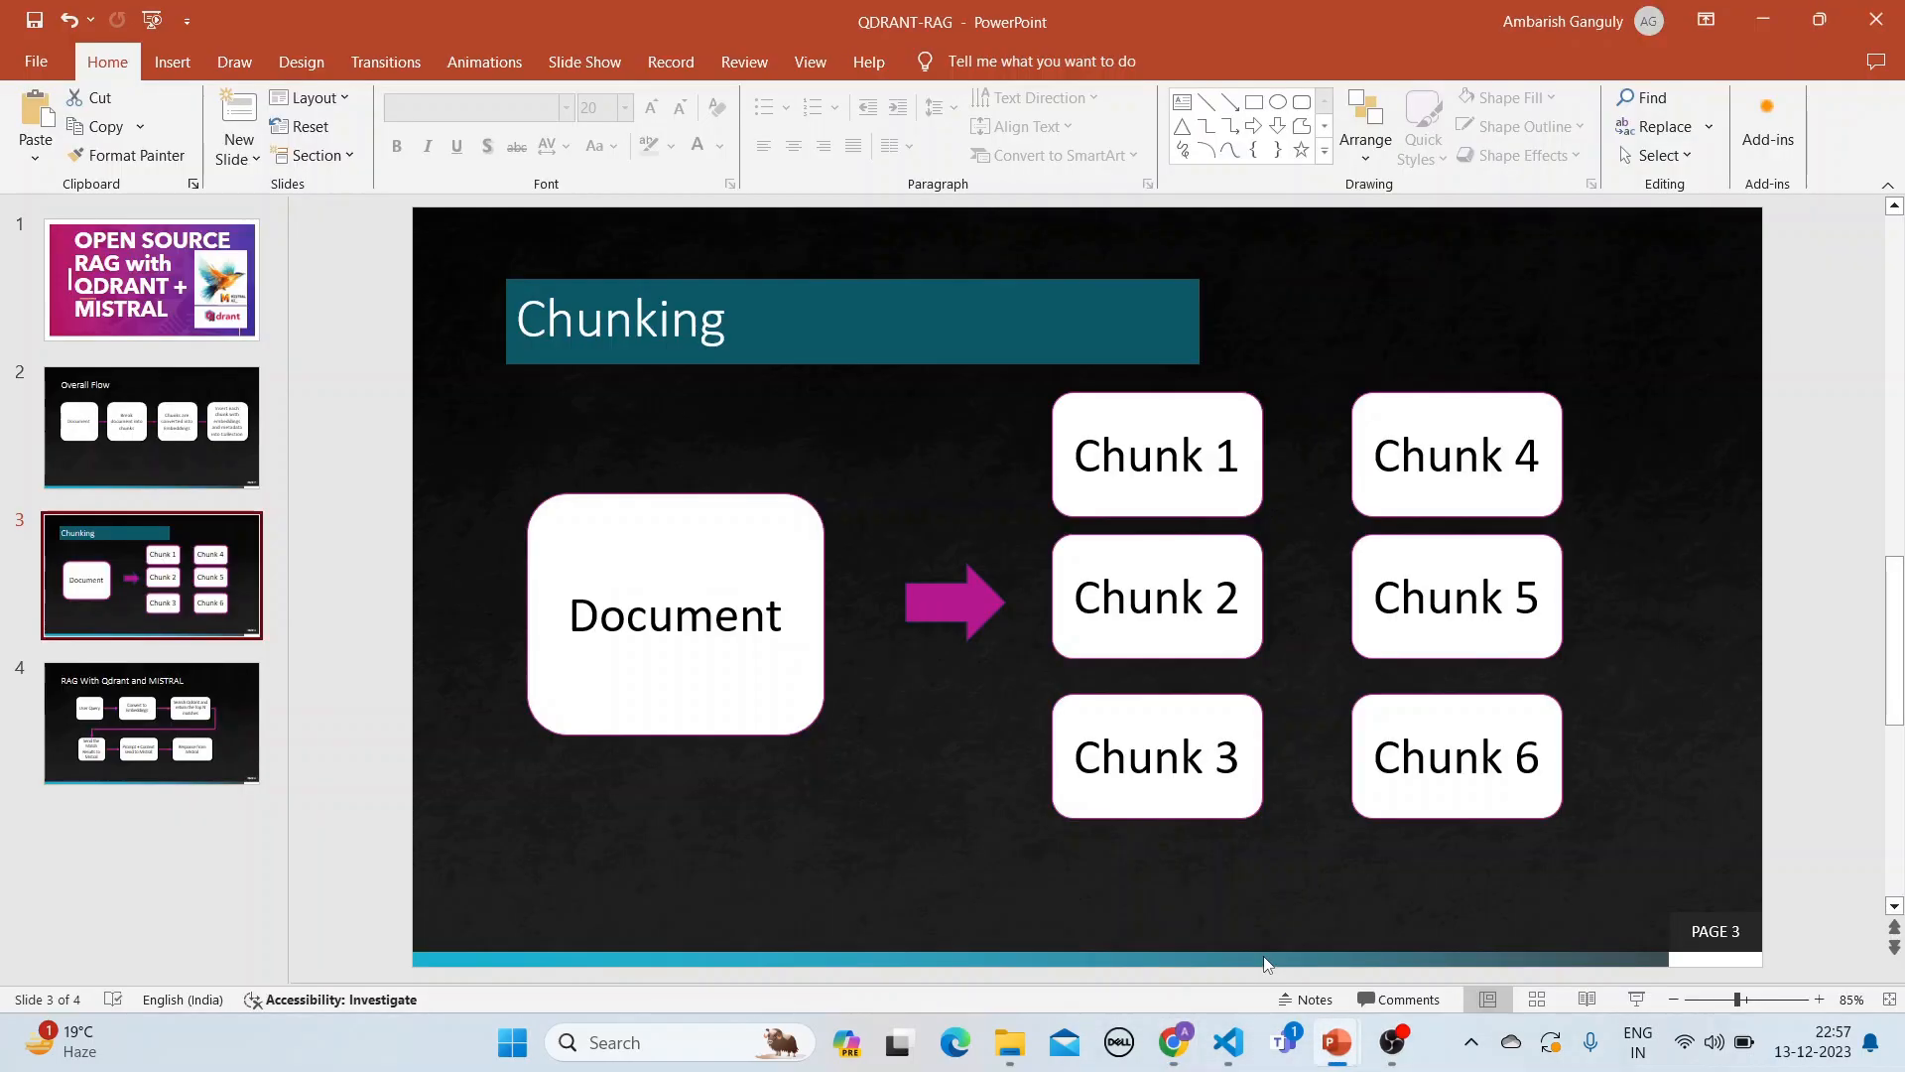
Show the RAG With Qdrant and MISTRAL flow slide, then return to the Kaggle notebook.
{"action": "left_click", "coordinate": [151, 723]}
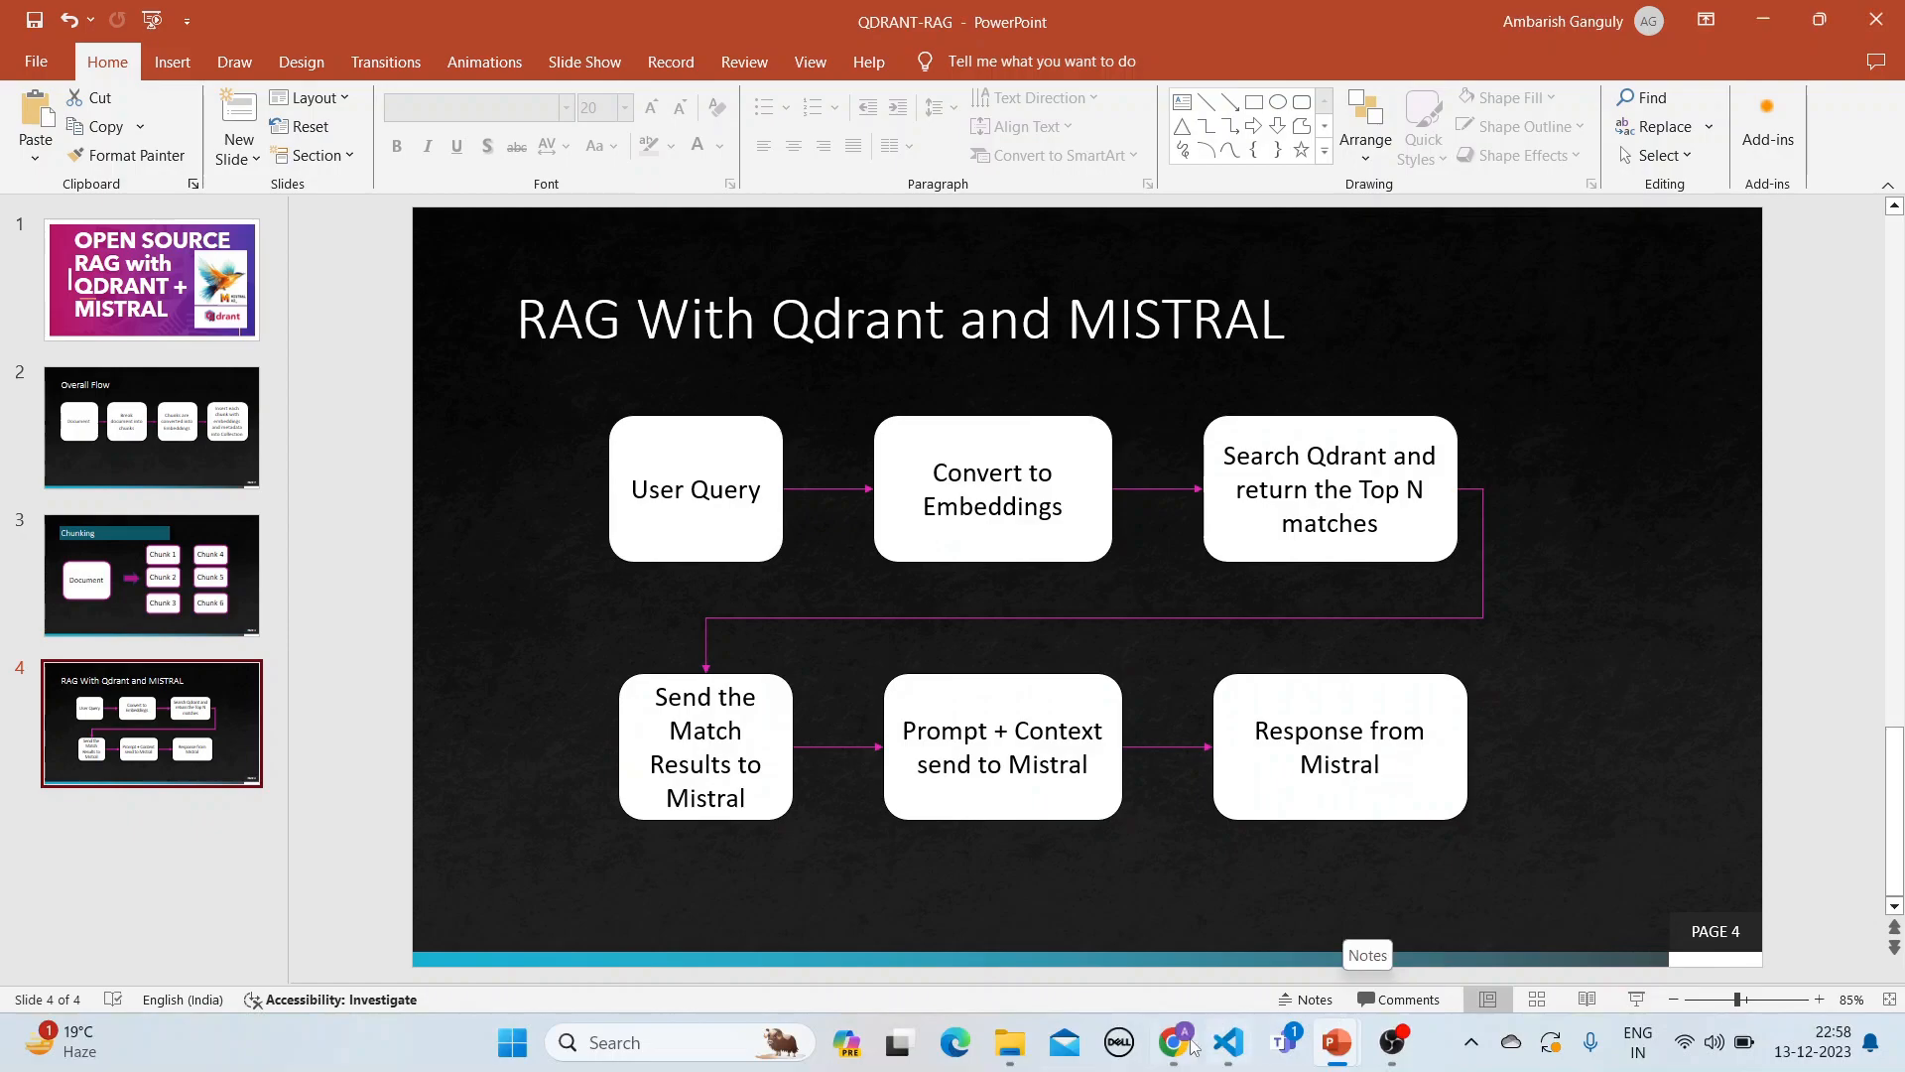
{"action": "left_click", "coordinate": [1172, 1042]}
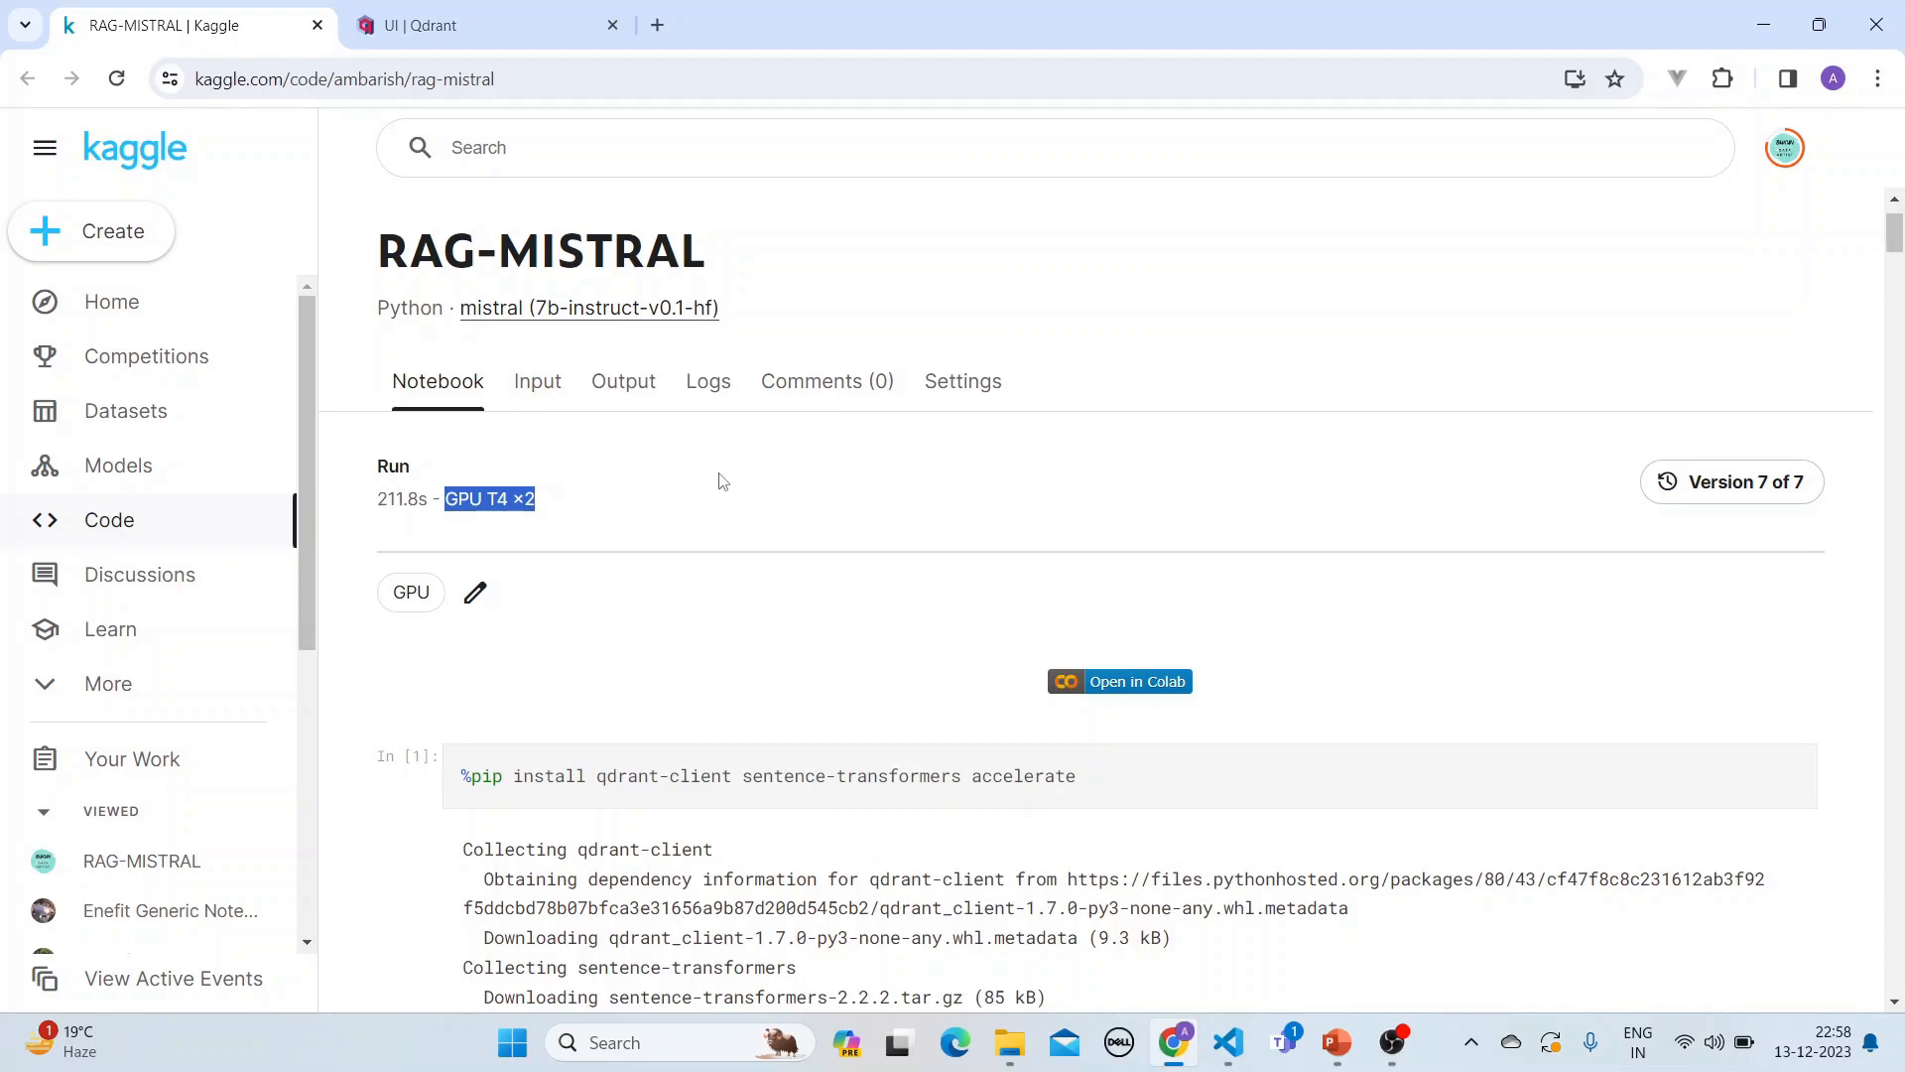
{"action": "mouse_move", "coordinate": [117, 476]}
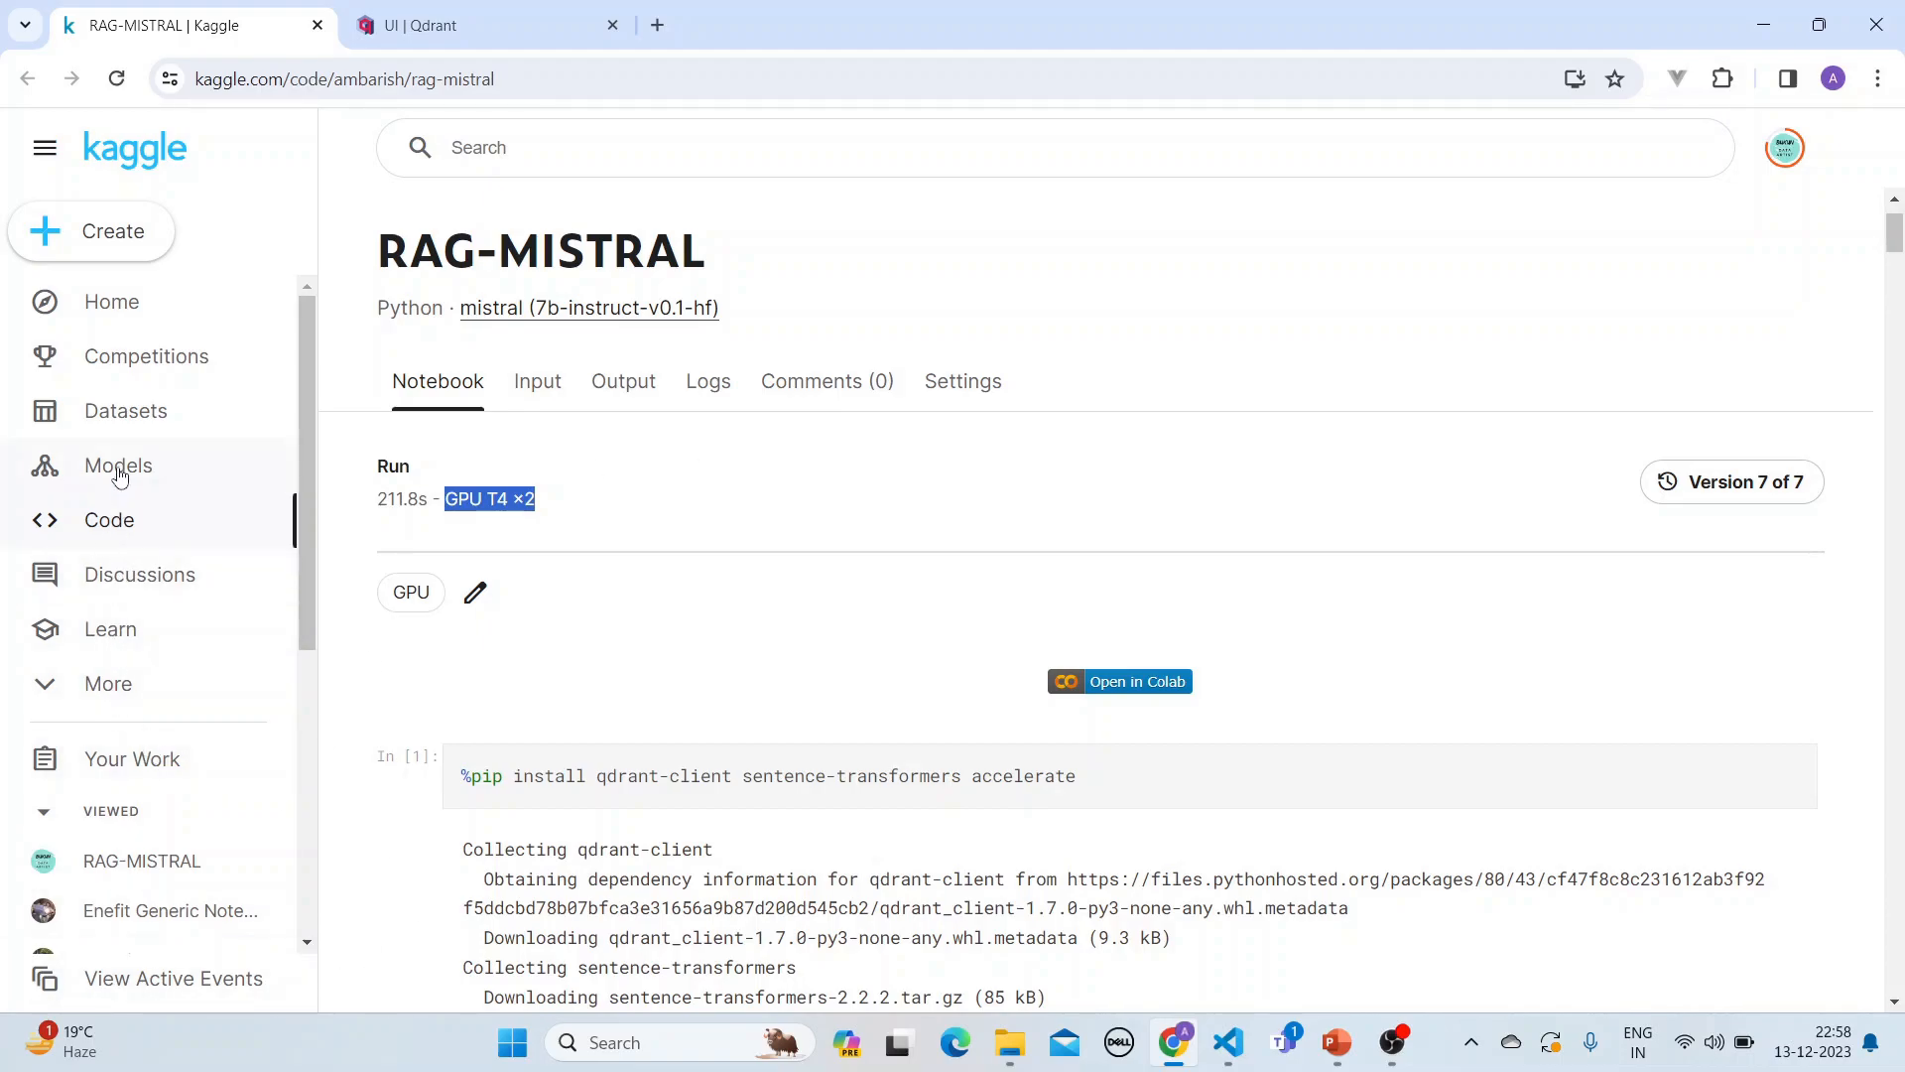
{"action": "left_click", "coordinate": [118, 465]}
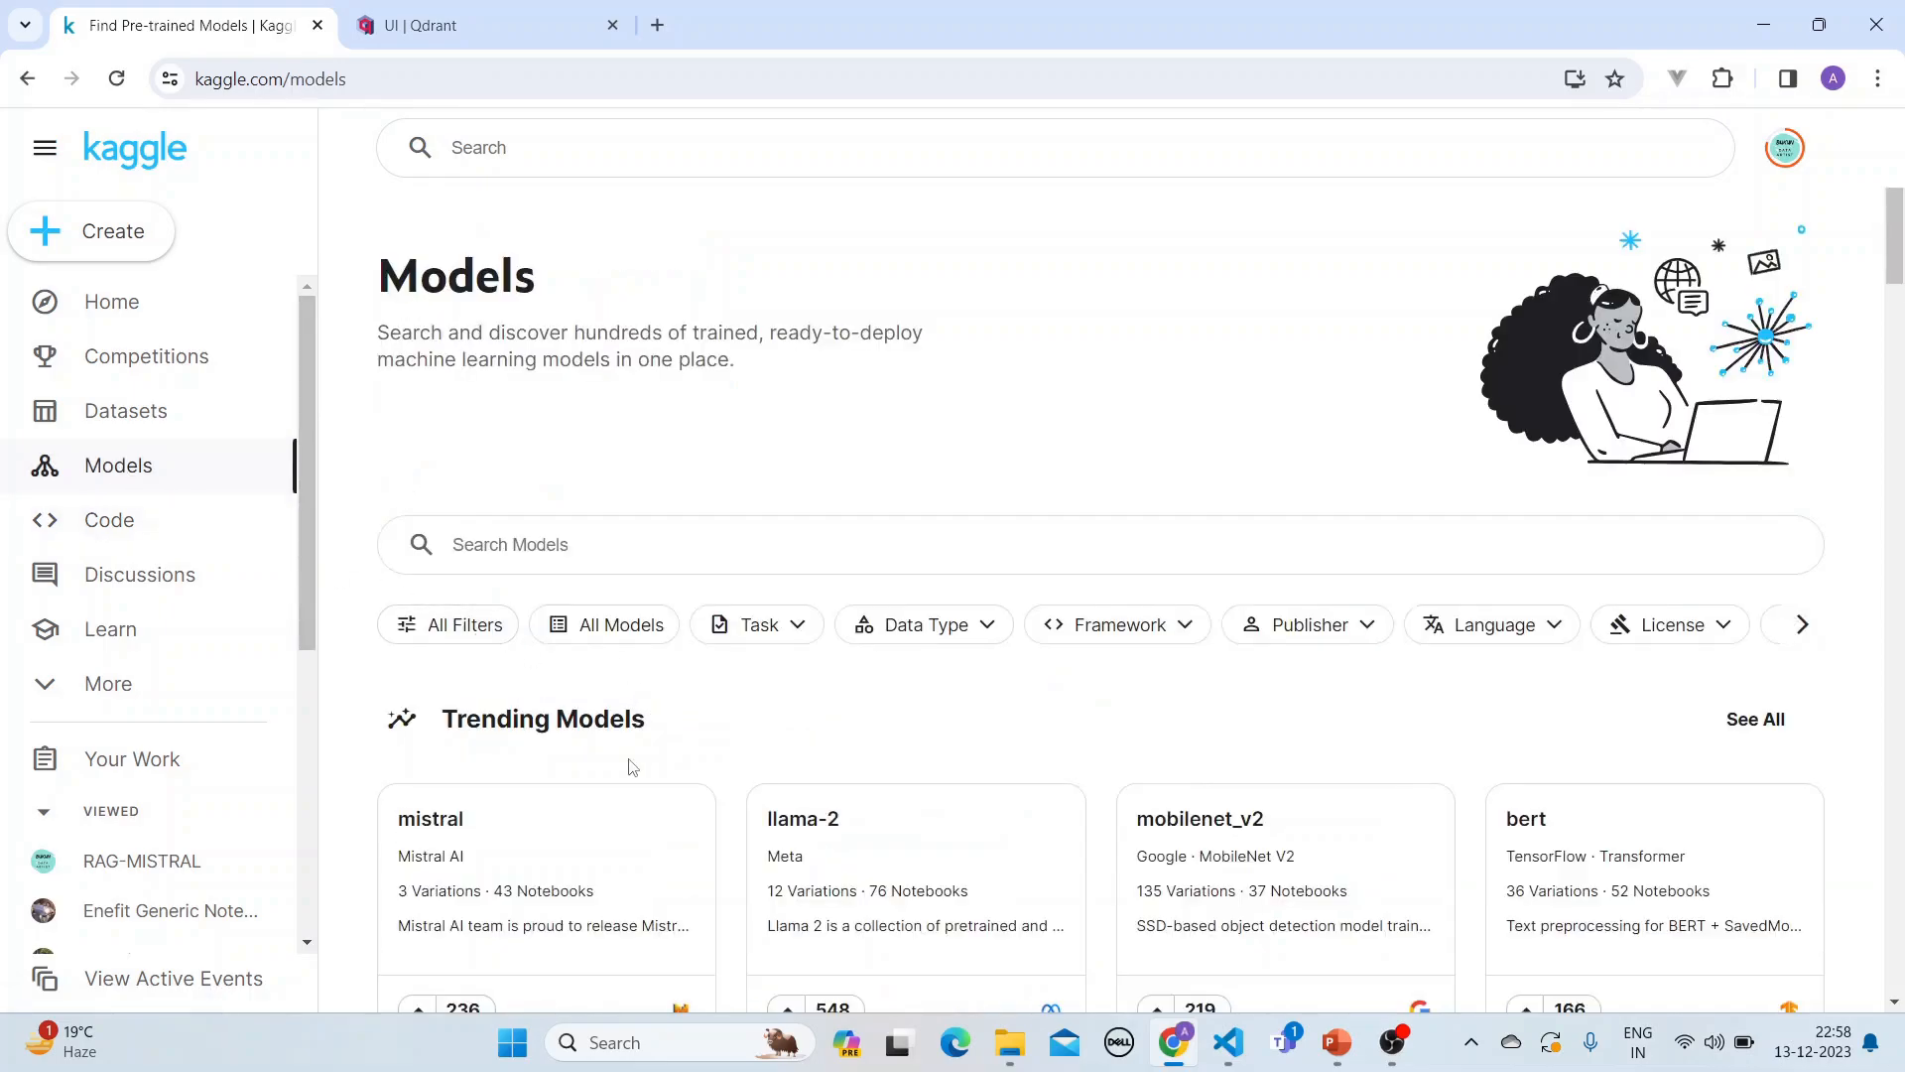
{"action": "mouse_move", "coordinate": [505, 896]}
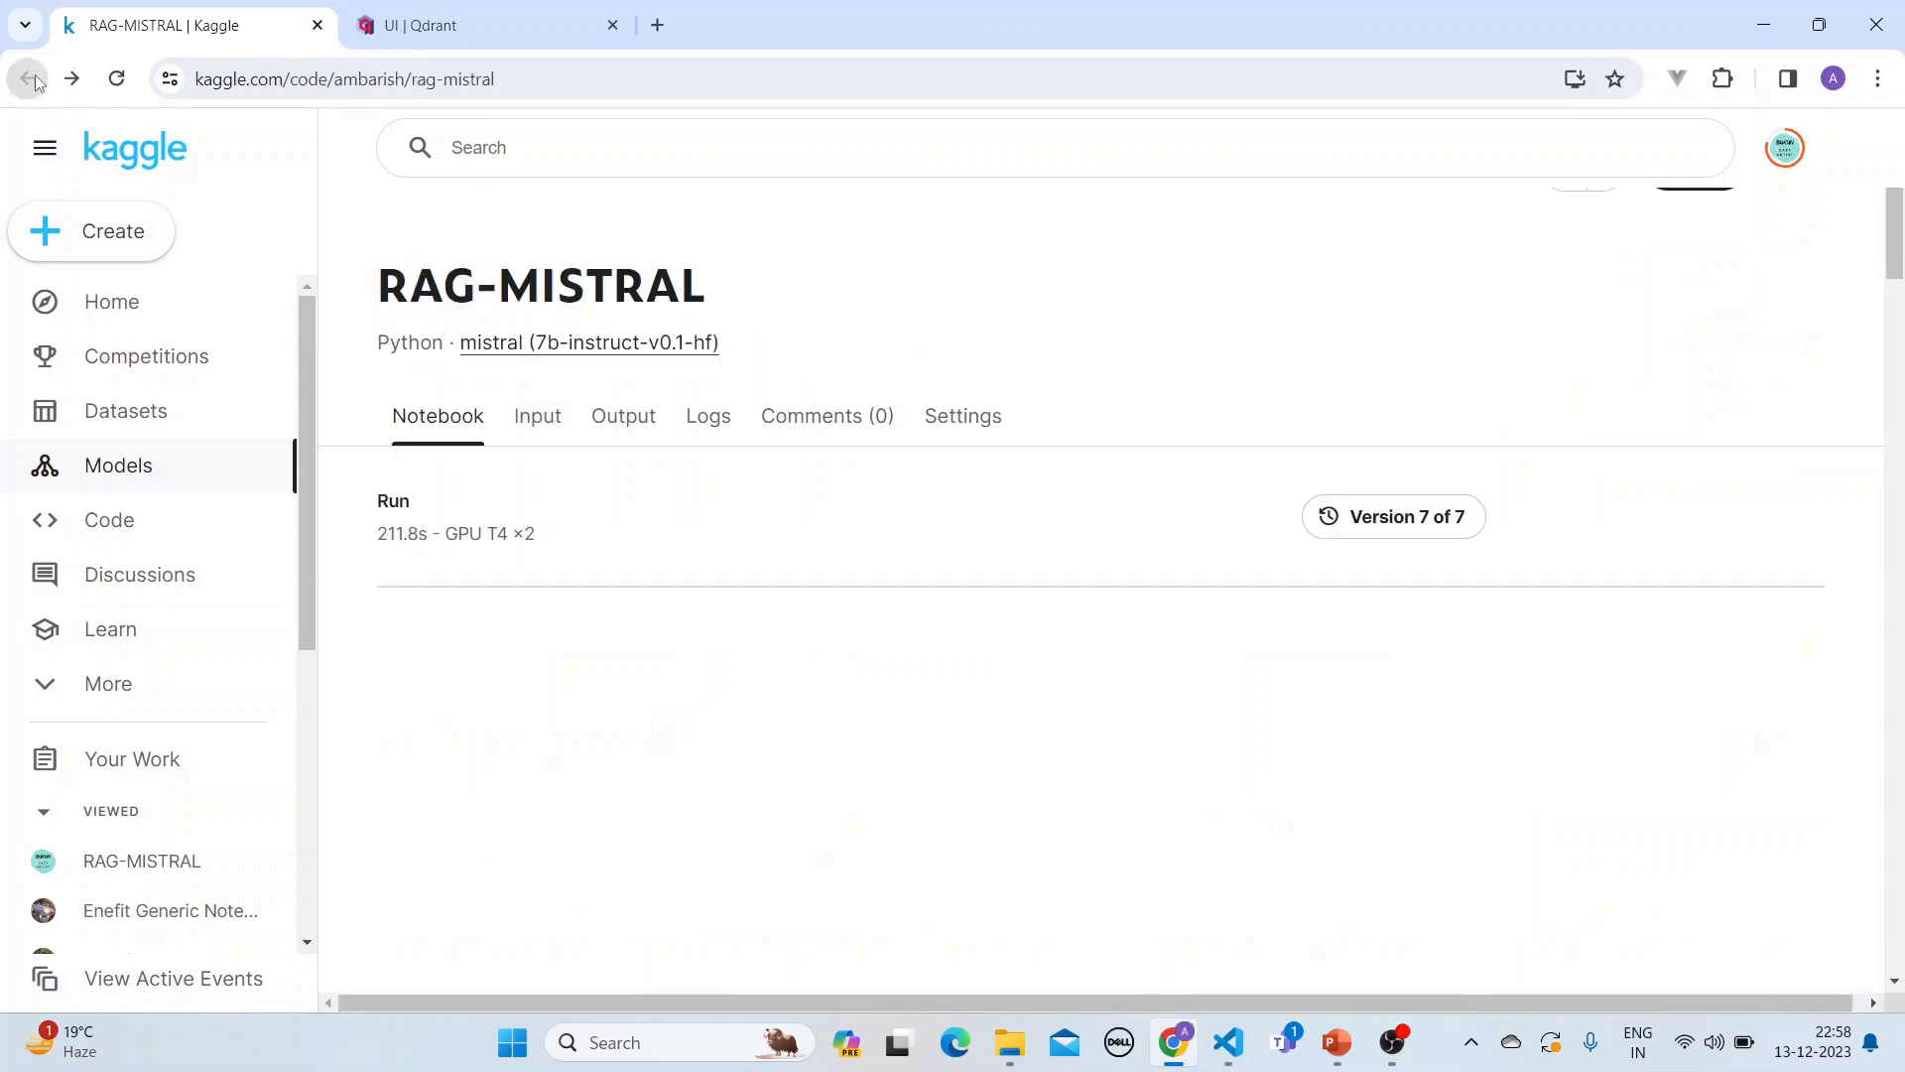
{"action": "left_click", "coordinate": [29, 79]}
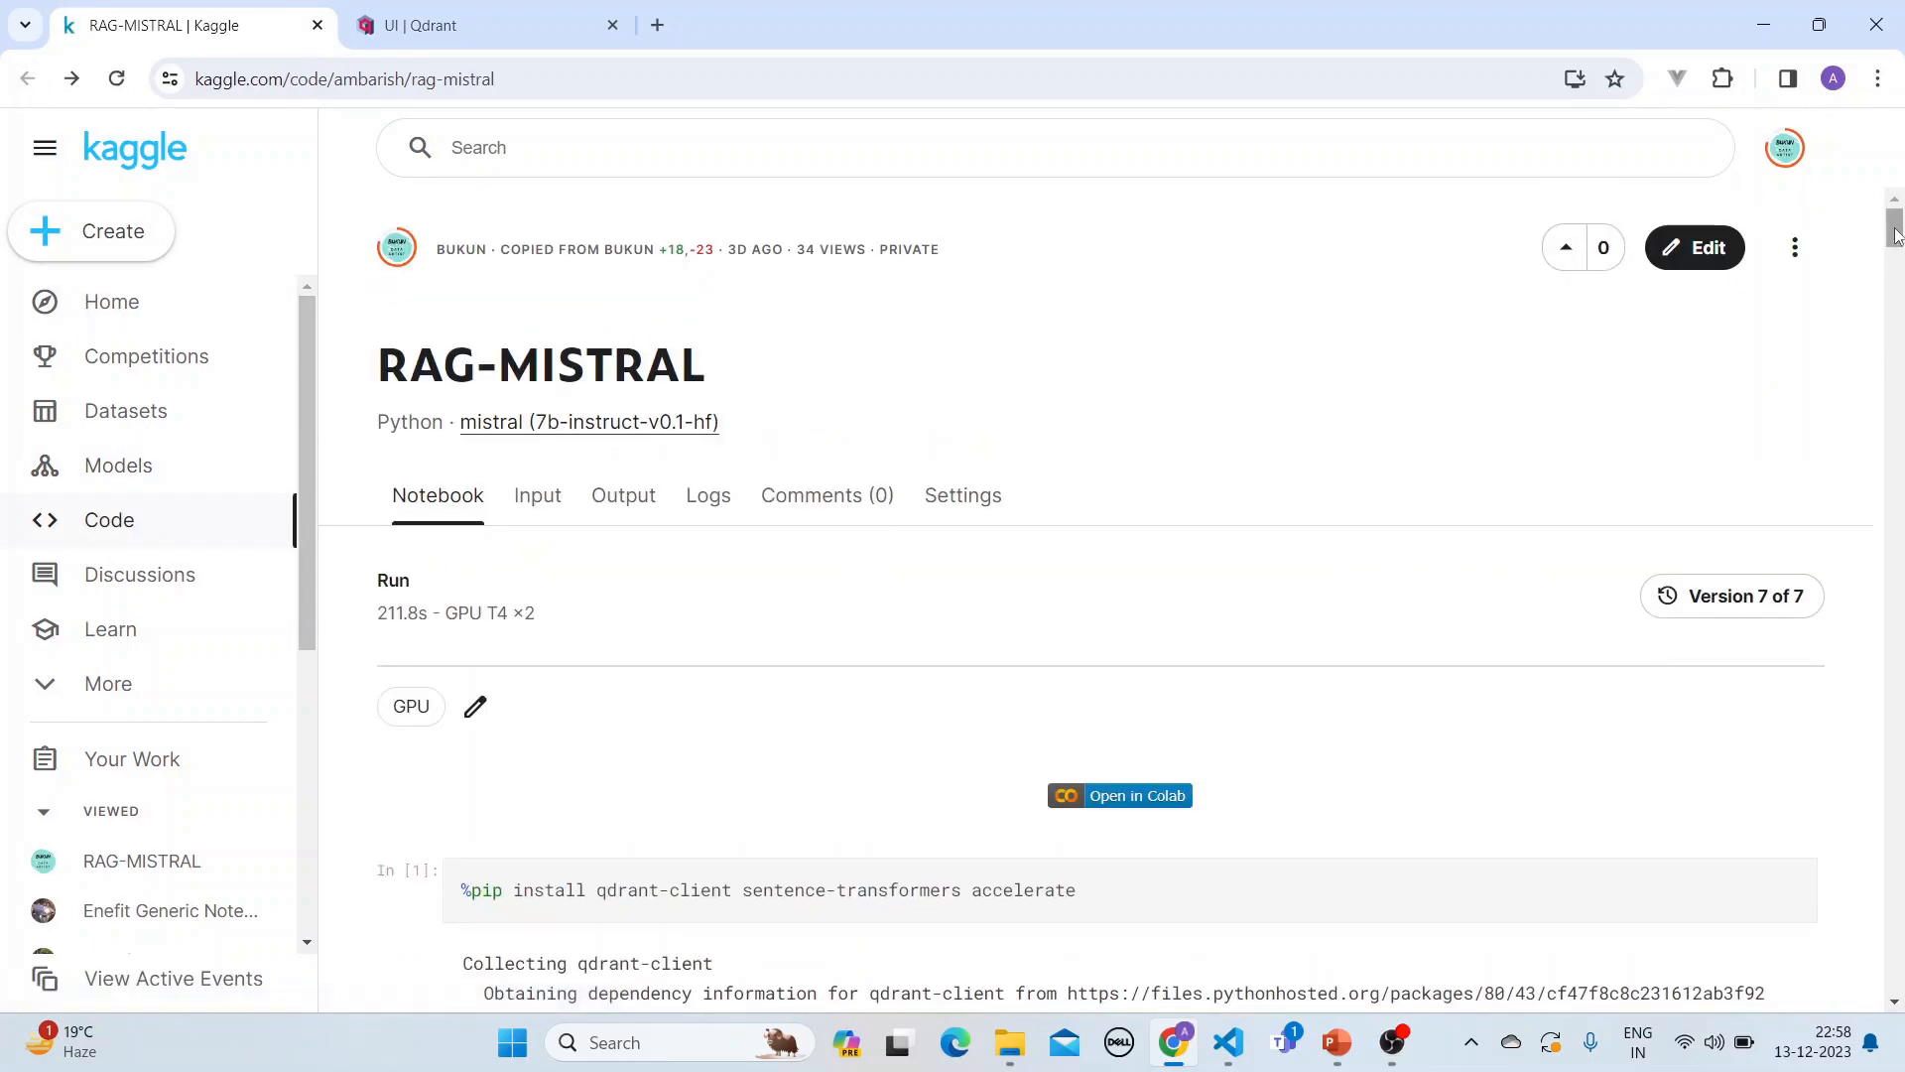
{"action": "scroll", "scroll_direction": "down", "scroll_amount": 3}
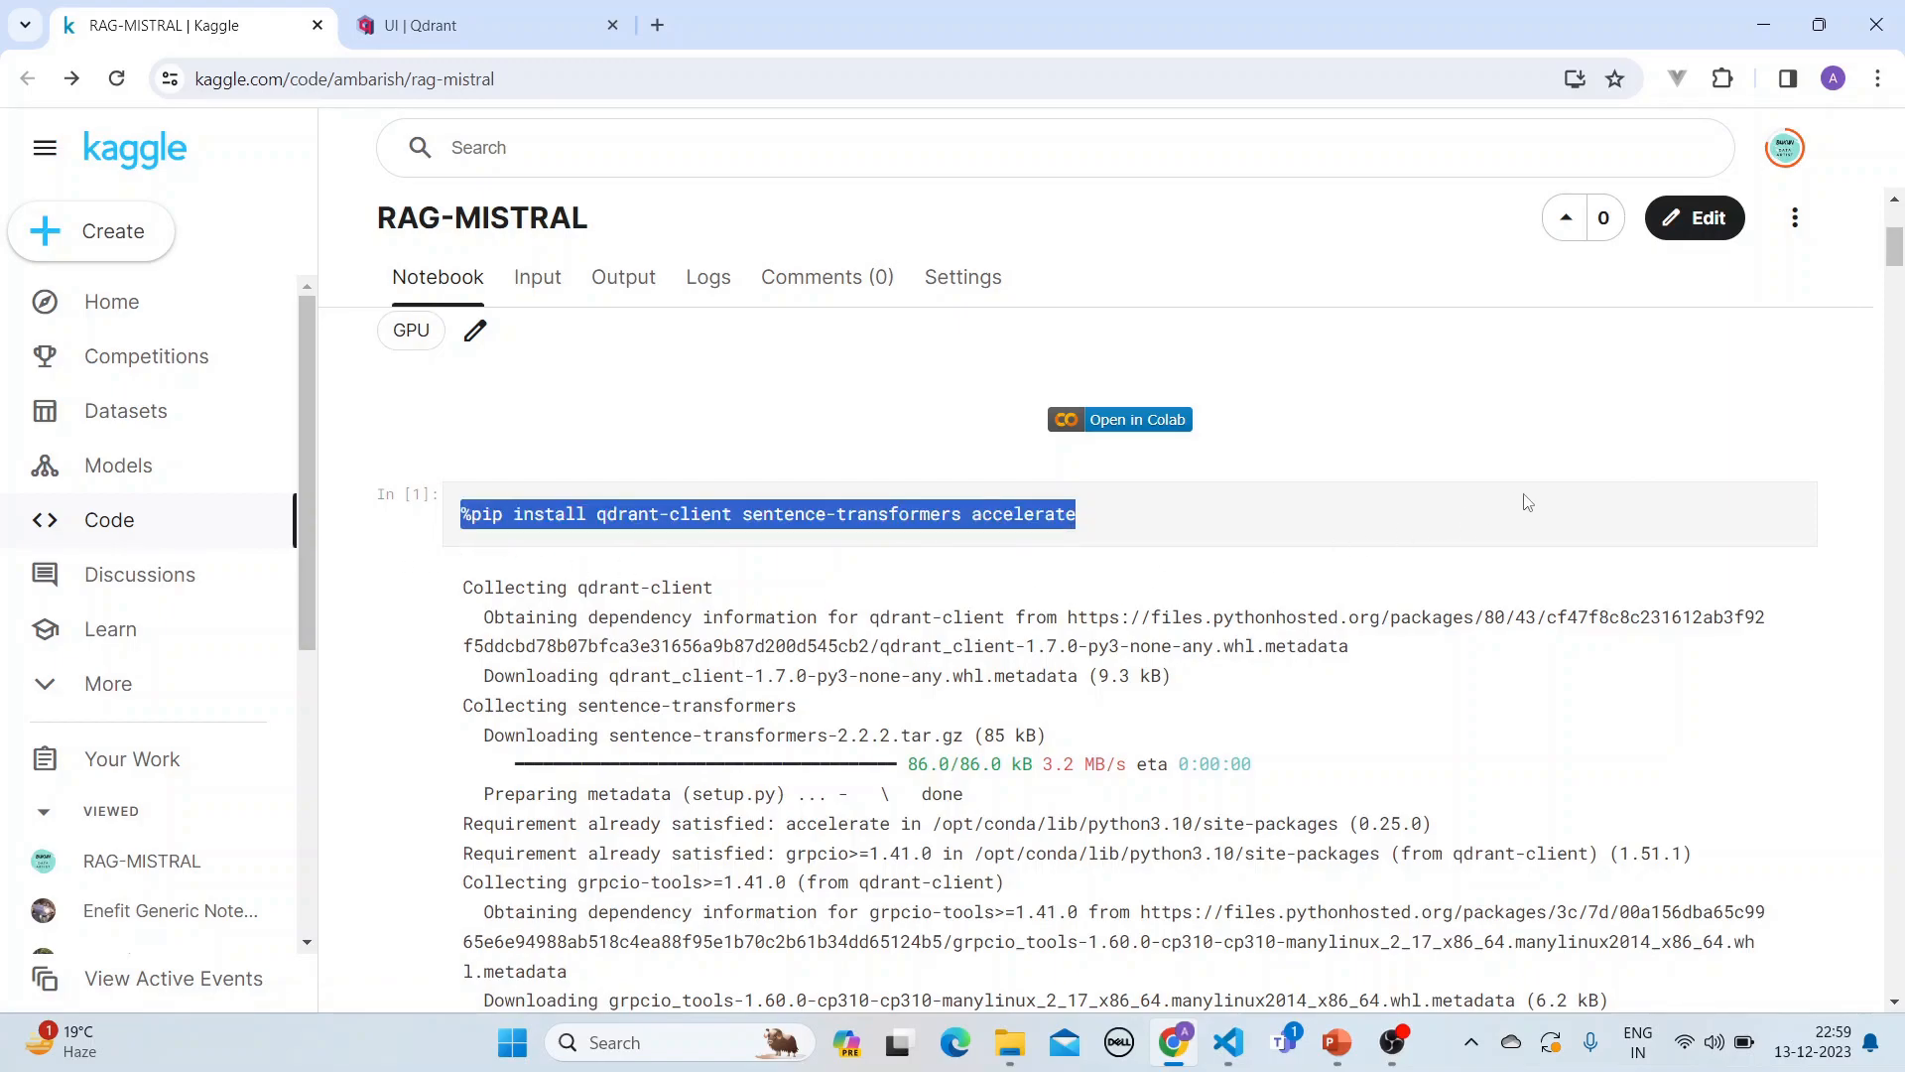
{"action": "mouse_move", "coordinate": [1853, 373]}
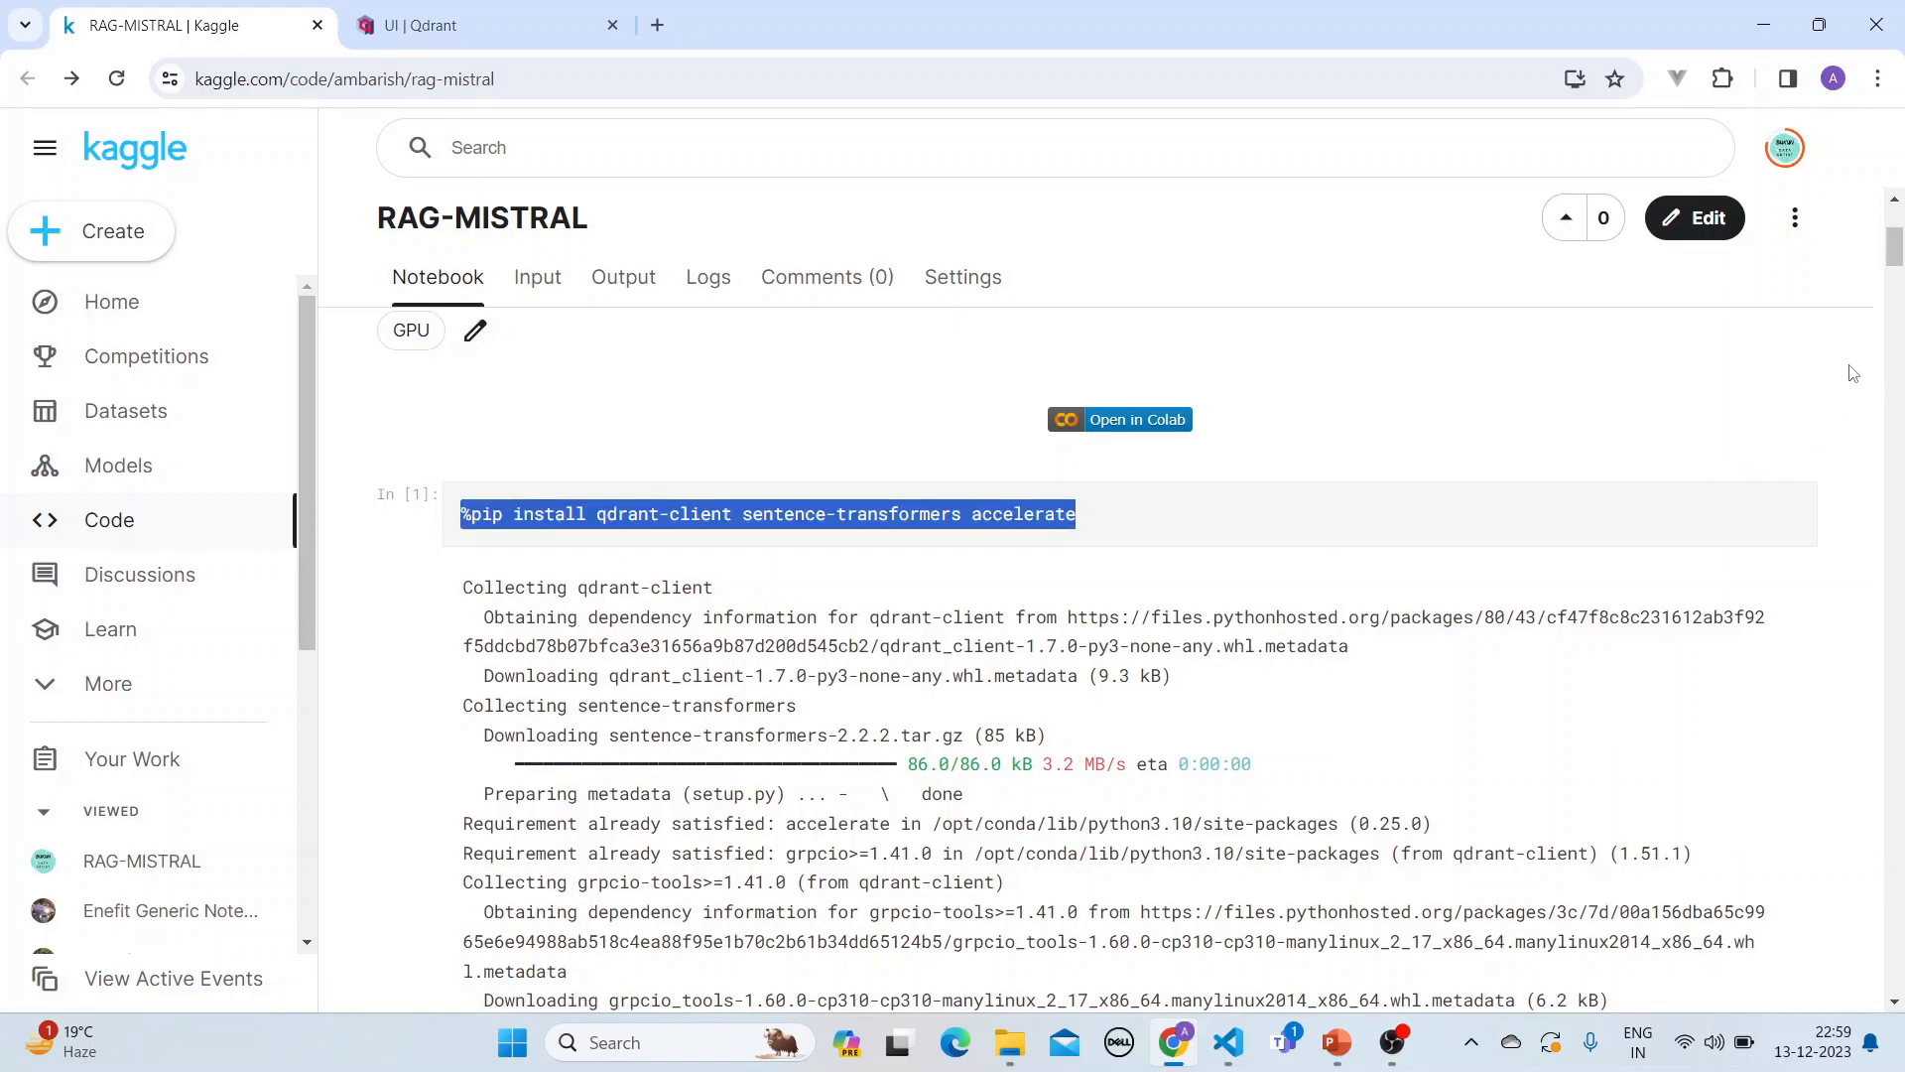
{"action": "scroll", "scroll_direction": "down", "scroll_amount": 3}
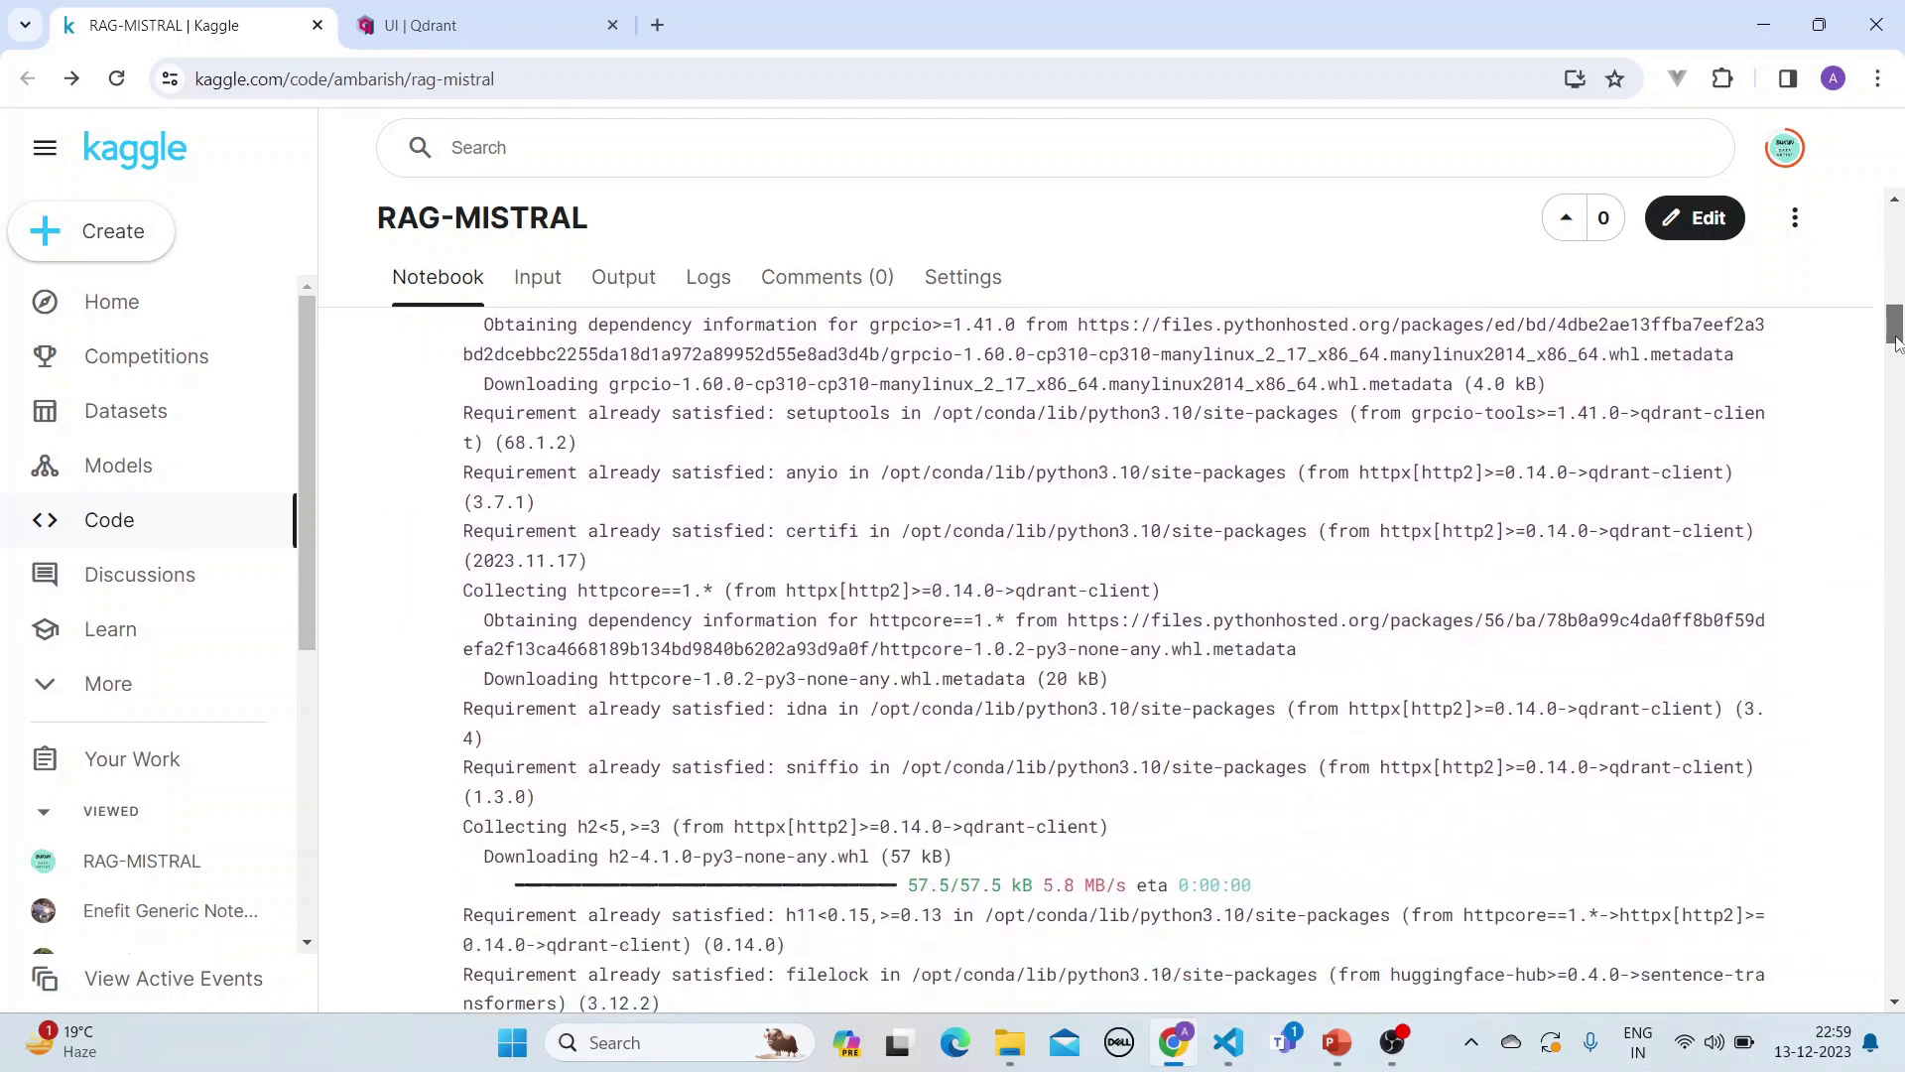
{"action": "scroll", "scroll_direction": "down", "scroll_amount": 3}
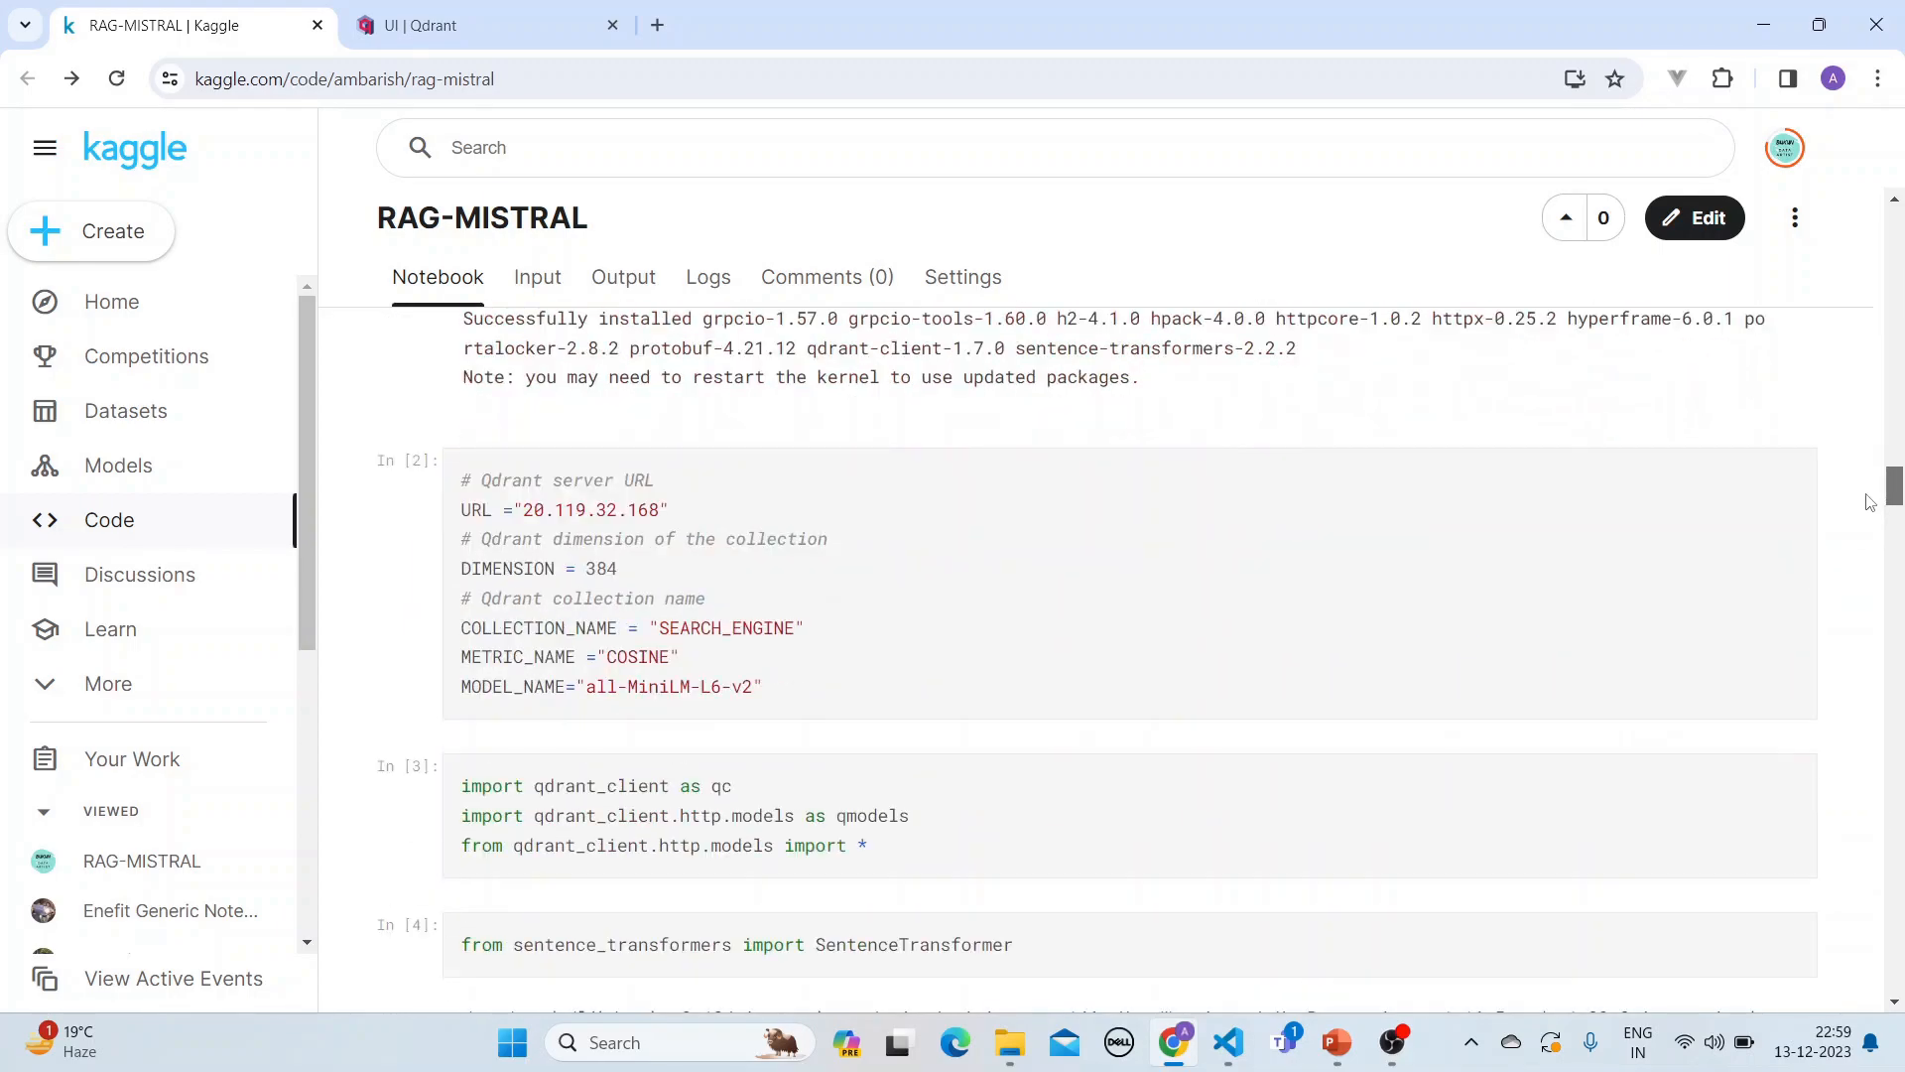
{"action": "left_click_drag", "start_coordinate": [702, 686], "coordinate": [762, 687]}
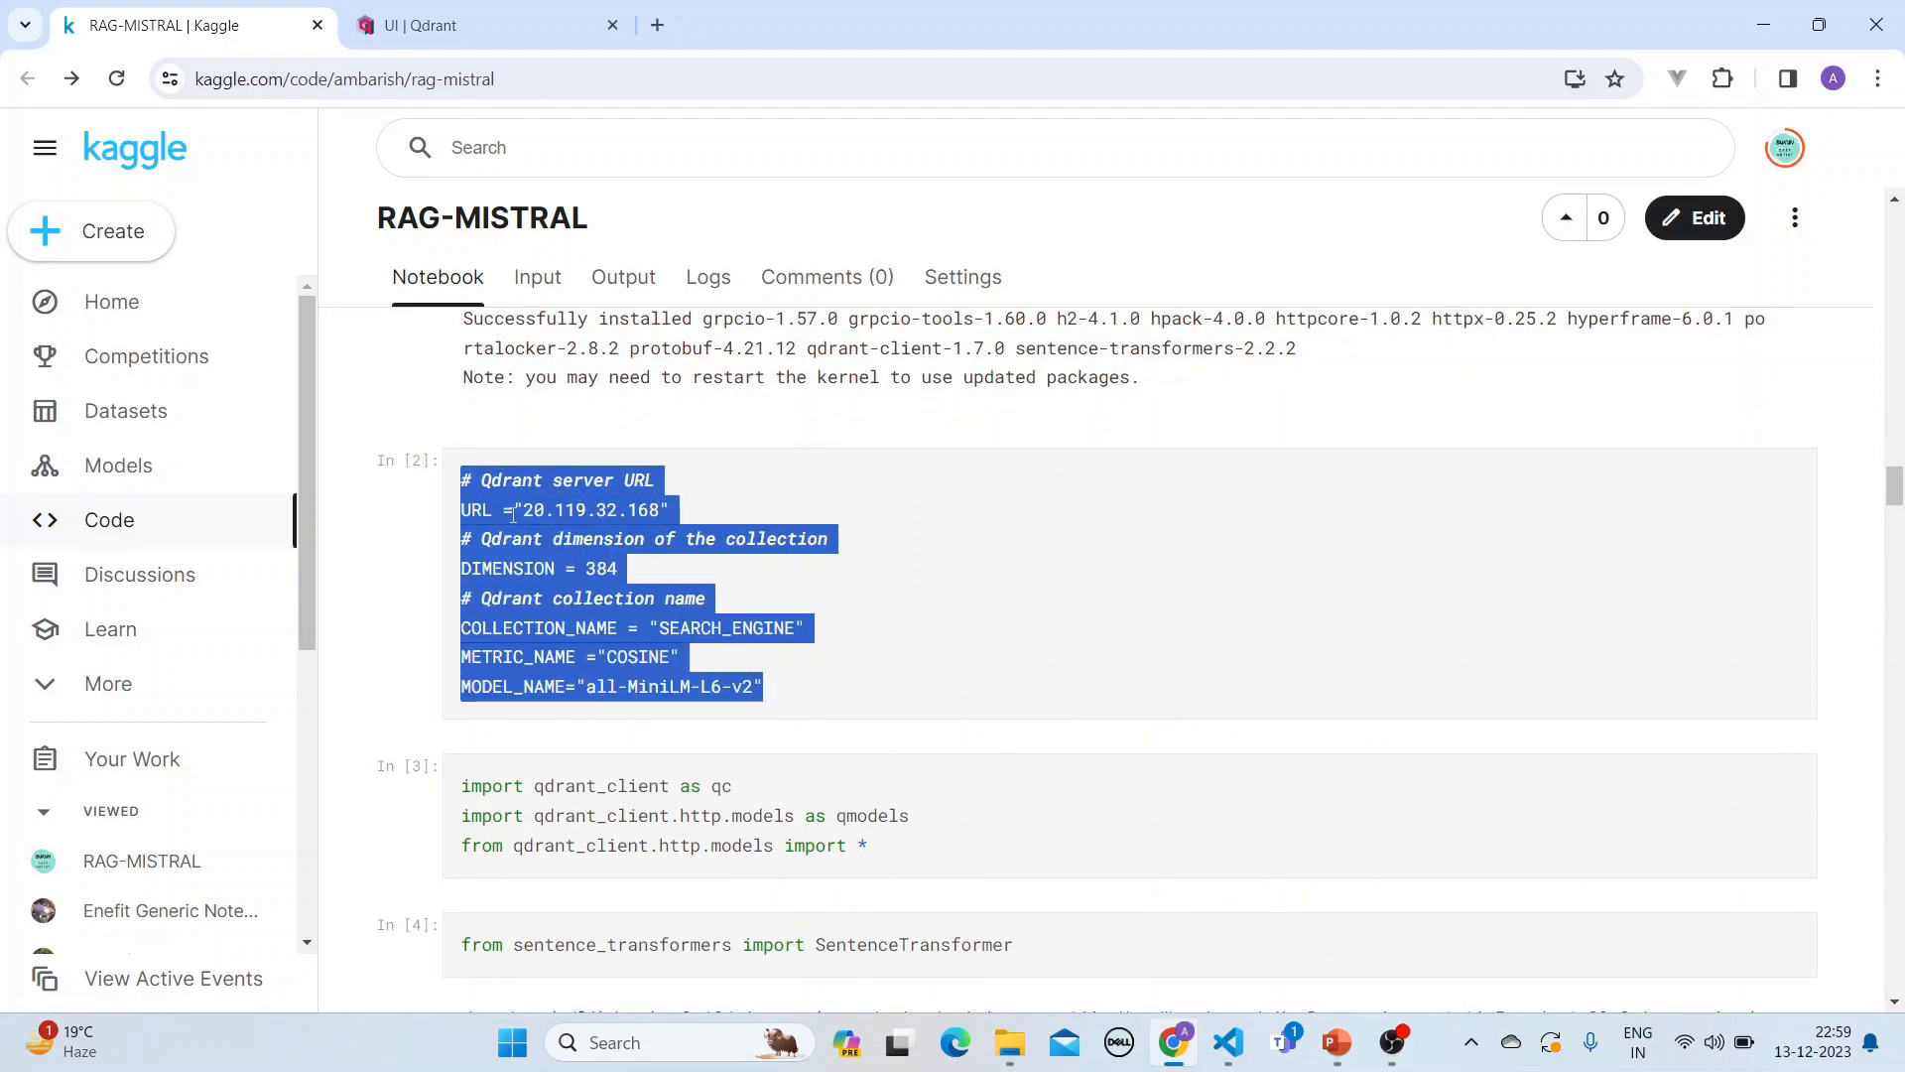
{"action": "left_click", "coordinate": [535, 510]}
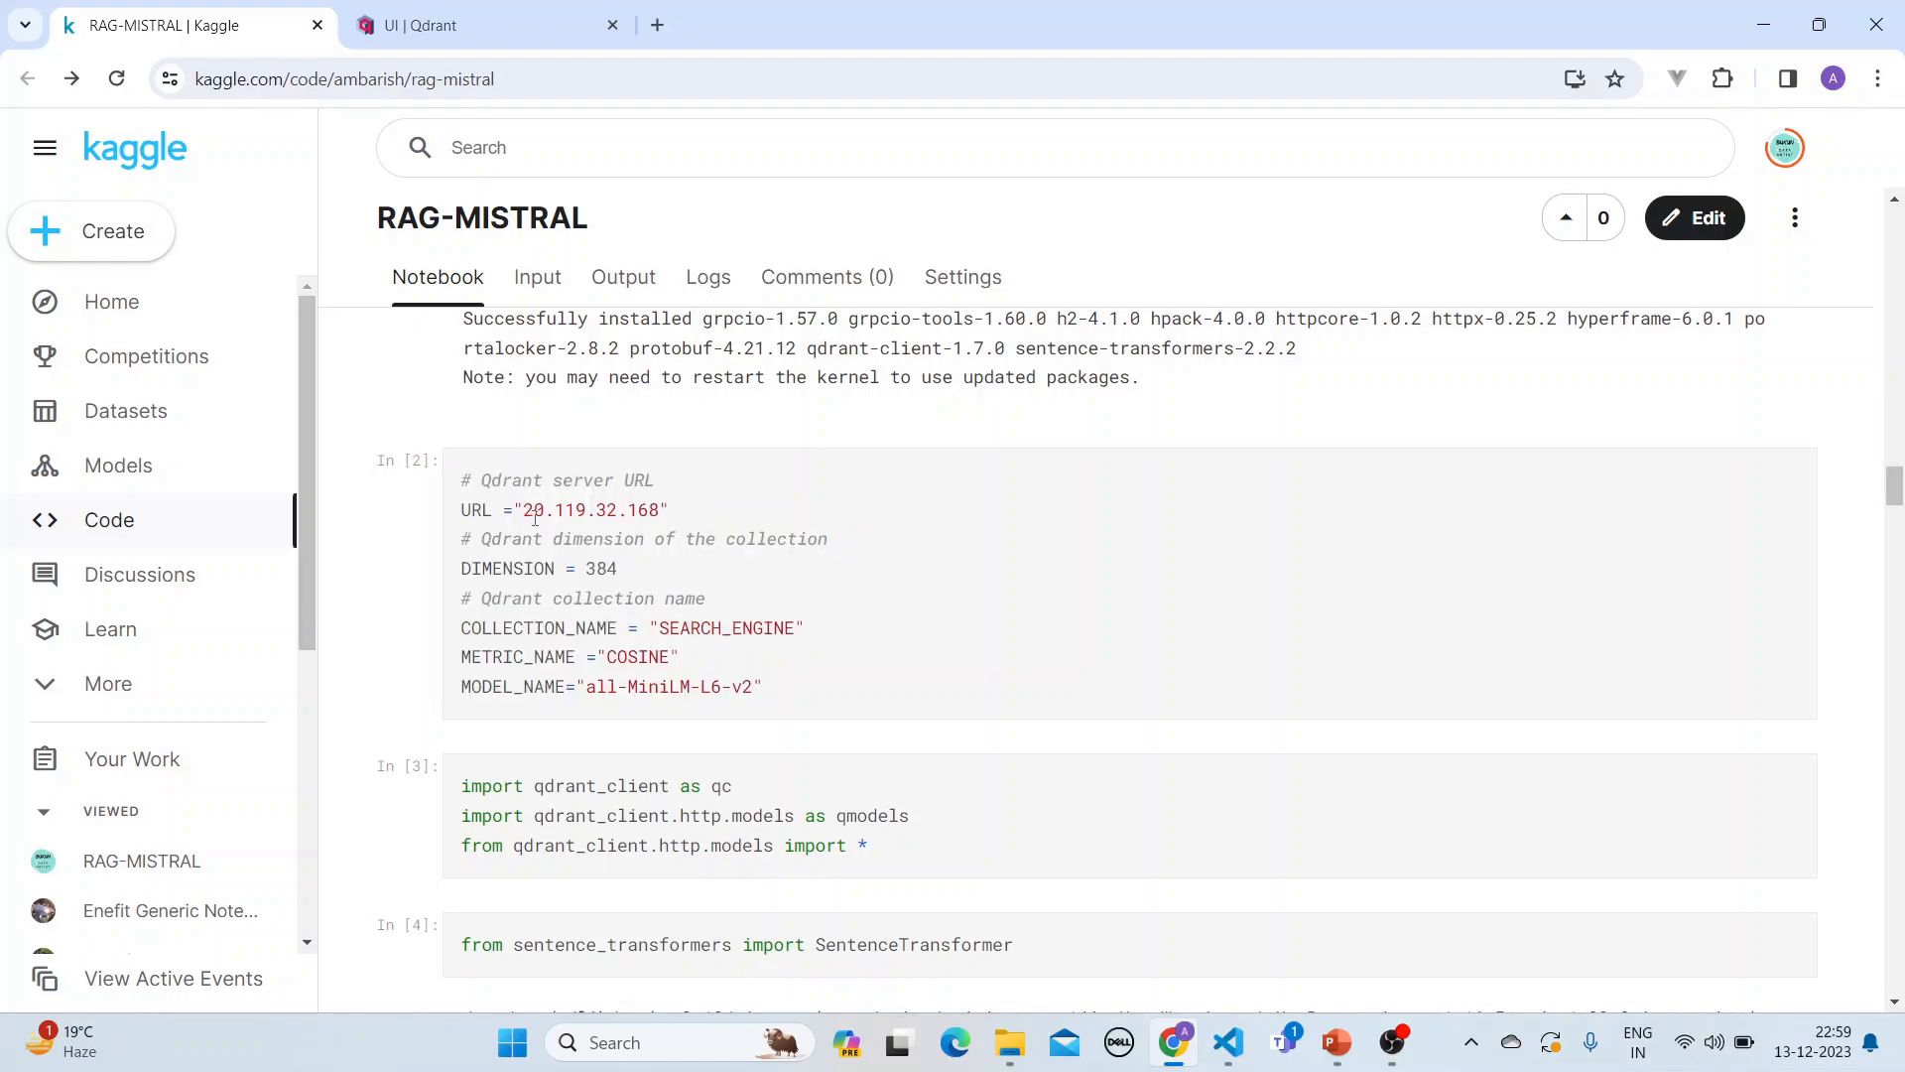
{"action": "left_click_drag", "start_coordinate": [524, 509], "coordinate": [657, 509]}
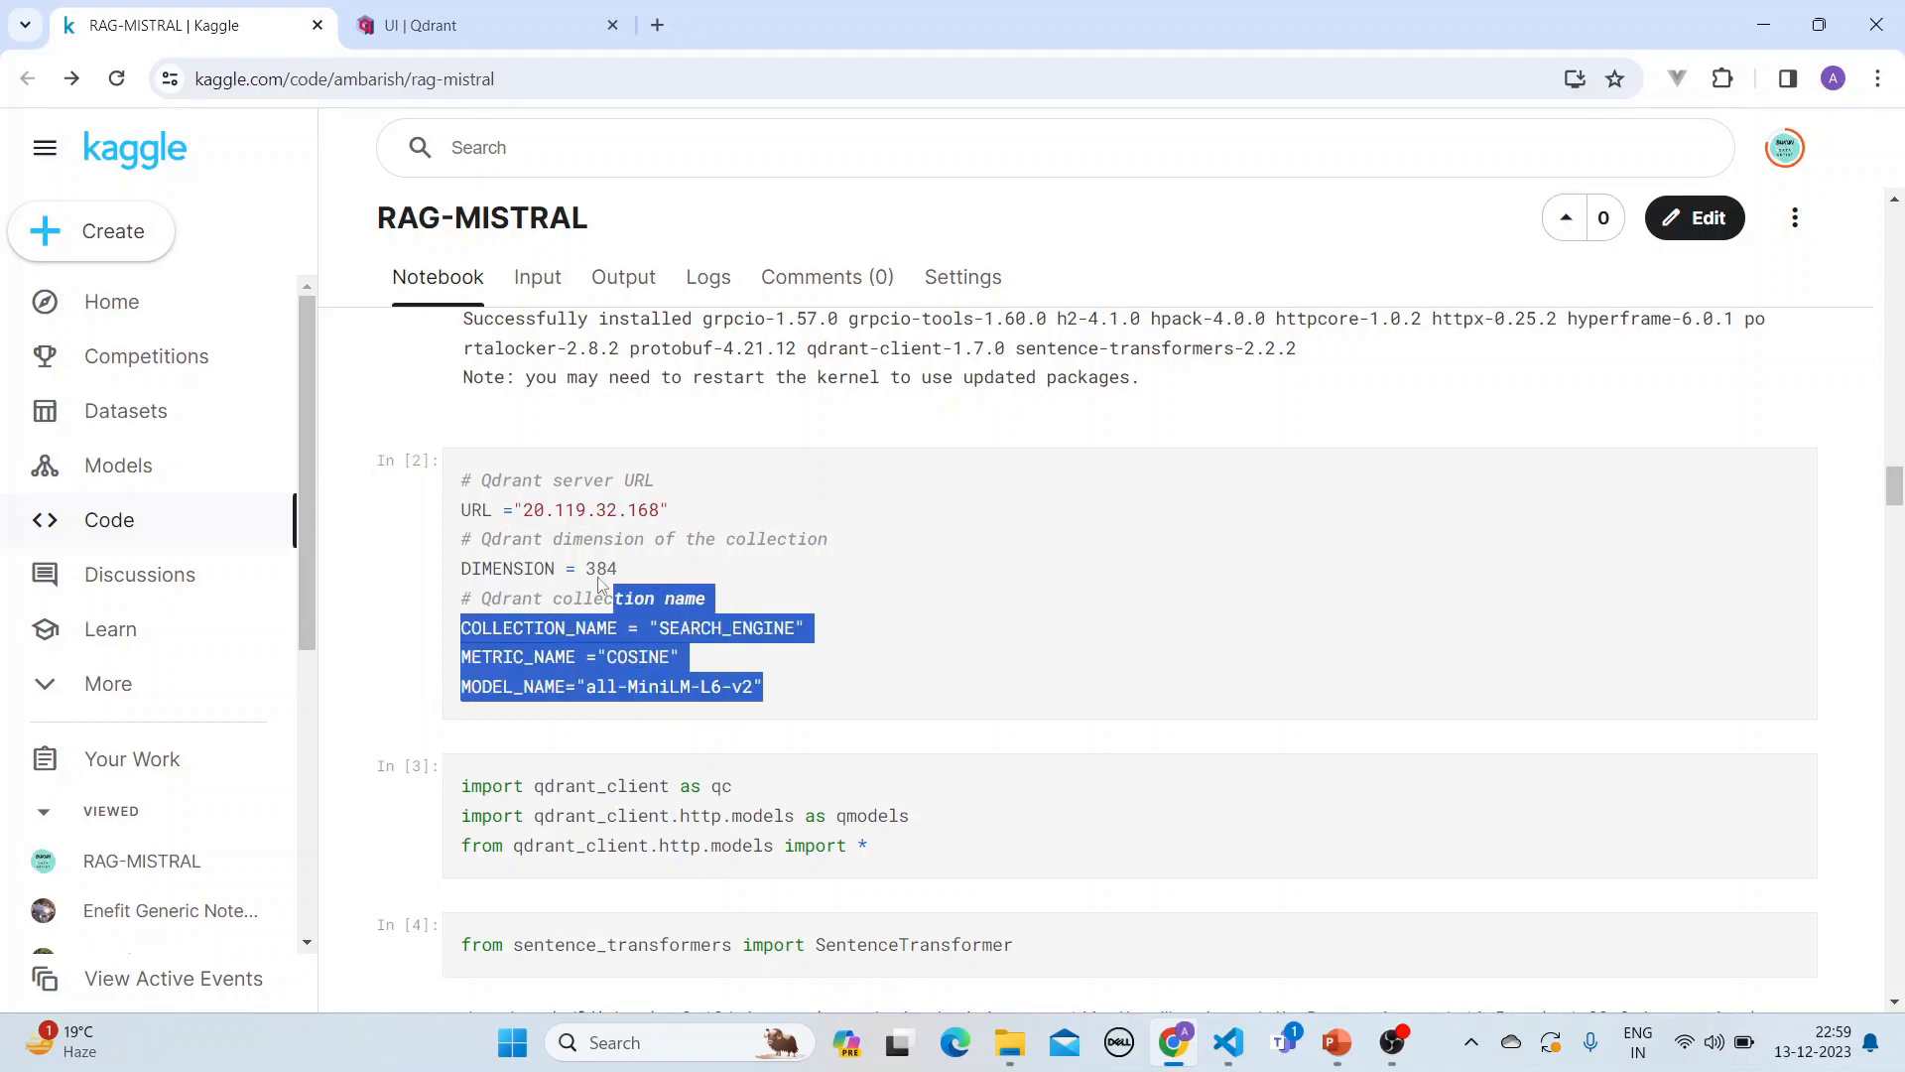
{"action": "left_click", "coordinate": [1114, 729]}
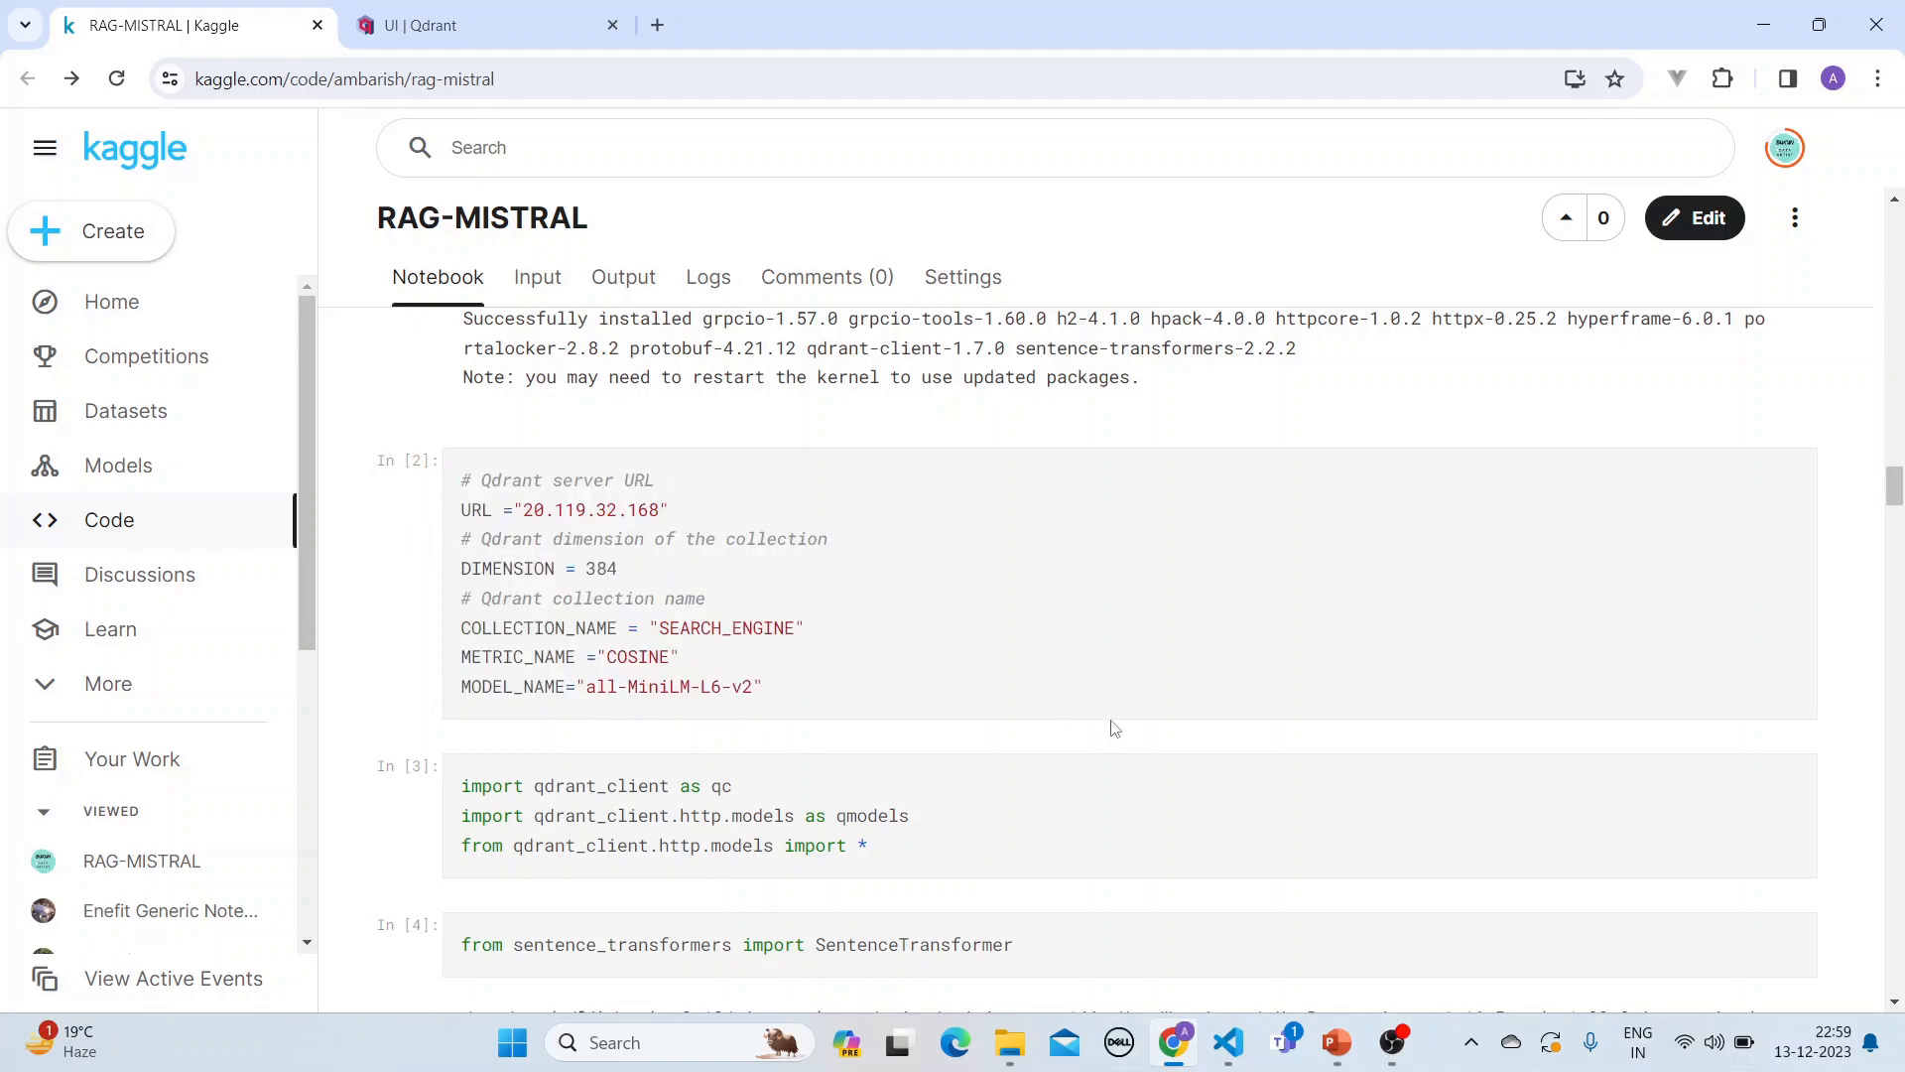
{"action": "scroll", "scroll_direction": "down", "scroll_amount": 3}
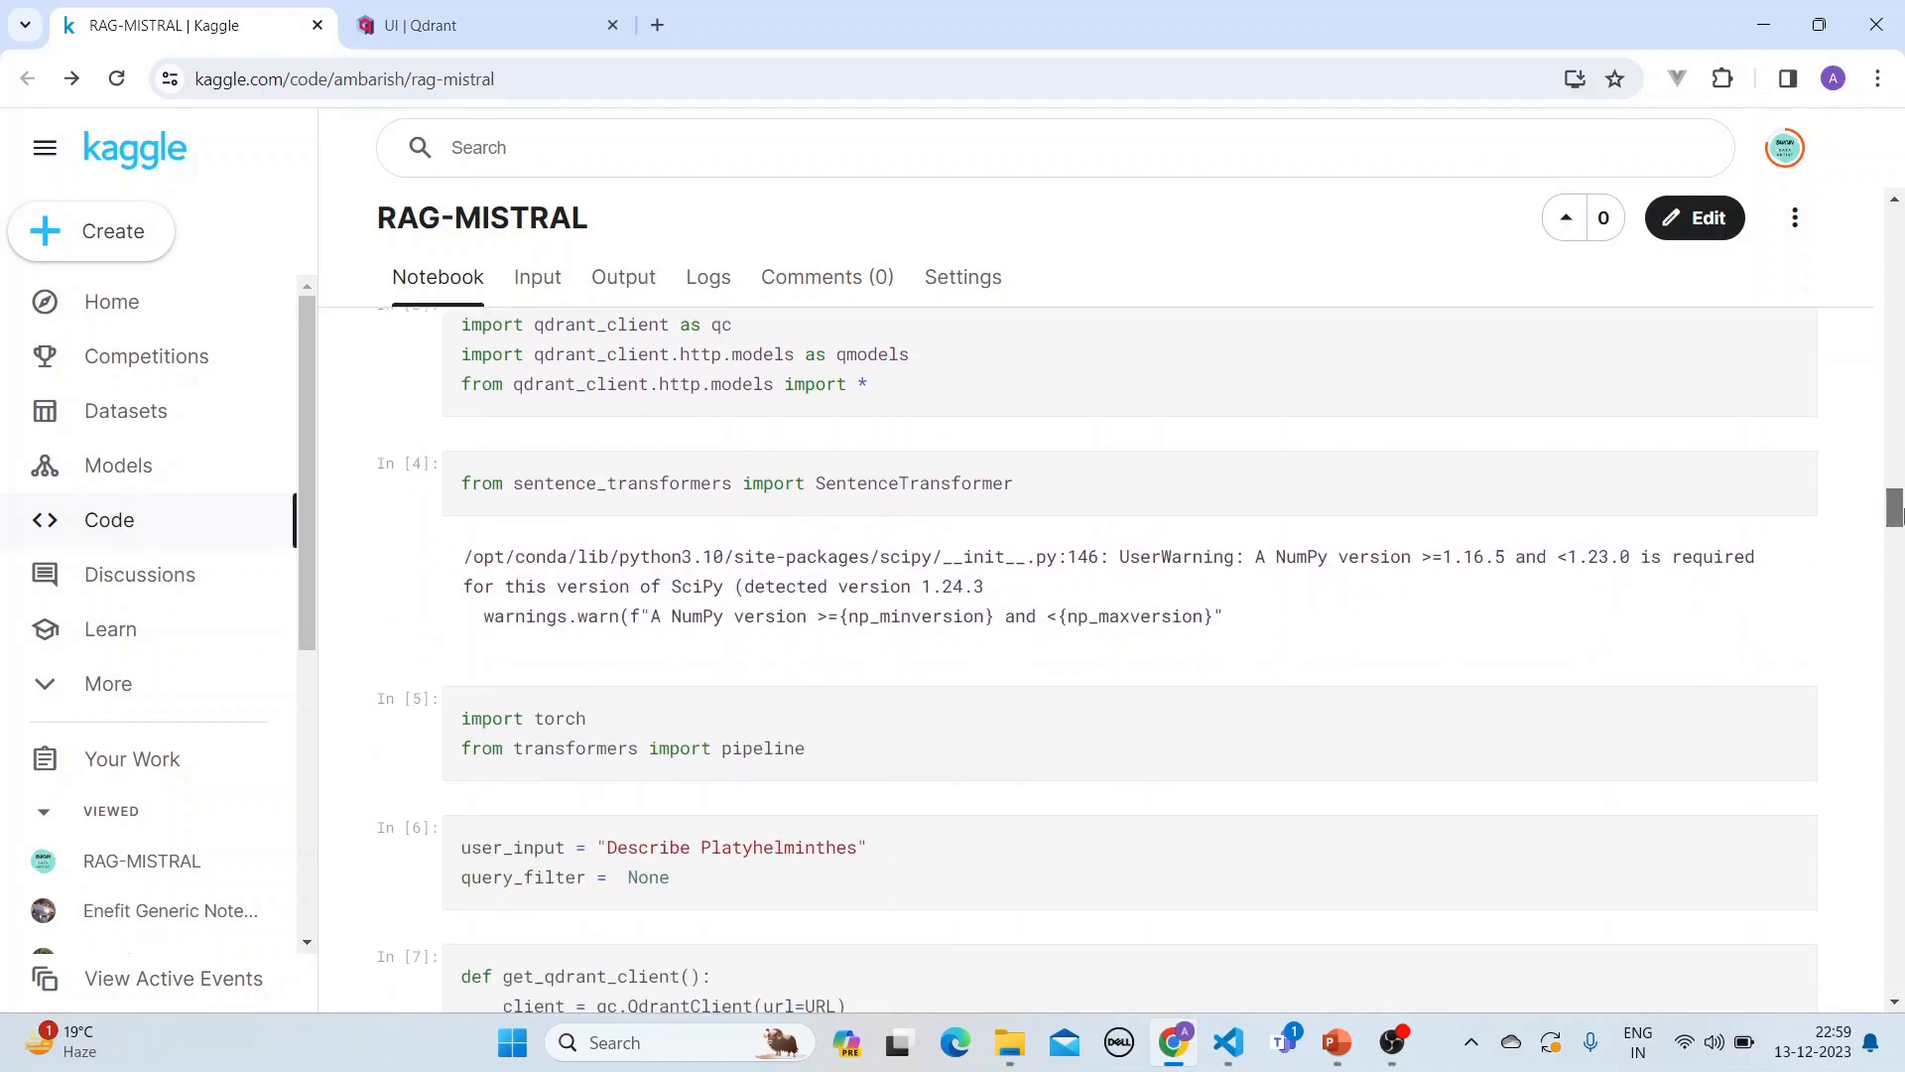
{"action": "scroll", "scroll_direction": "down", "scroll_amount": 3}
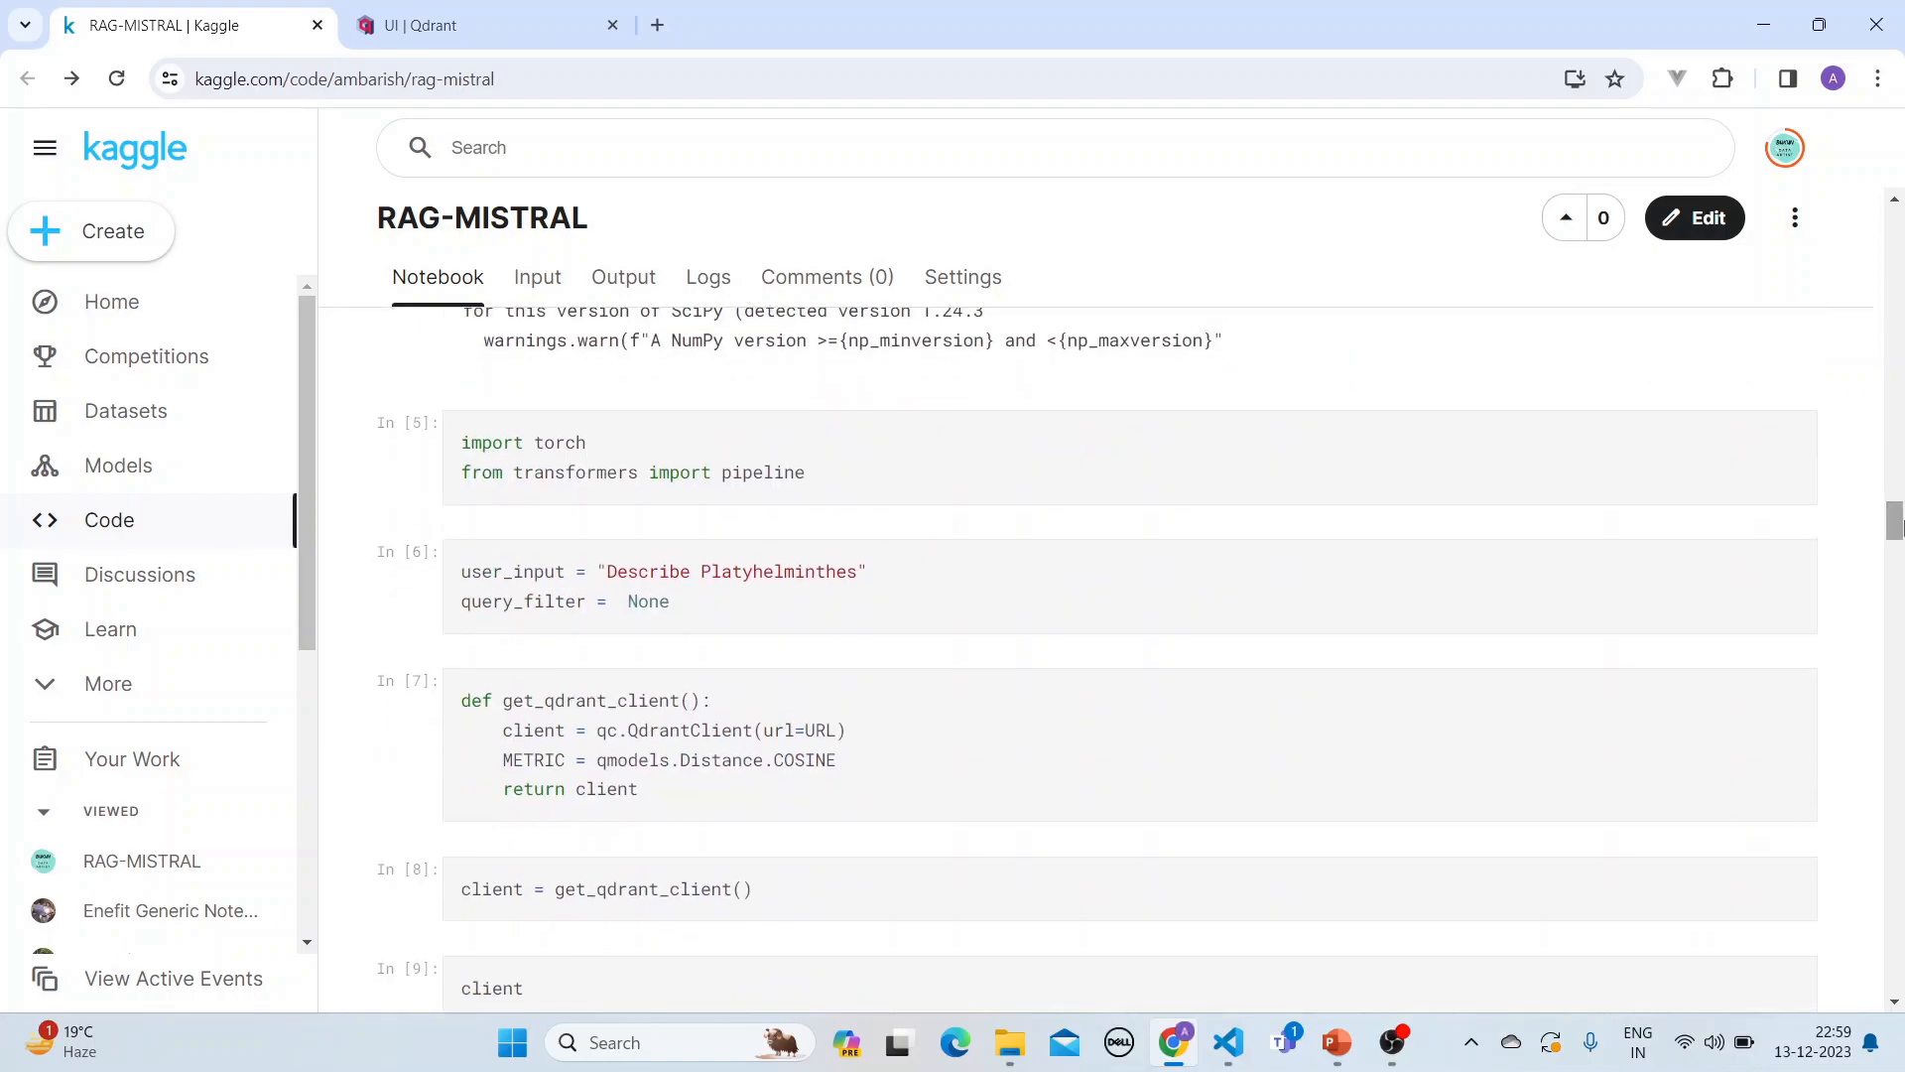
{"action": "left_click_drag", "start_coordinate": [638, 571], "coordinate": [863, 571]}
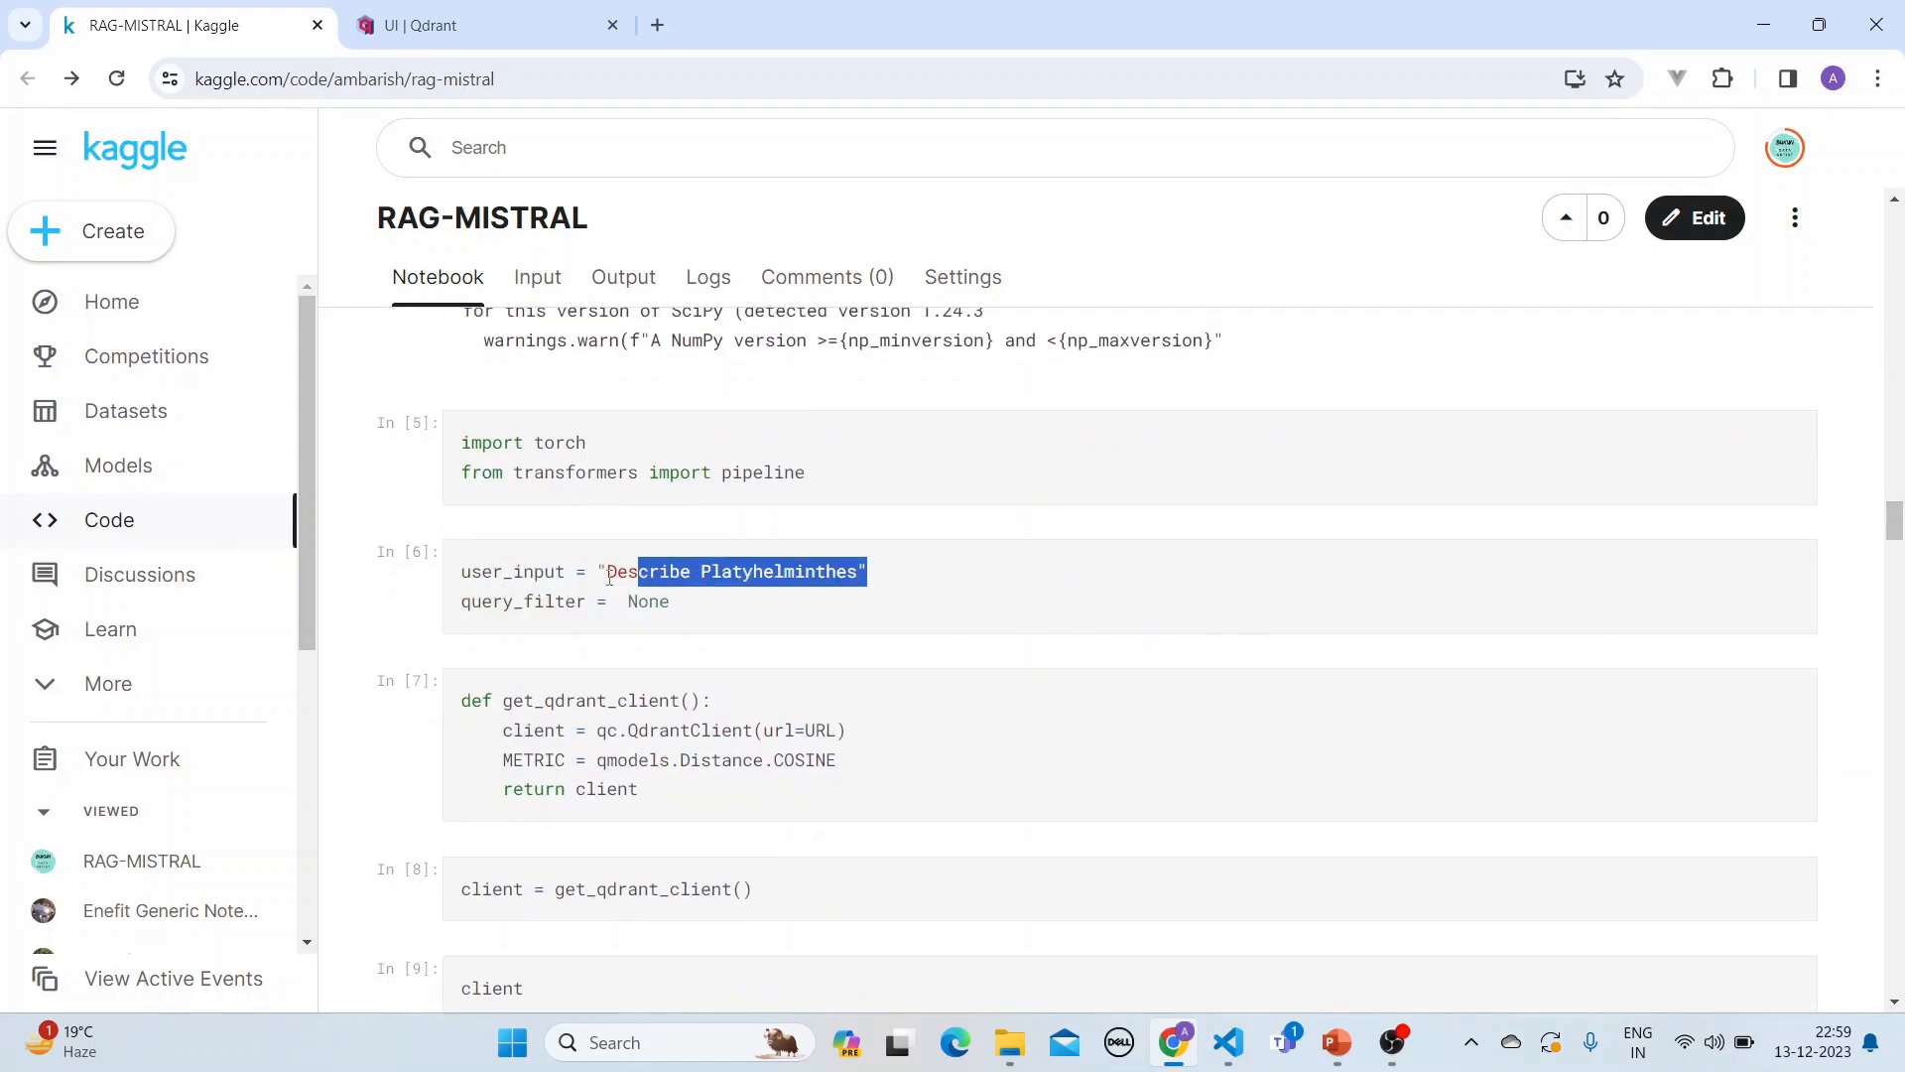
{"action": "left_click", "coordinate": [837, 614]}
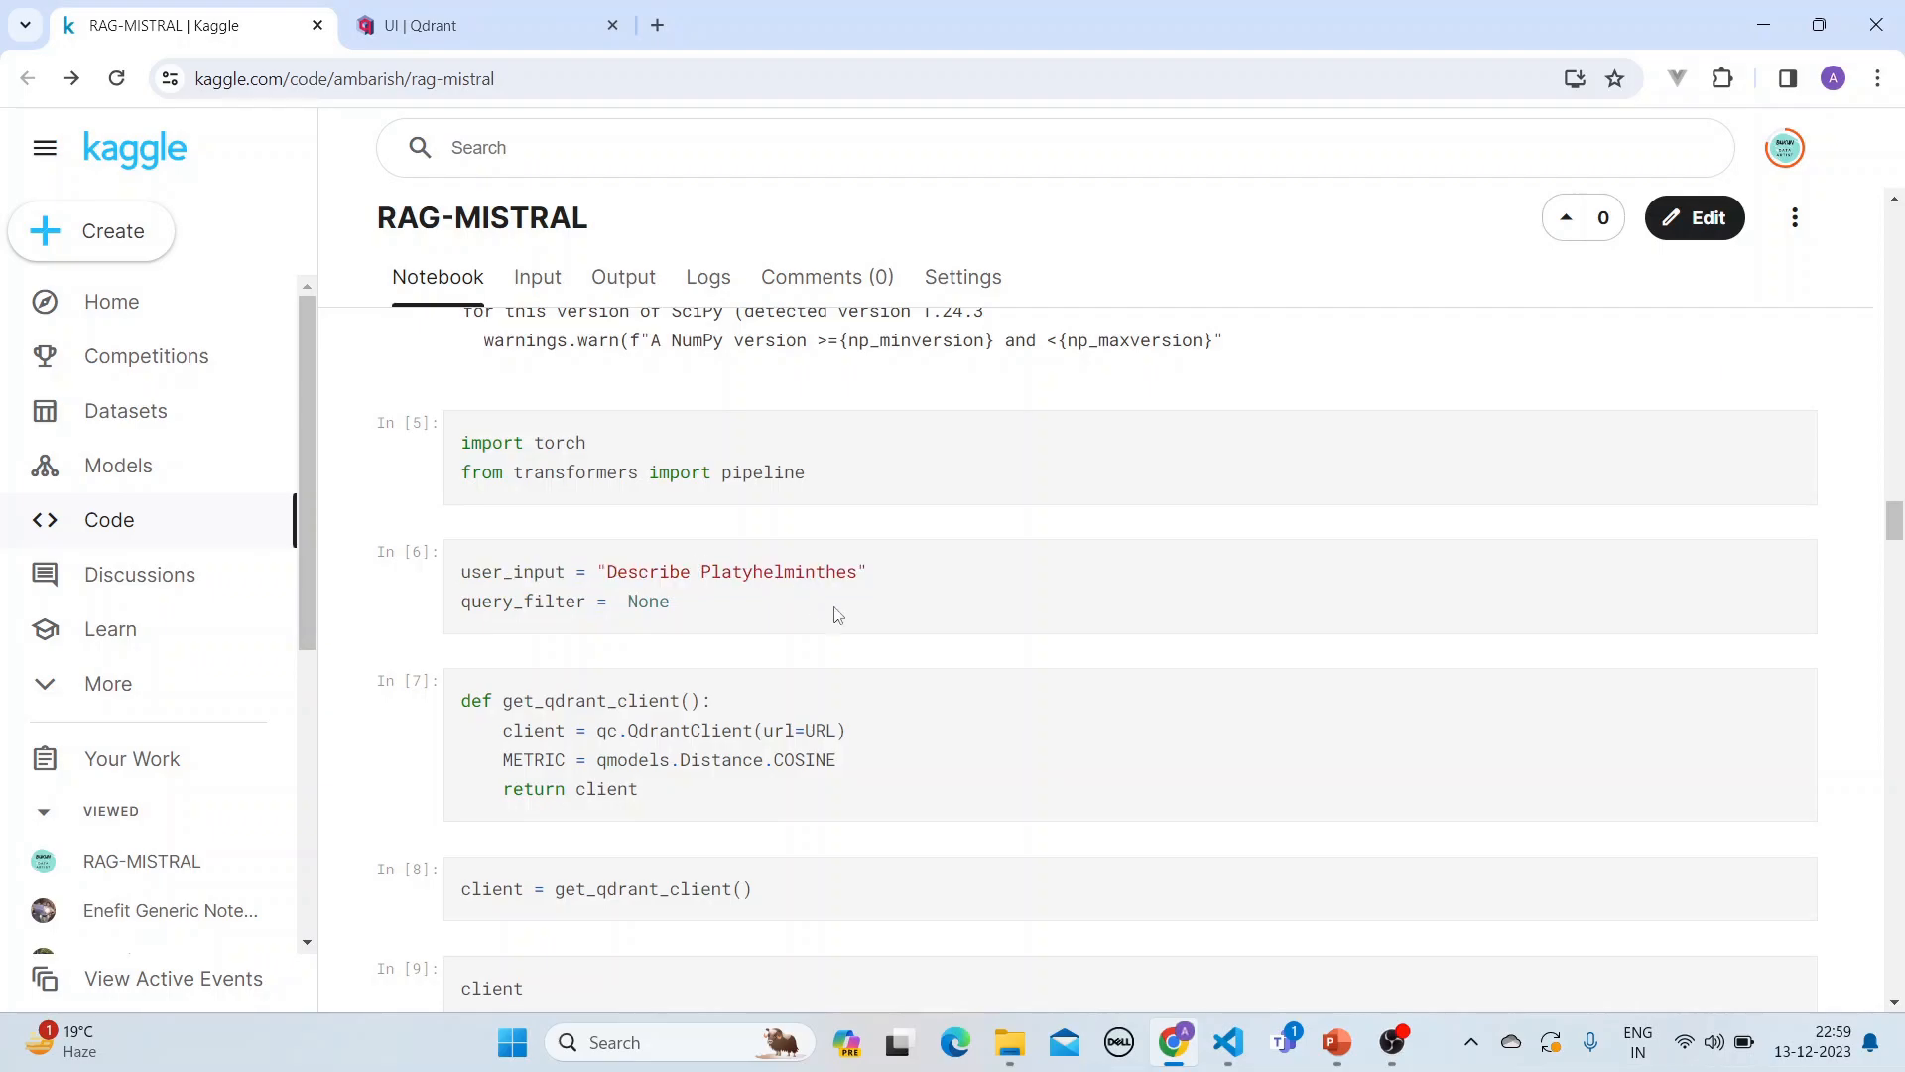
{"action": "mouse_move", "coordinate": [846, 649]}
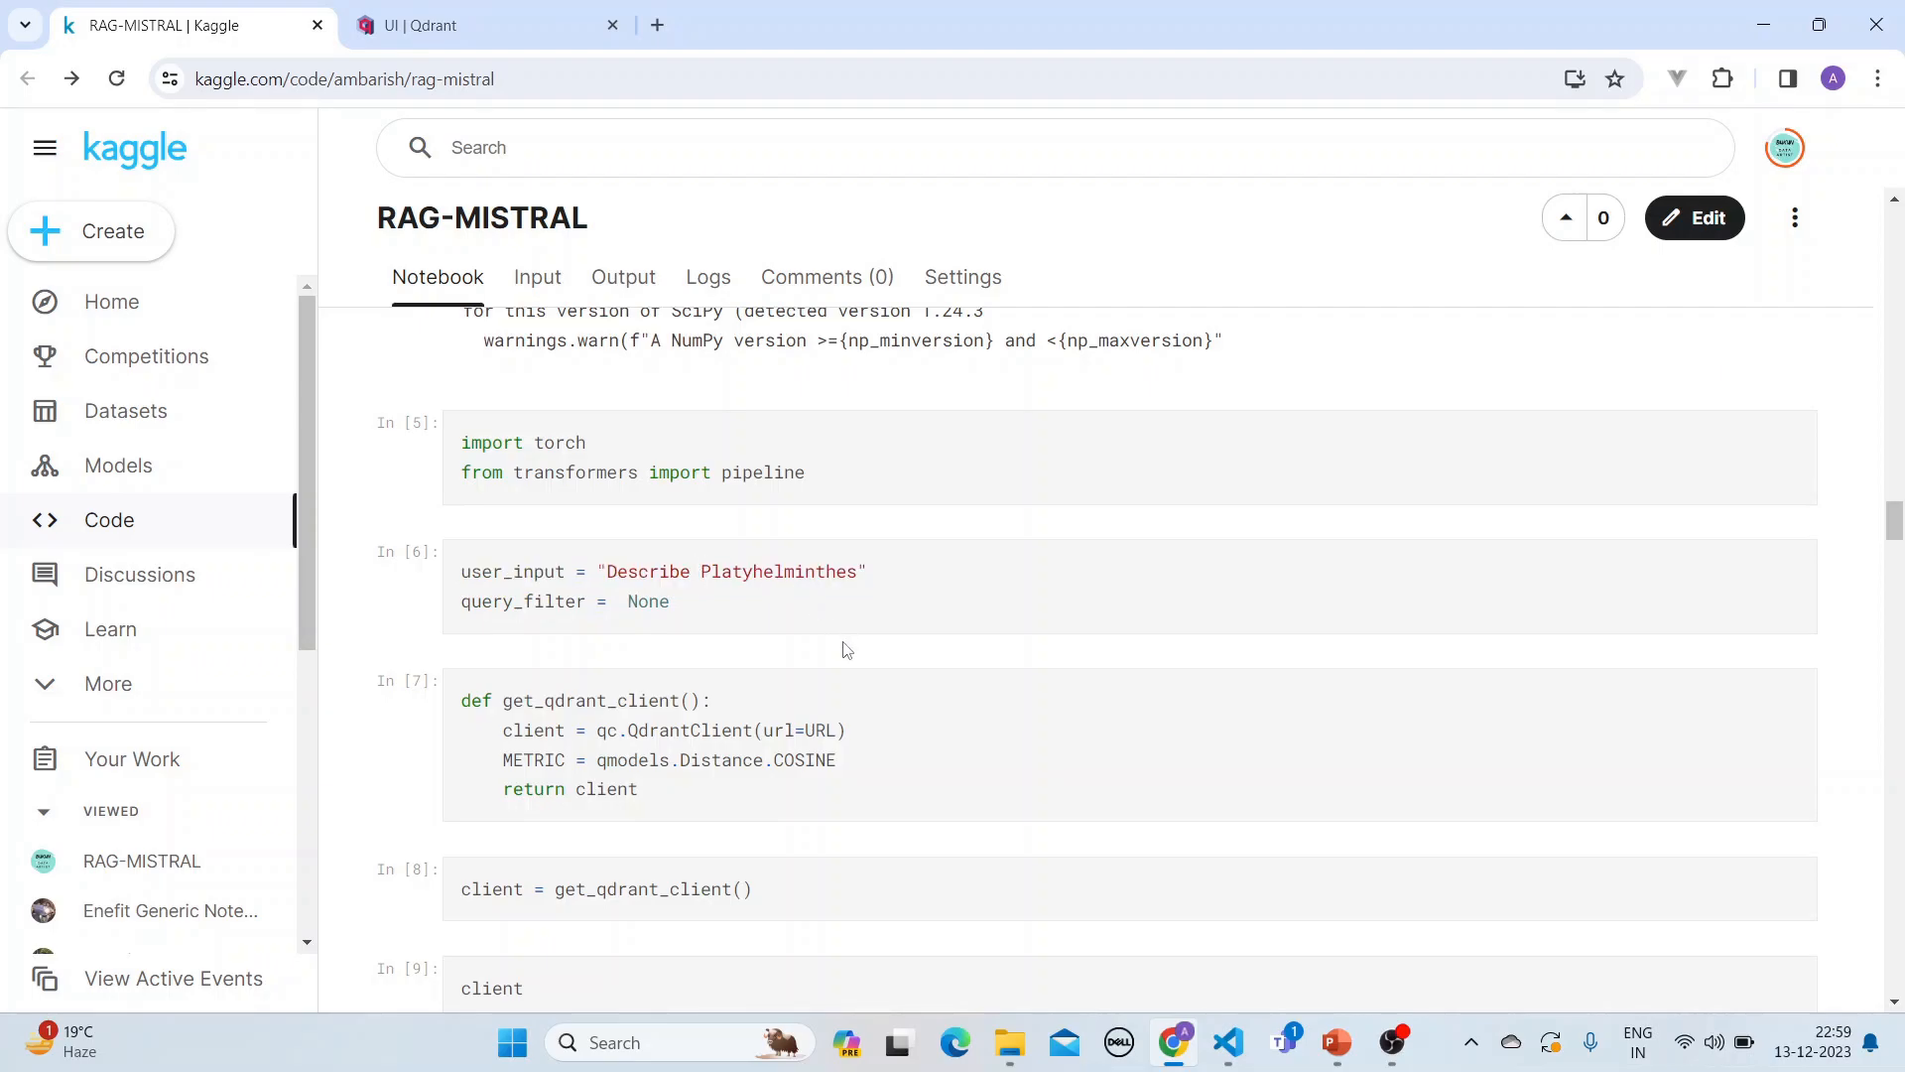
{"action": "mouse_move", "coordinate": [1899, 560]}
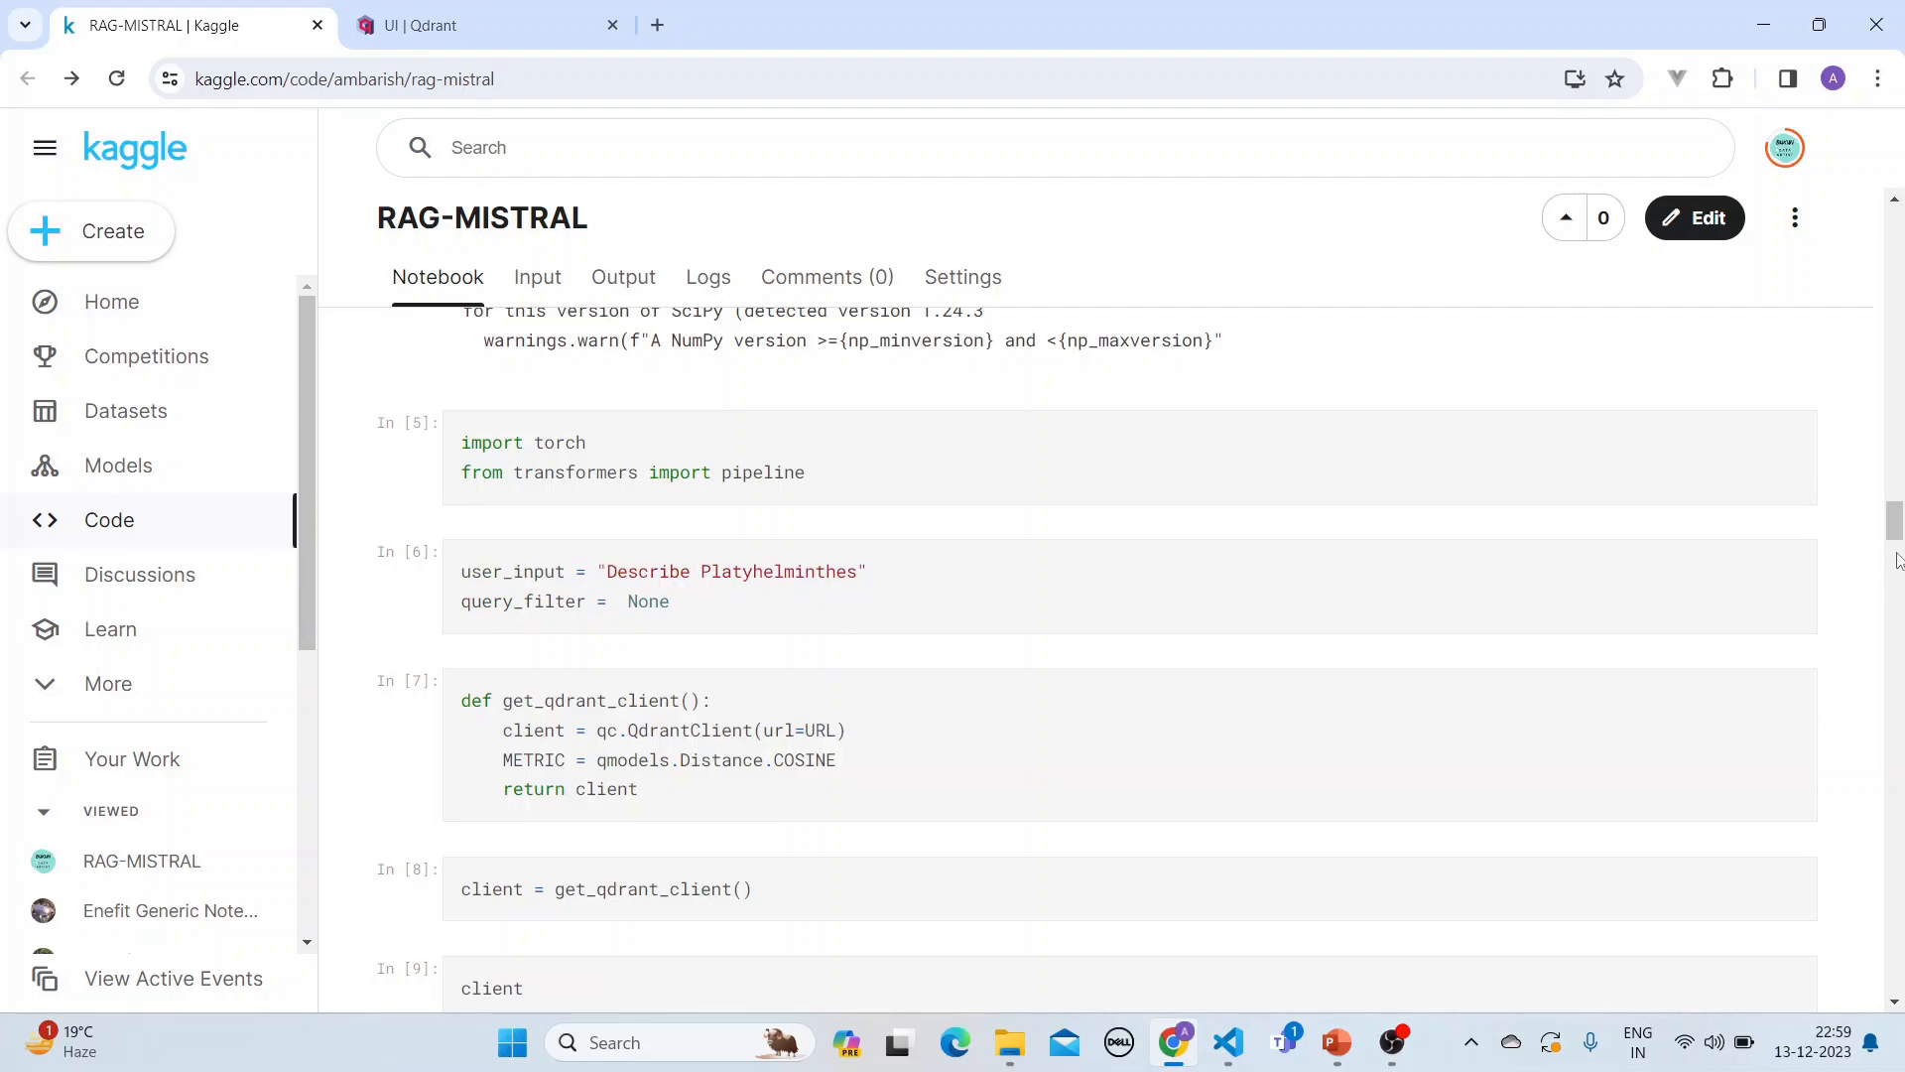
{"action": "scroll", "scroll_direction": "down", "scroll_amount": 3}
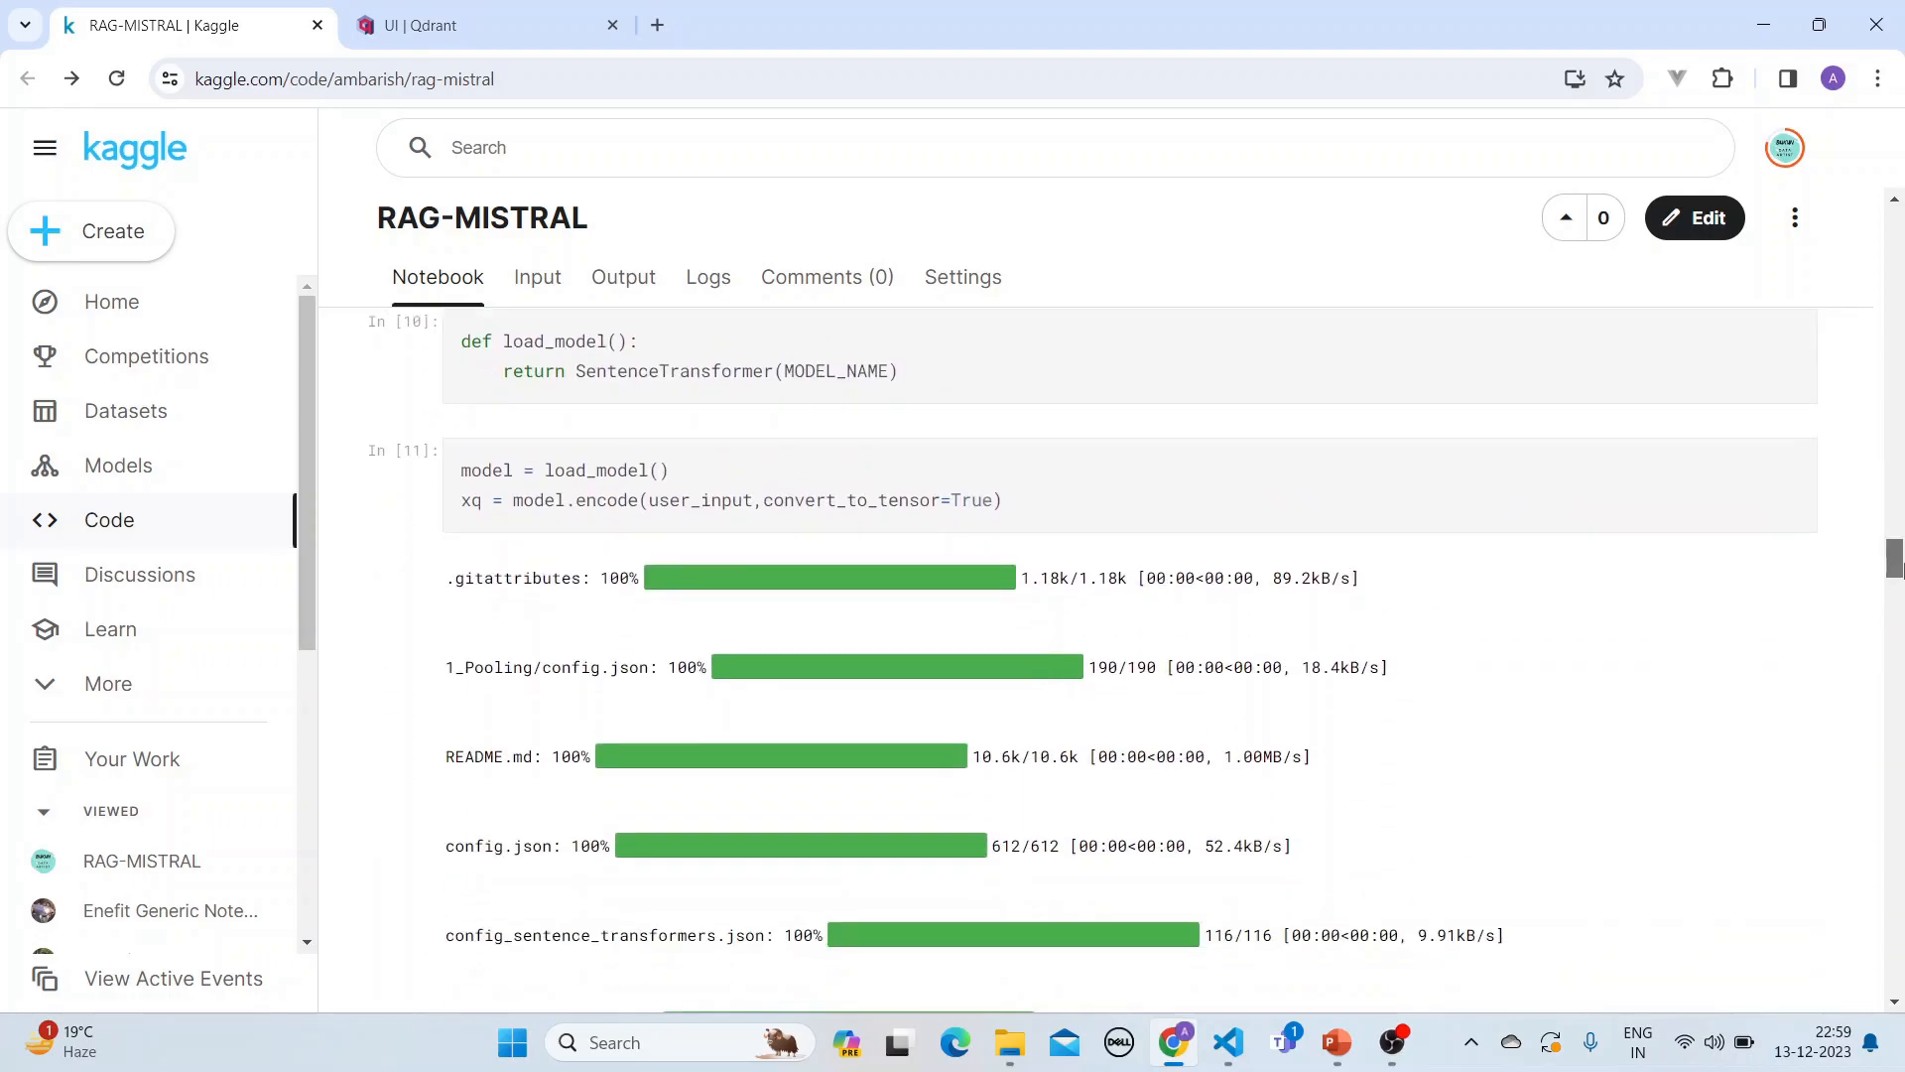
{"action": "mouse_move", "coordinate": [1068, 500]}
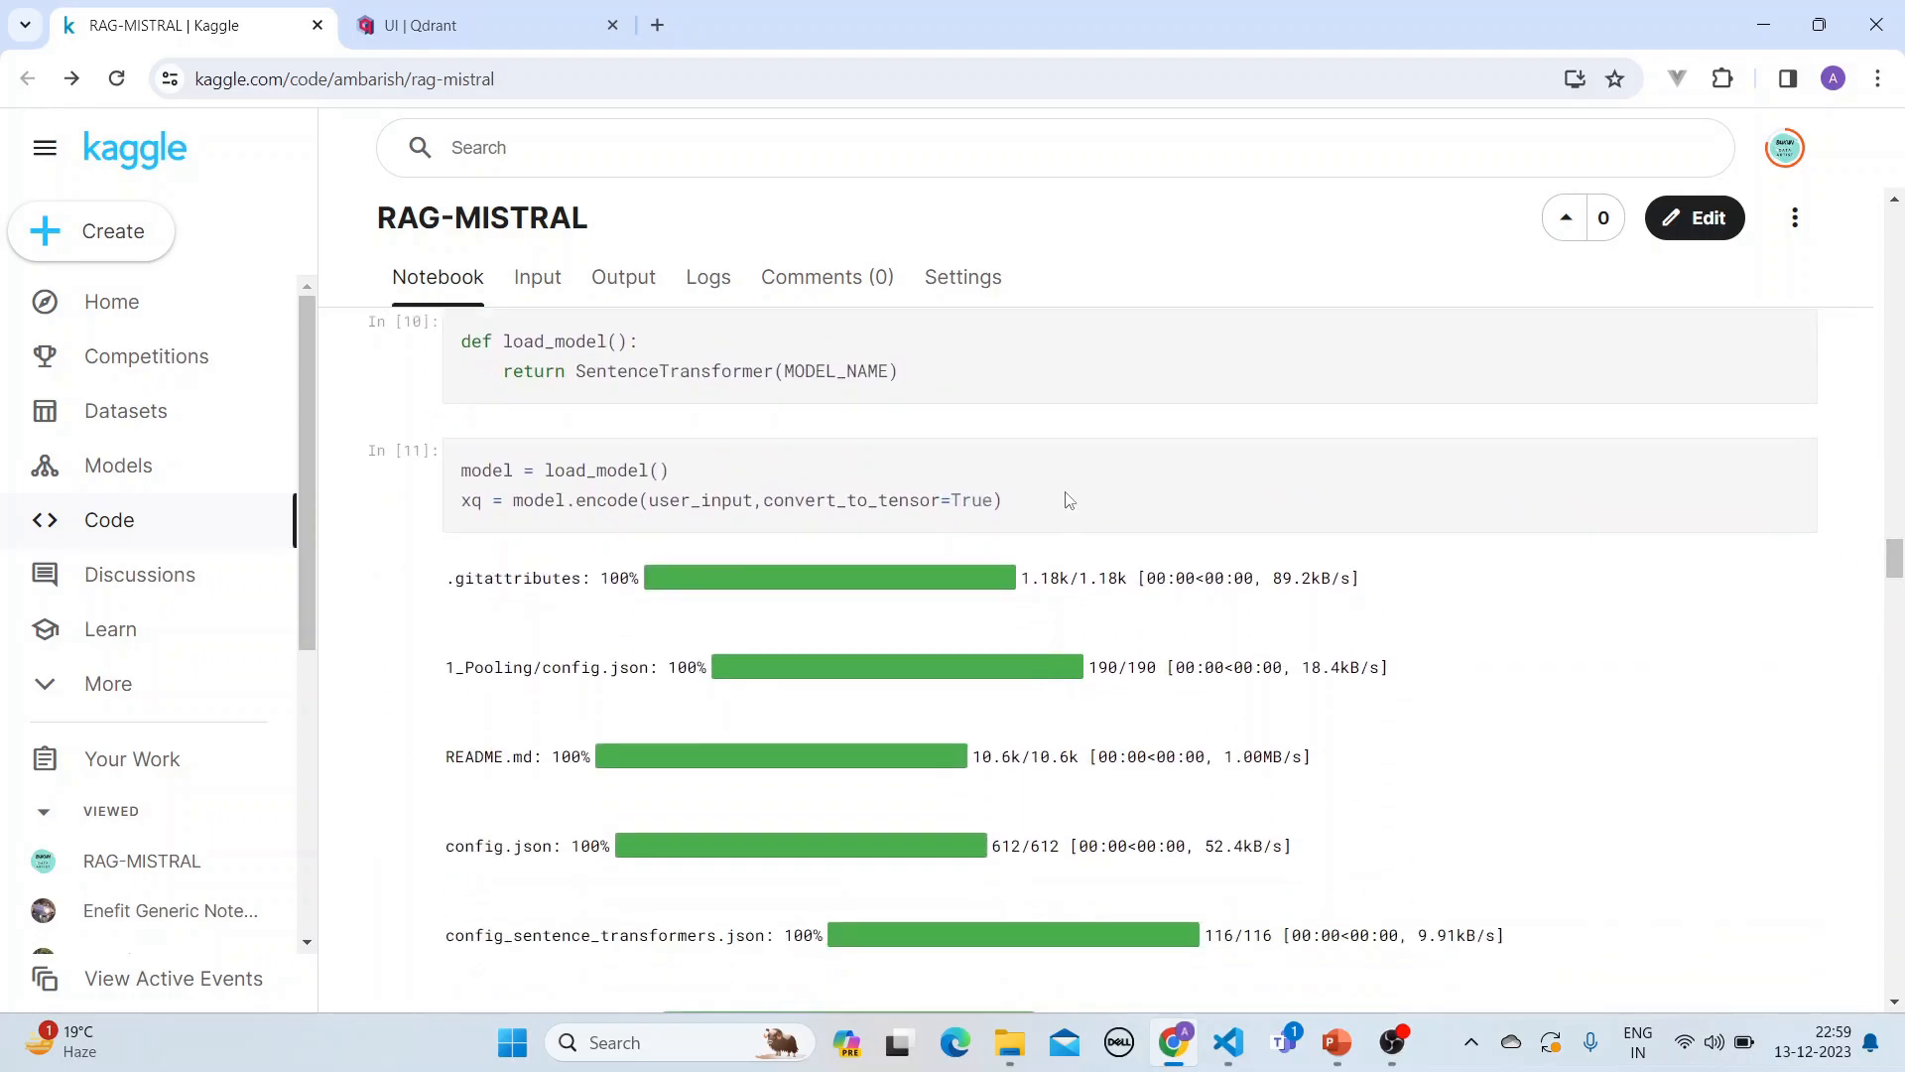
{"action": "scroll", "scroll_direction": "down", "scroll_amount": 3}
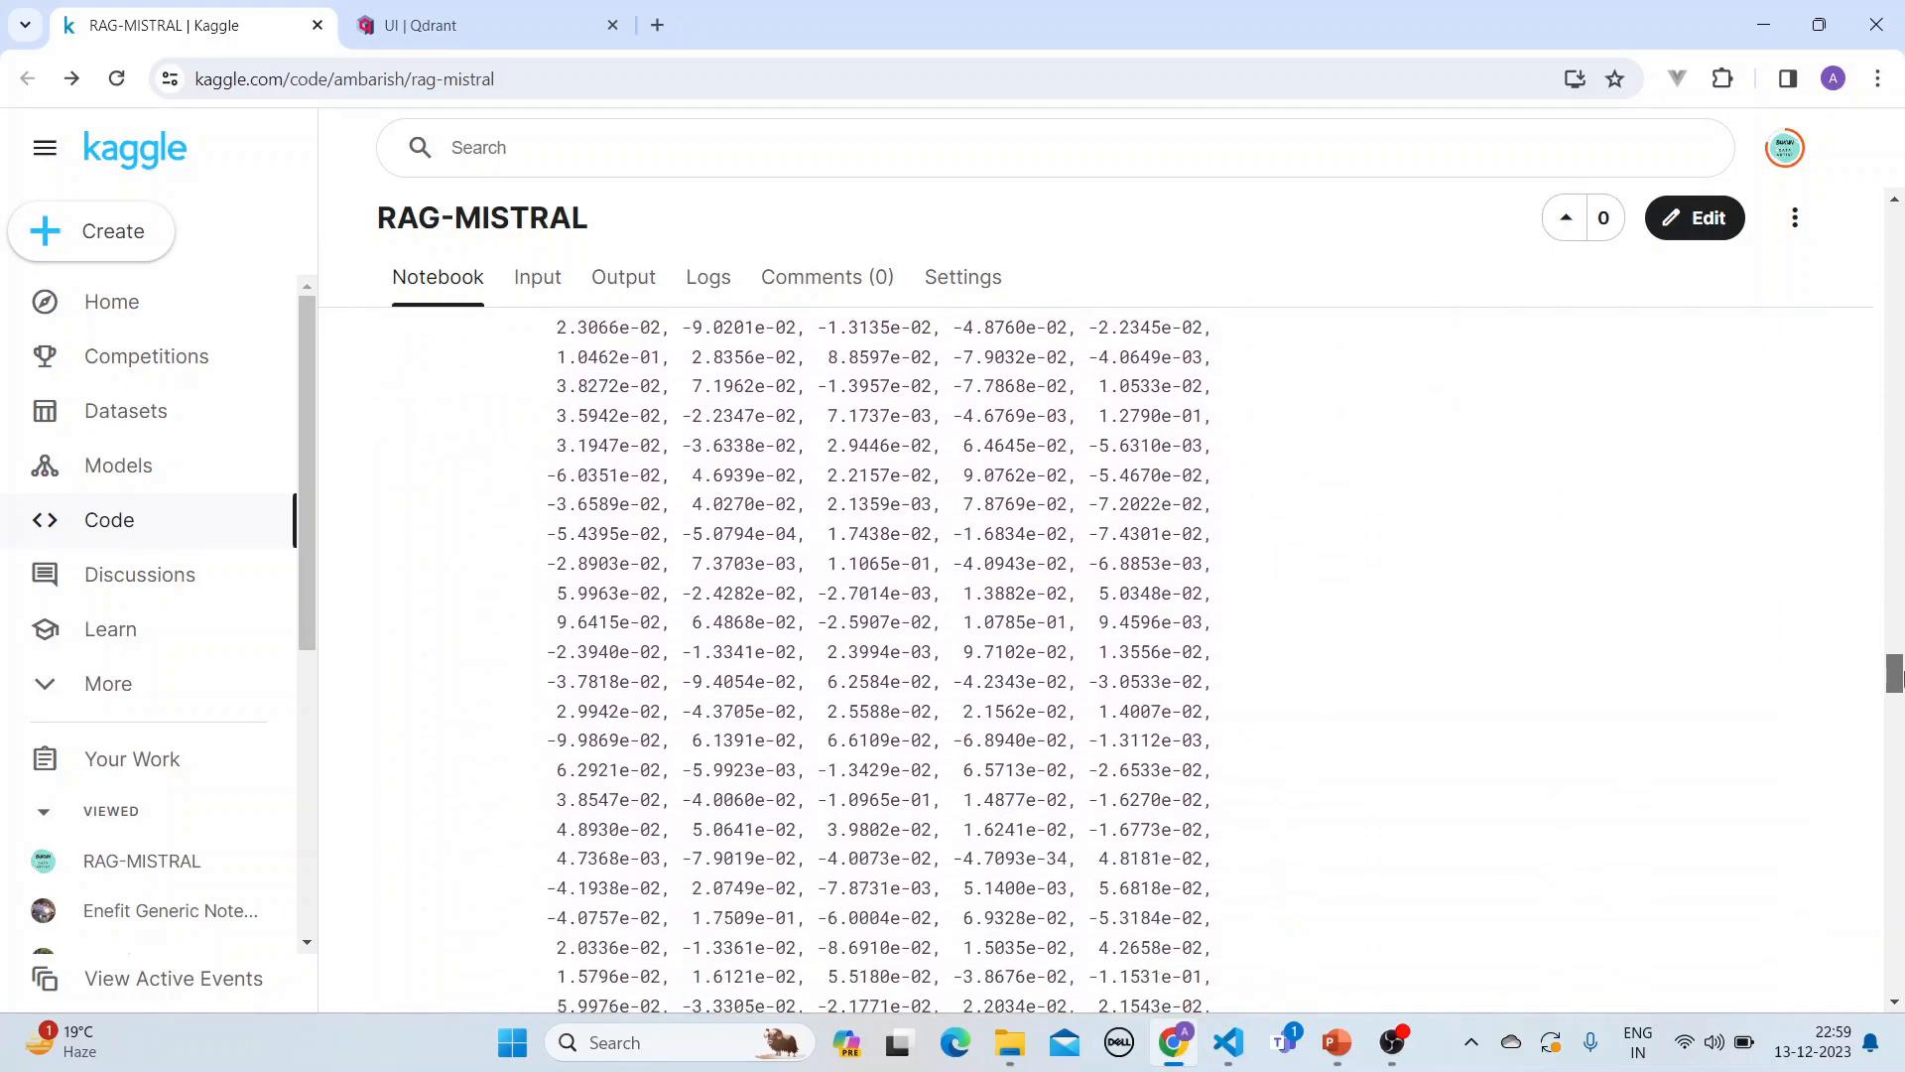
{"action": "scroll", "scroll_direction": "down", "scroll_amount": 3}
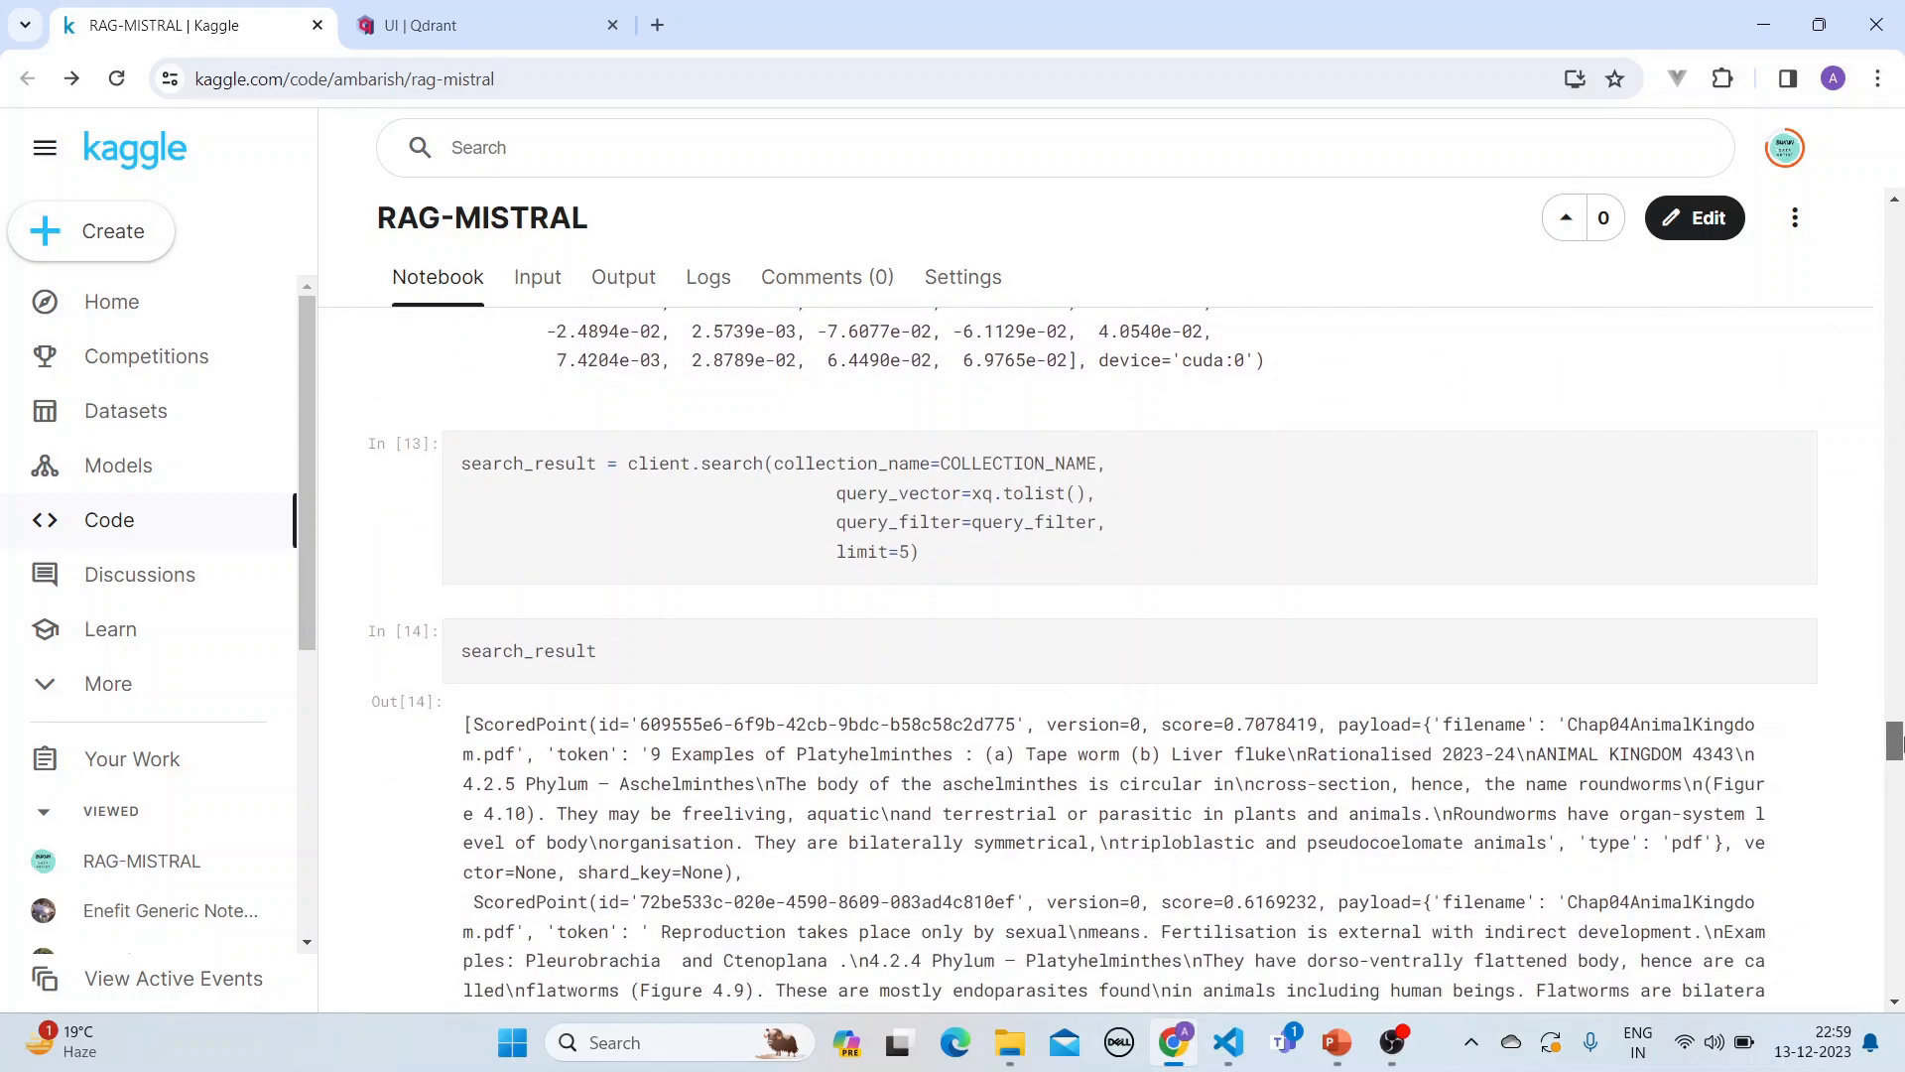
{"action": "scroll", "scroll_direction": "down", "scroll_amount": 3}
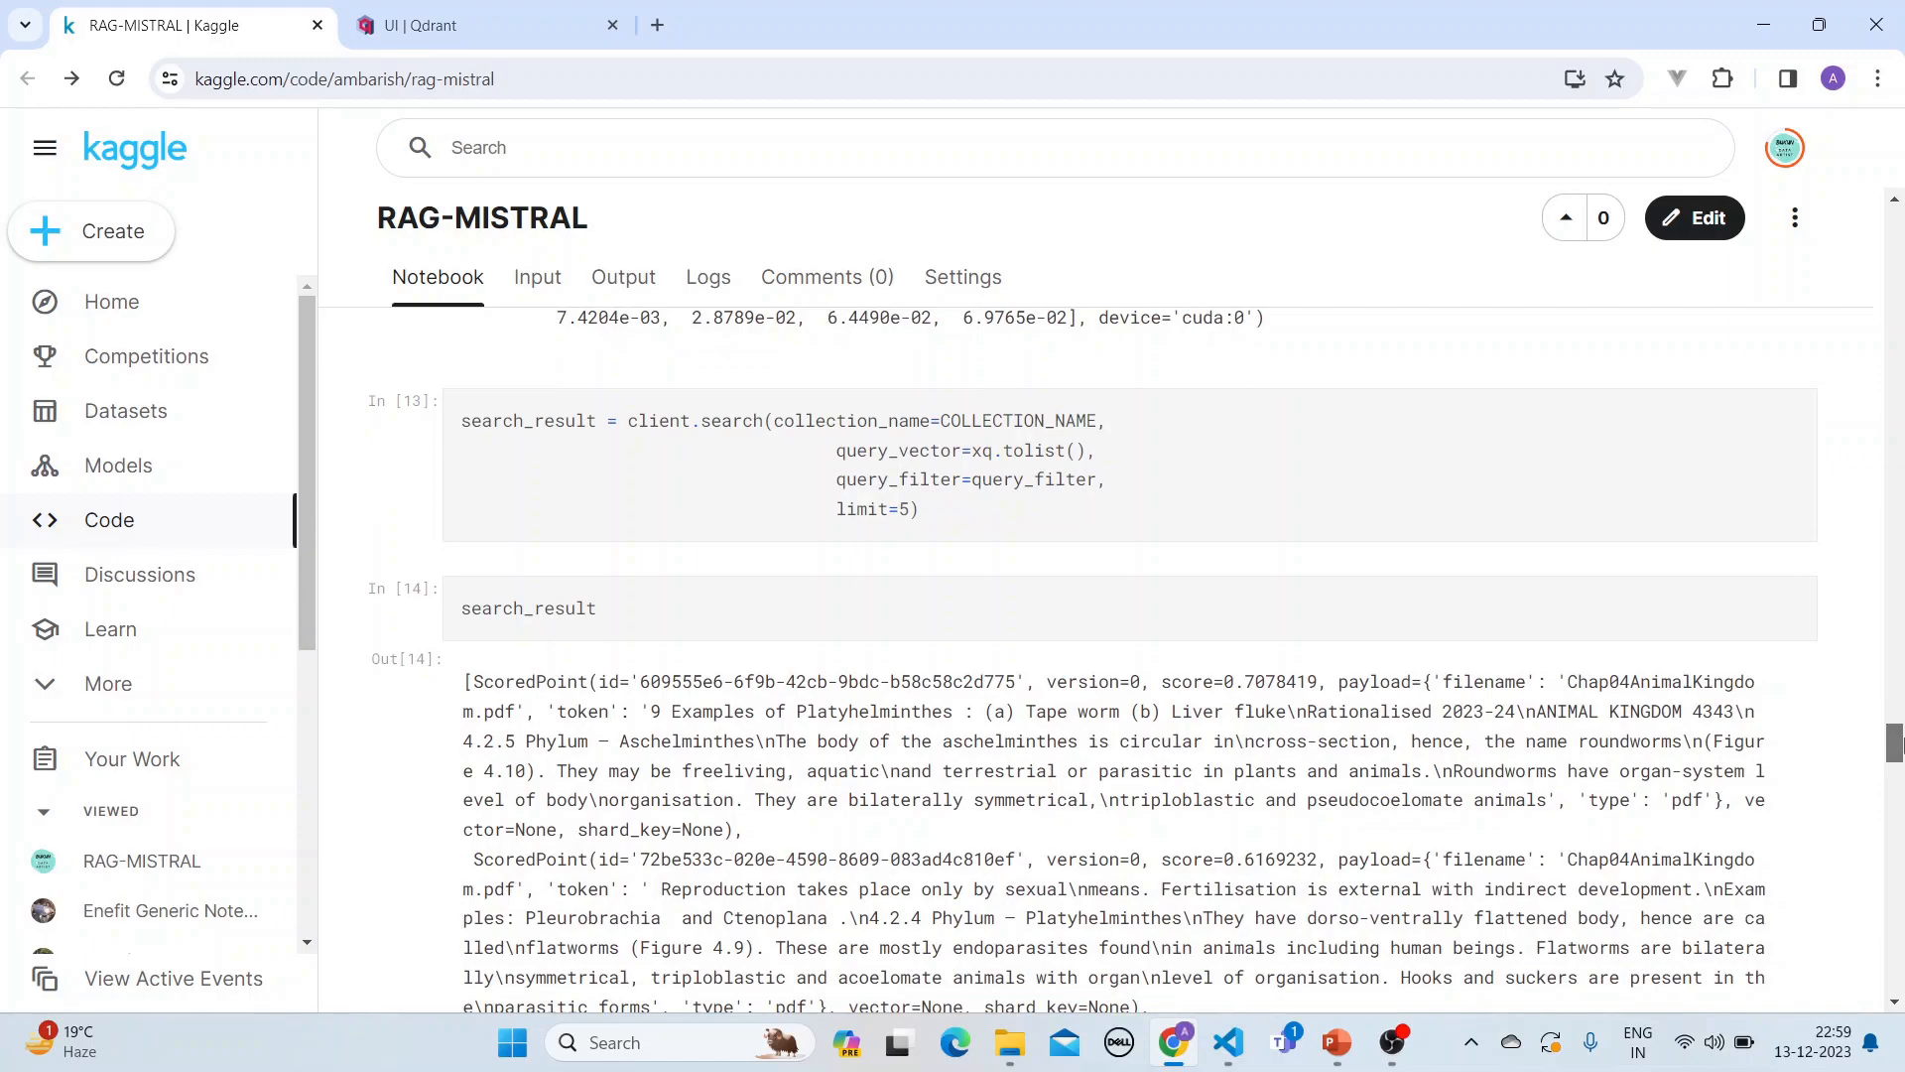
{"action": "scroll", "scroll_direction": "down", "scroll_amount": 3}
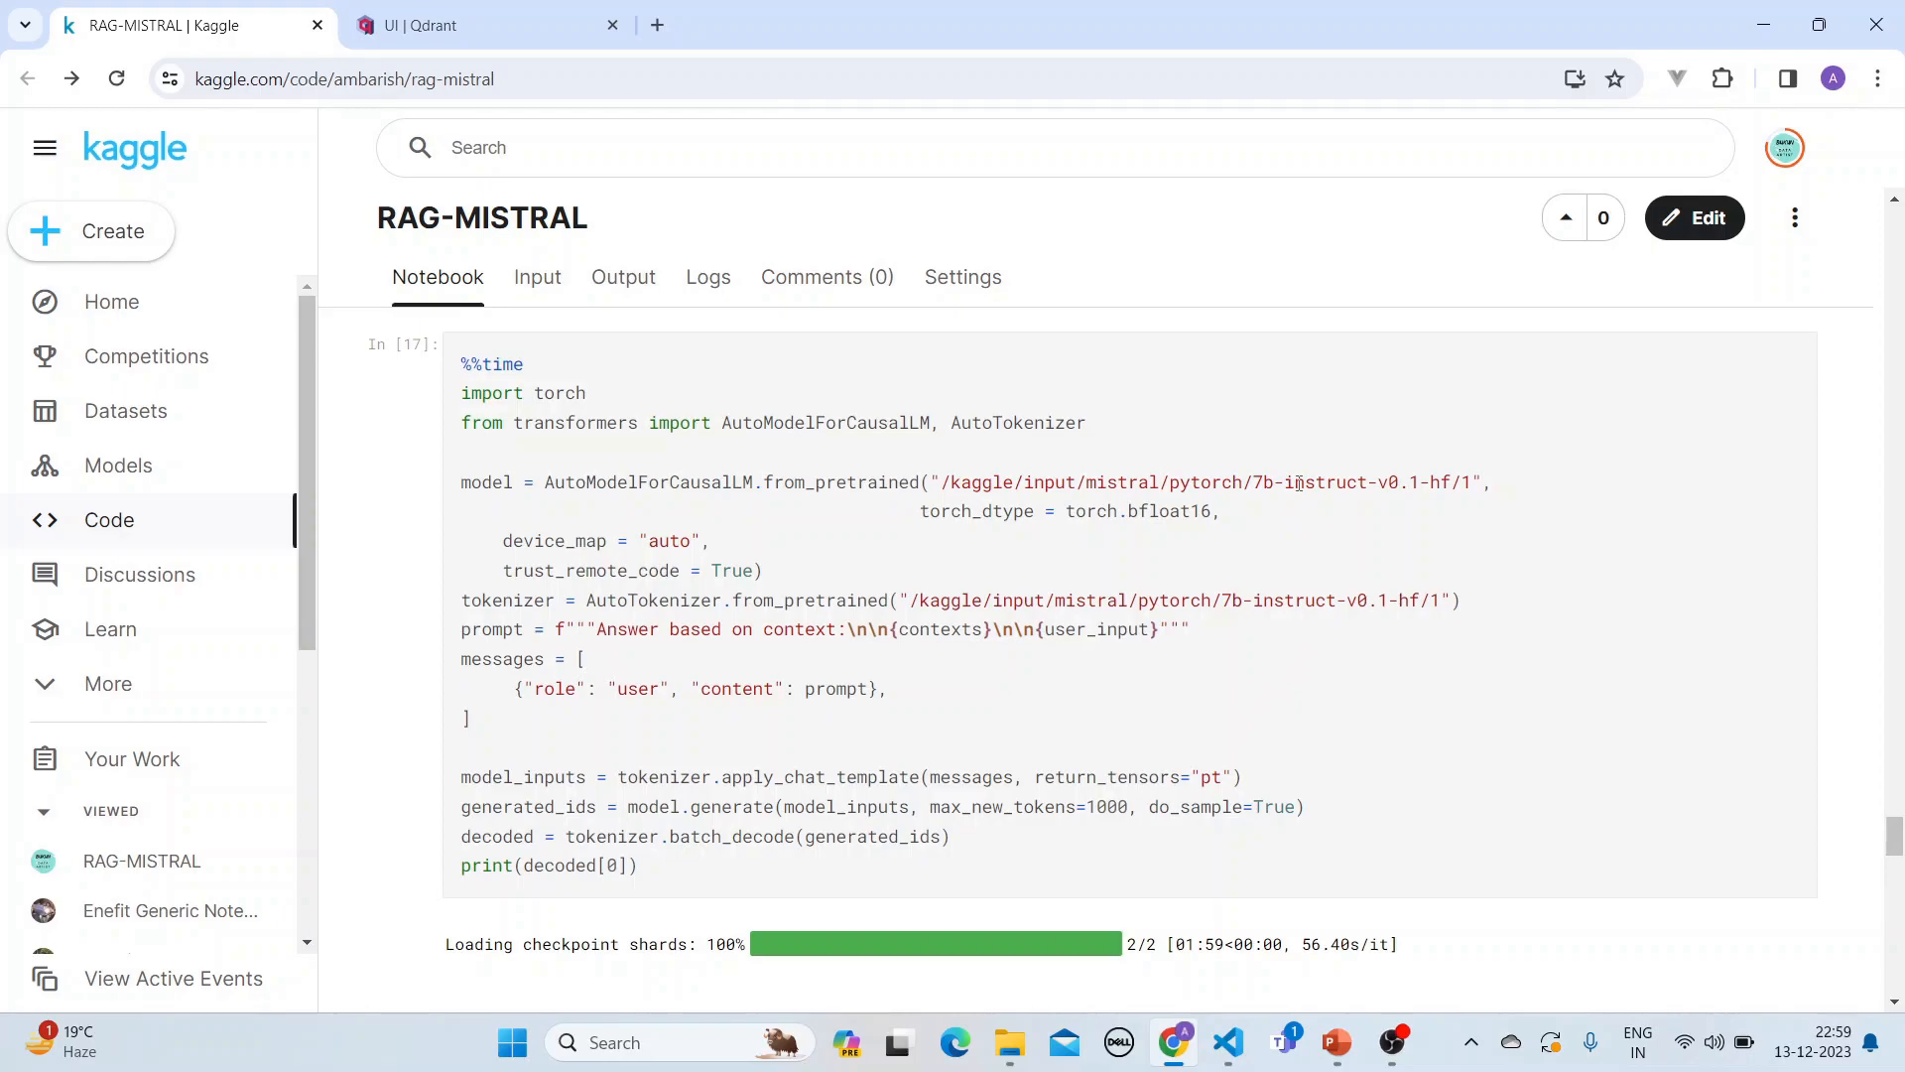
{"action": "mouse_move", "coordinate": [1331, 504]}
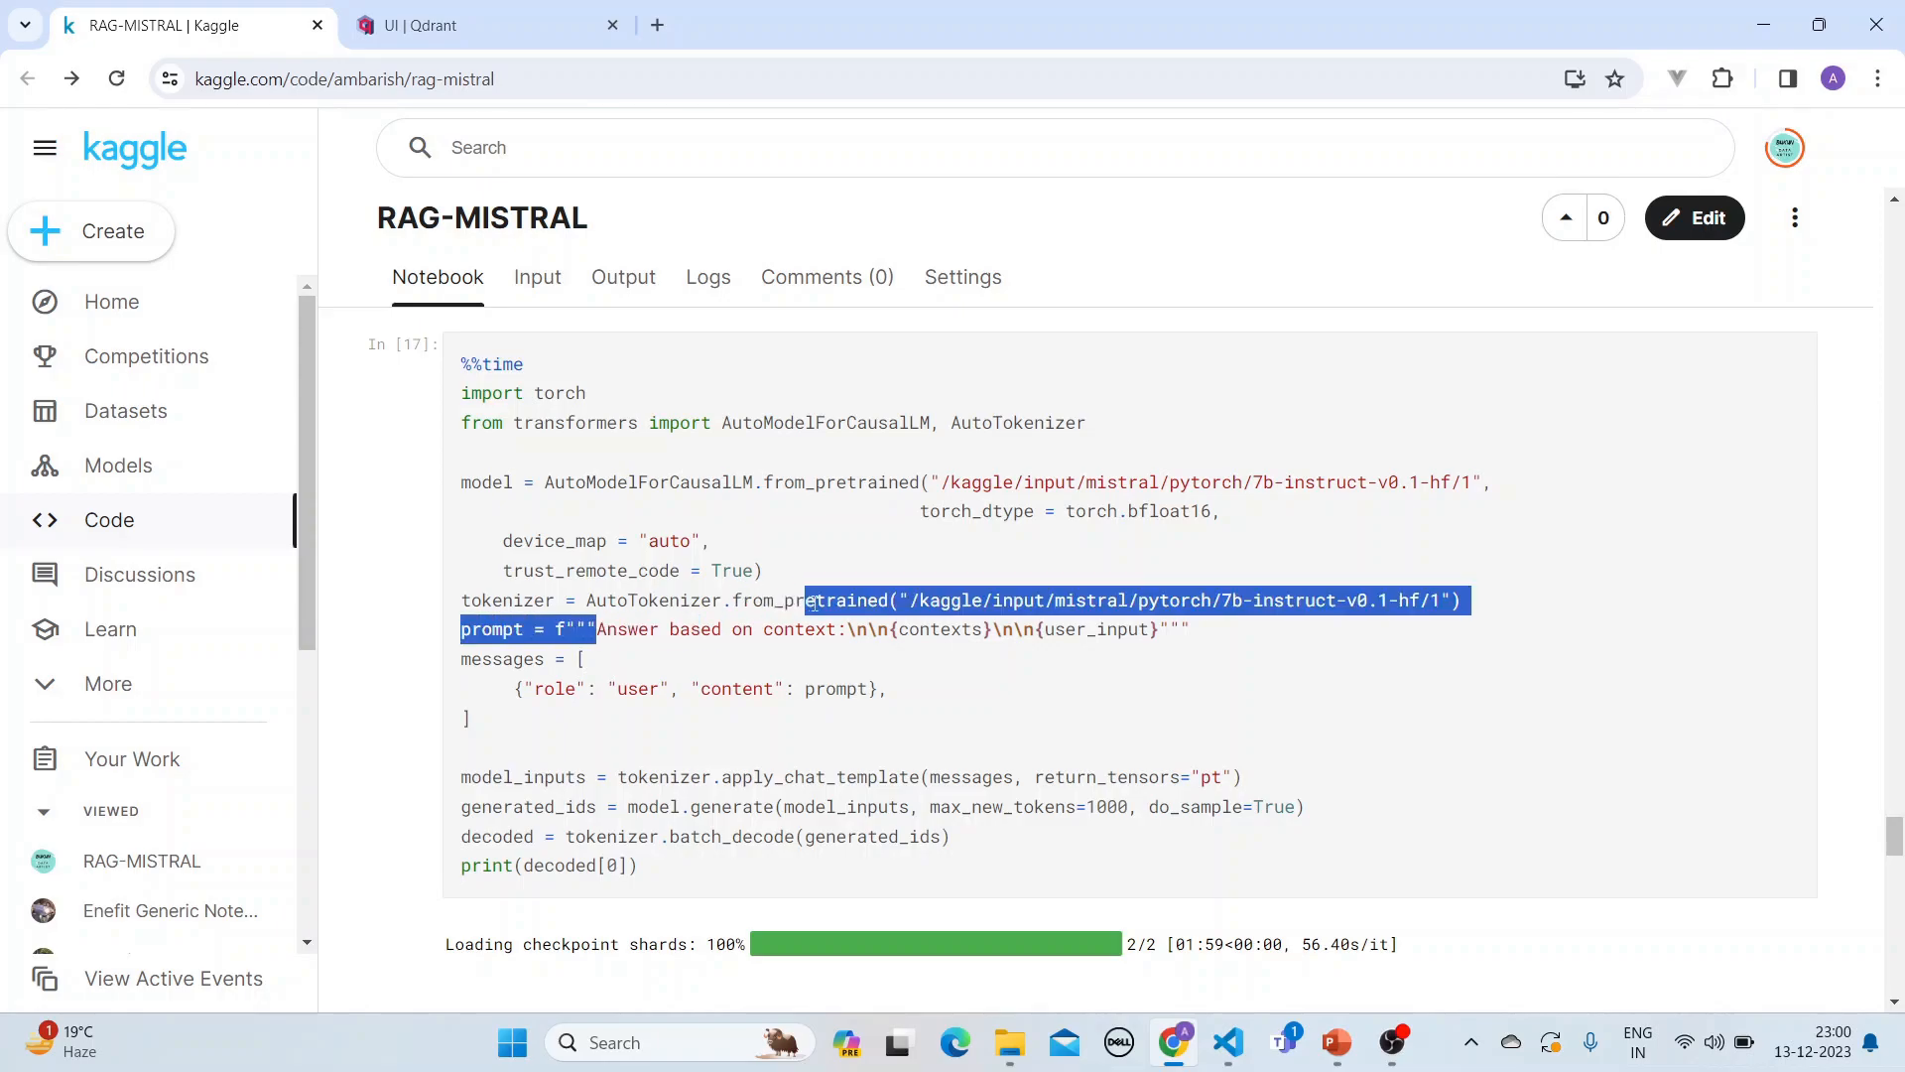
{"action": "double_click", "coordinate": [939, 629]}
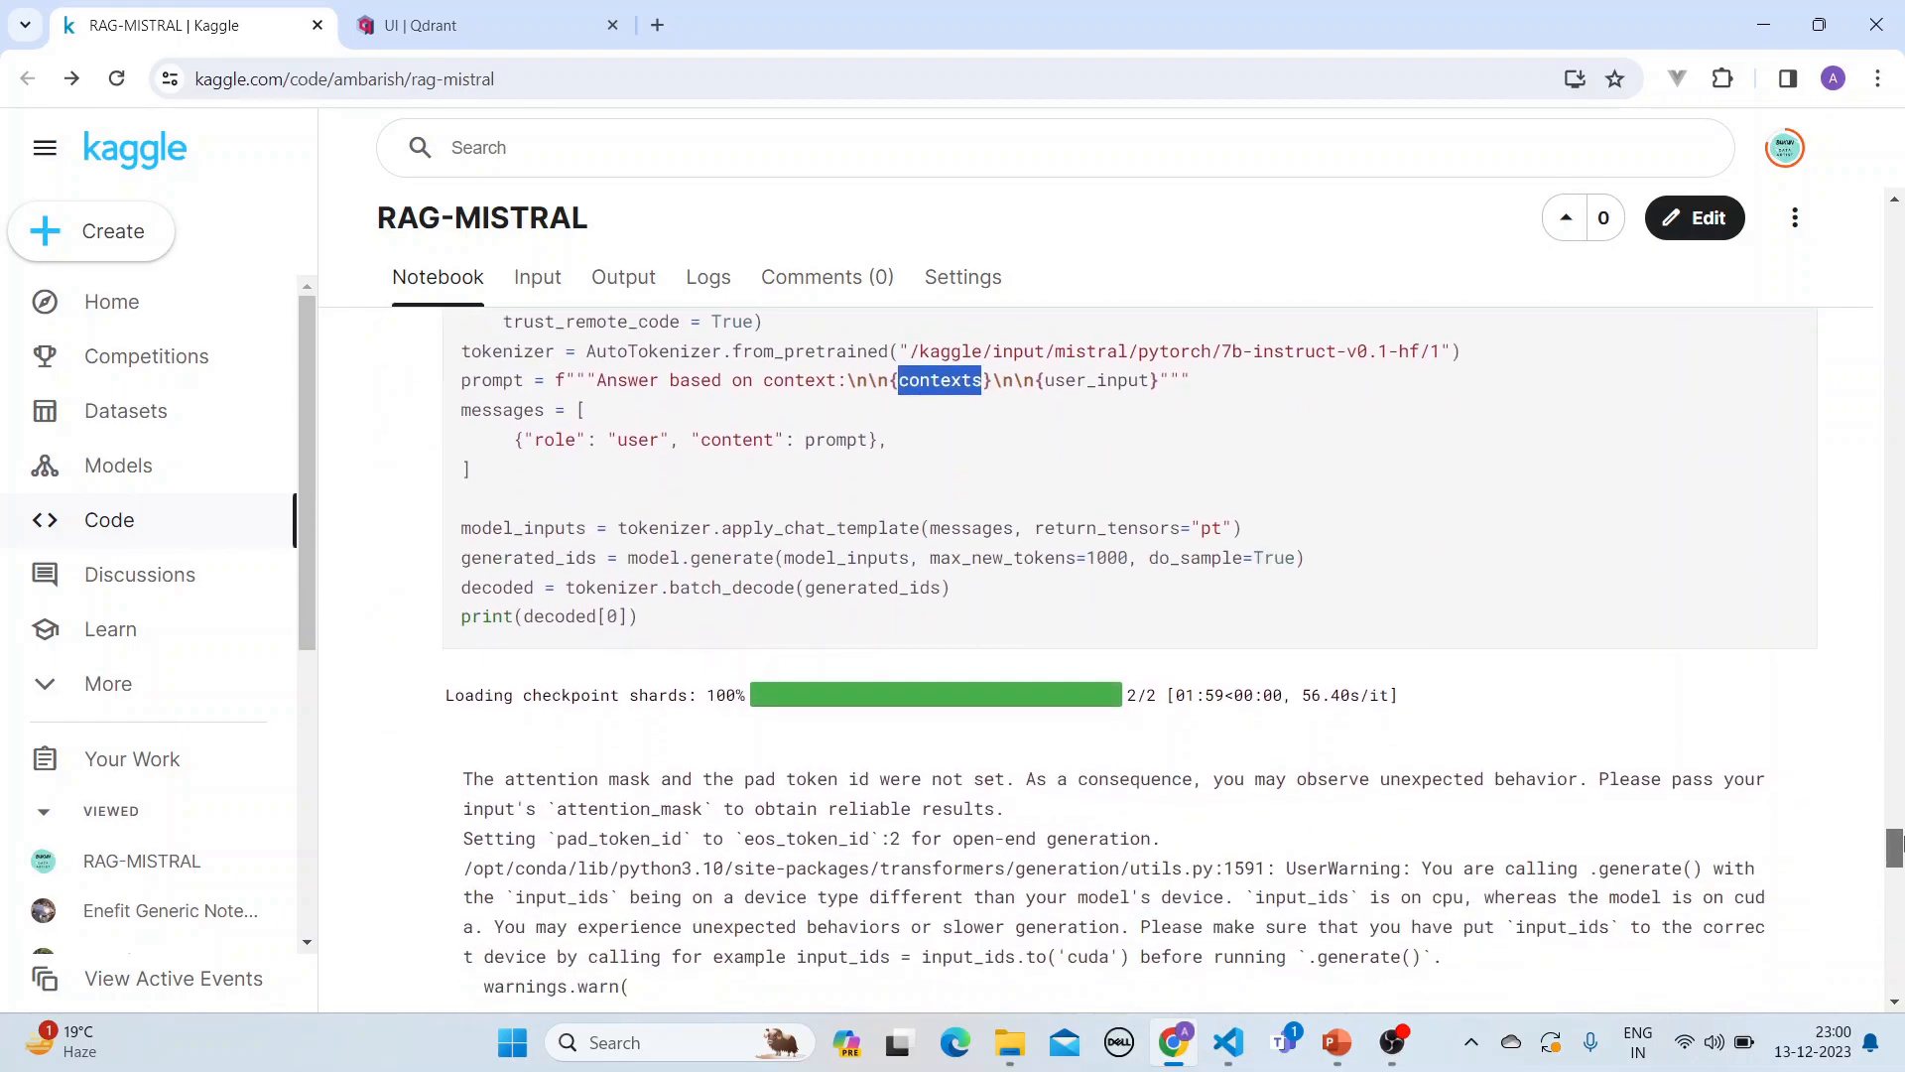
{"action": "scroll", "scroll_direction": "down", "scroll_amount": 3}
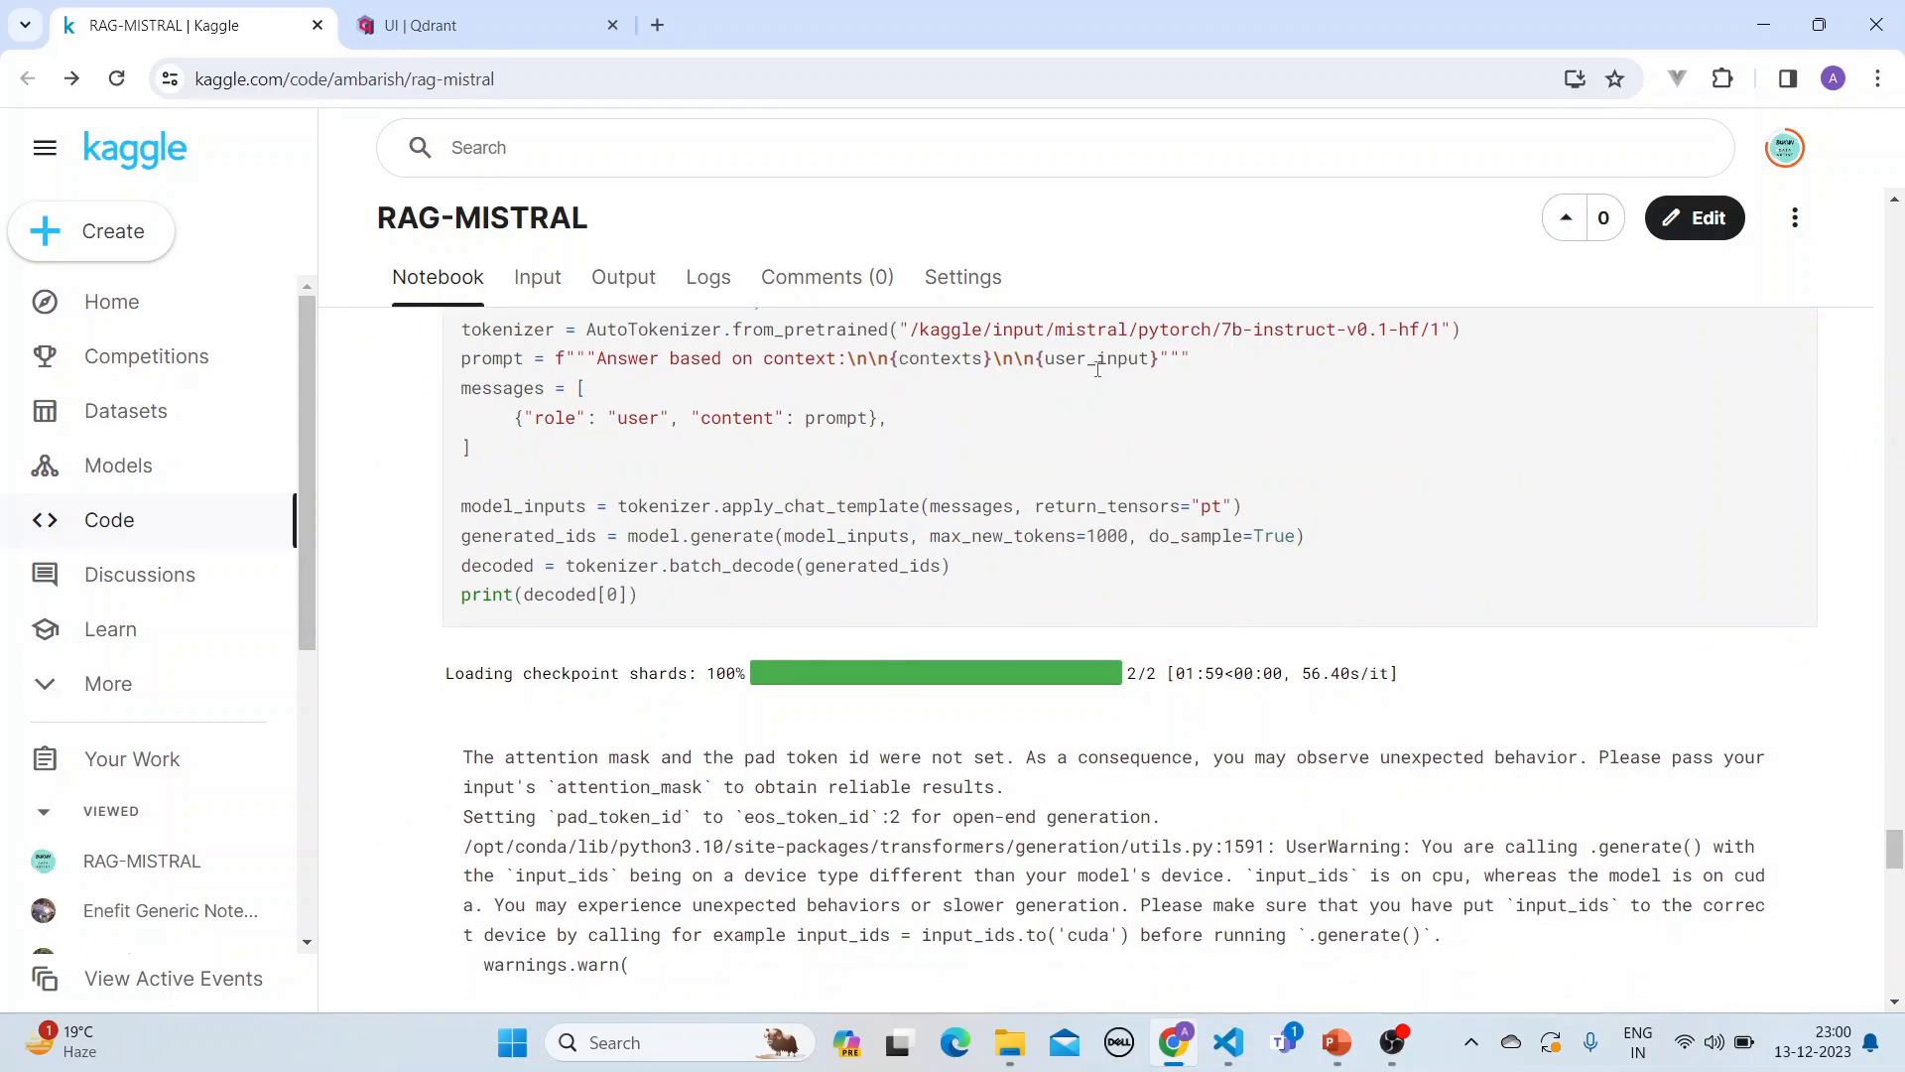
{"action": "double_click", "coordinate": [1097, 358]}
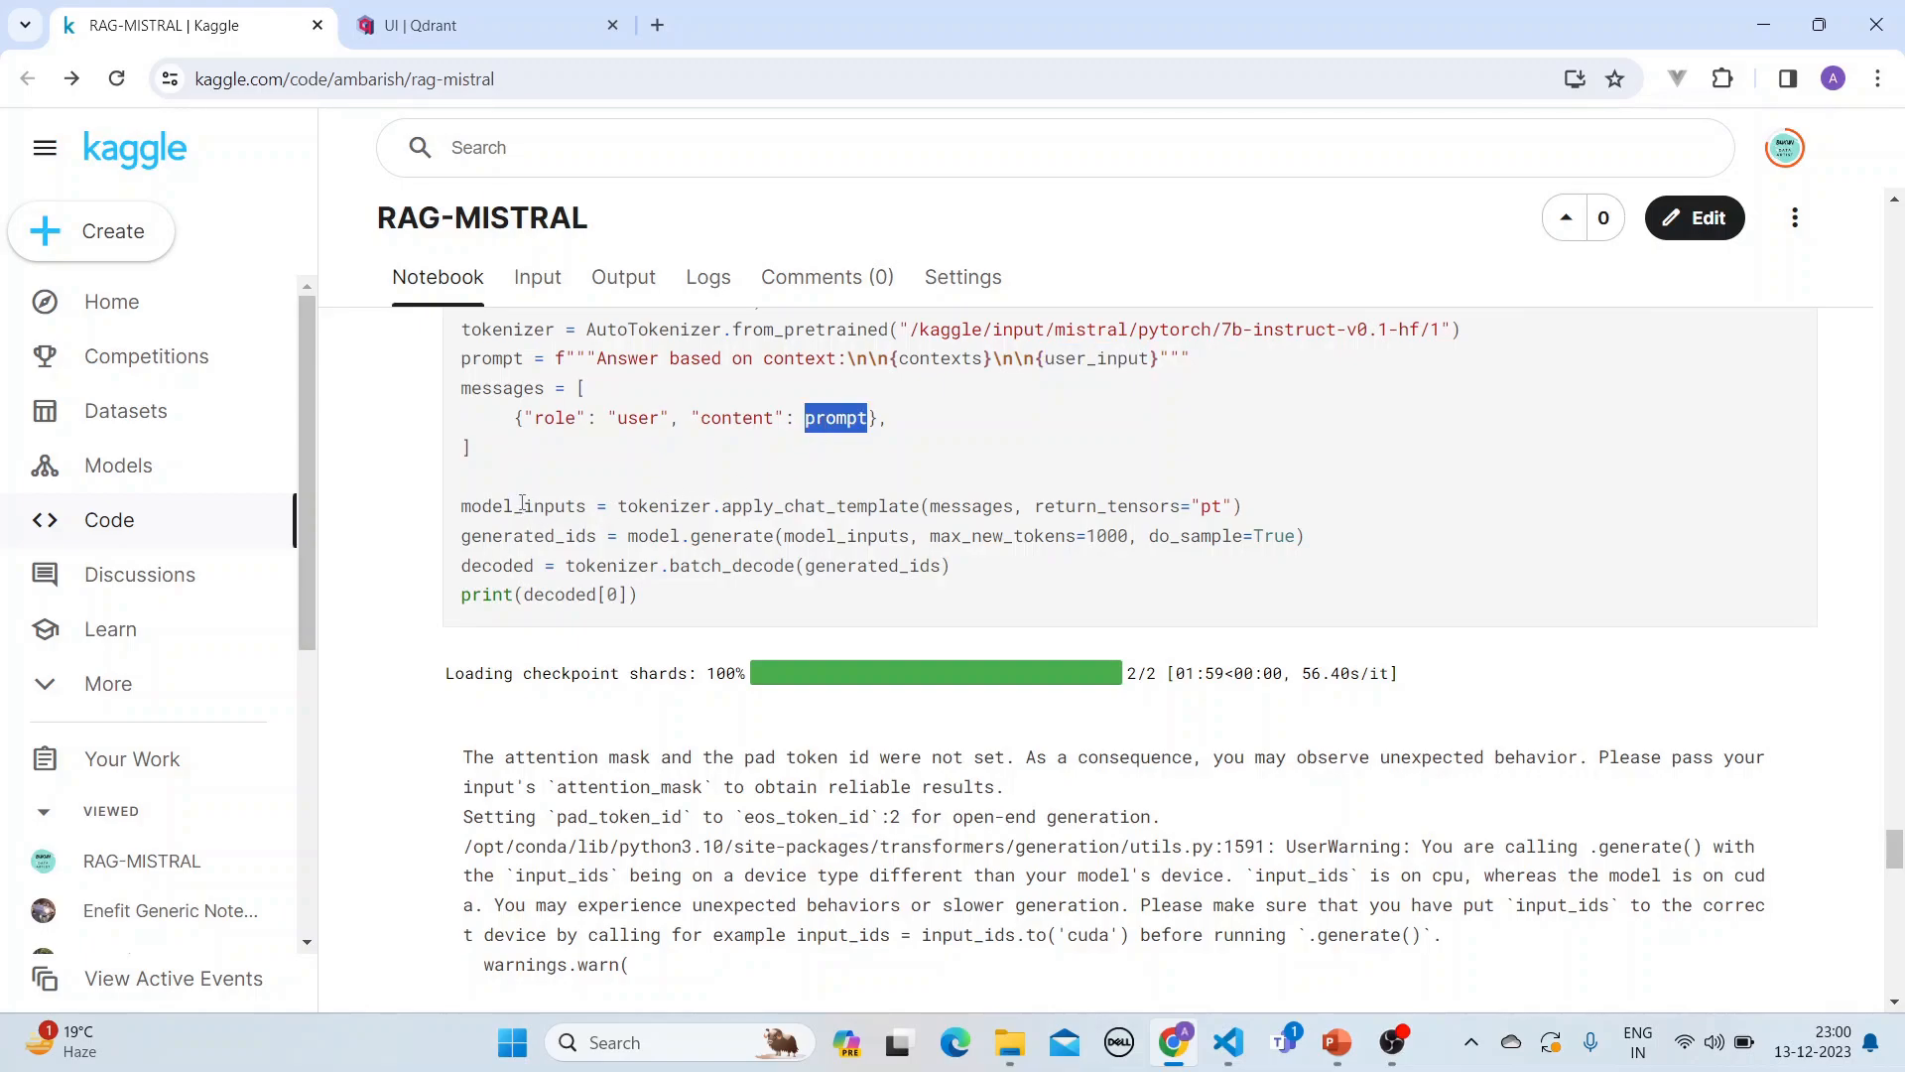
{"action": "mouse_move", "coordinate": [950, 516]}
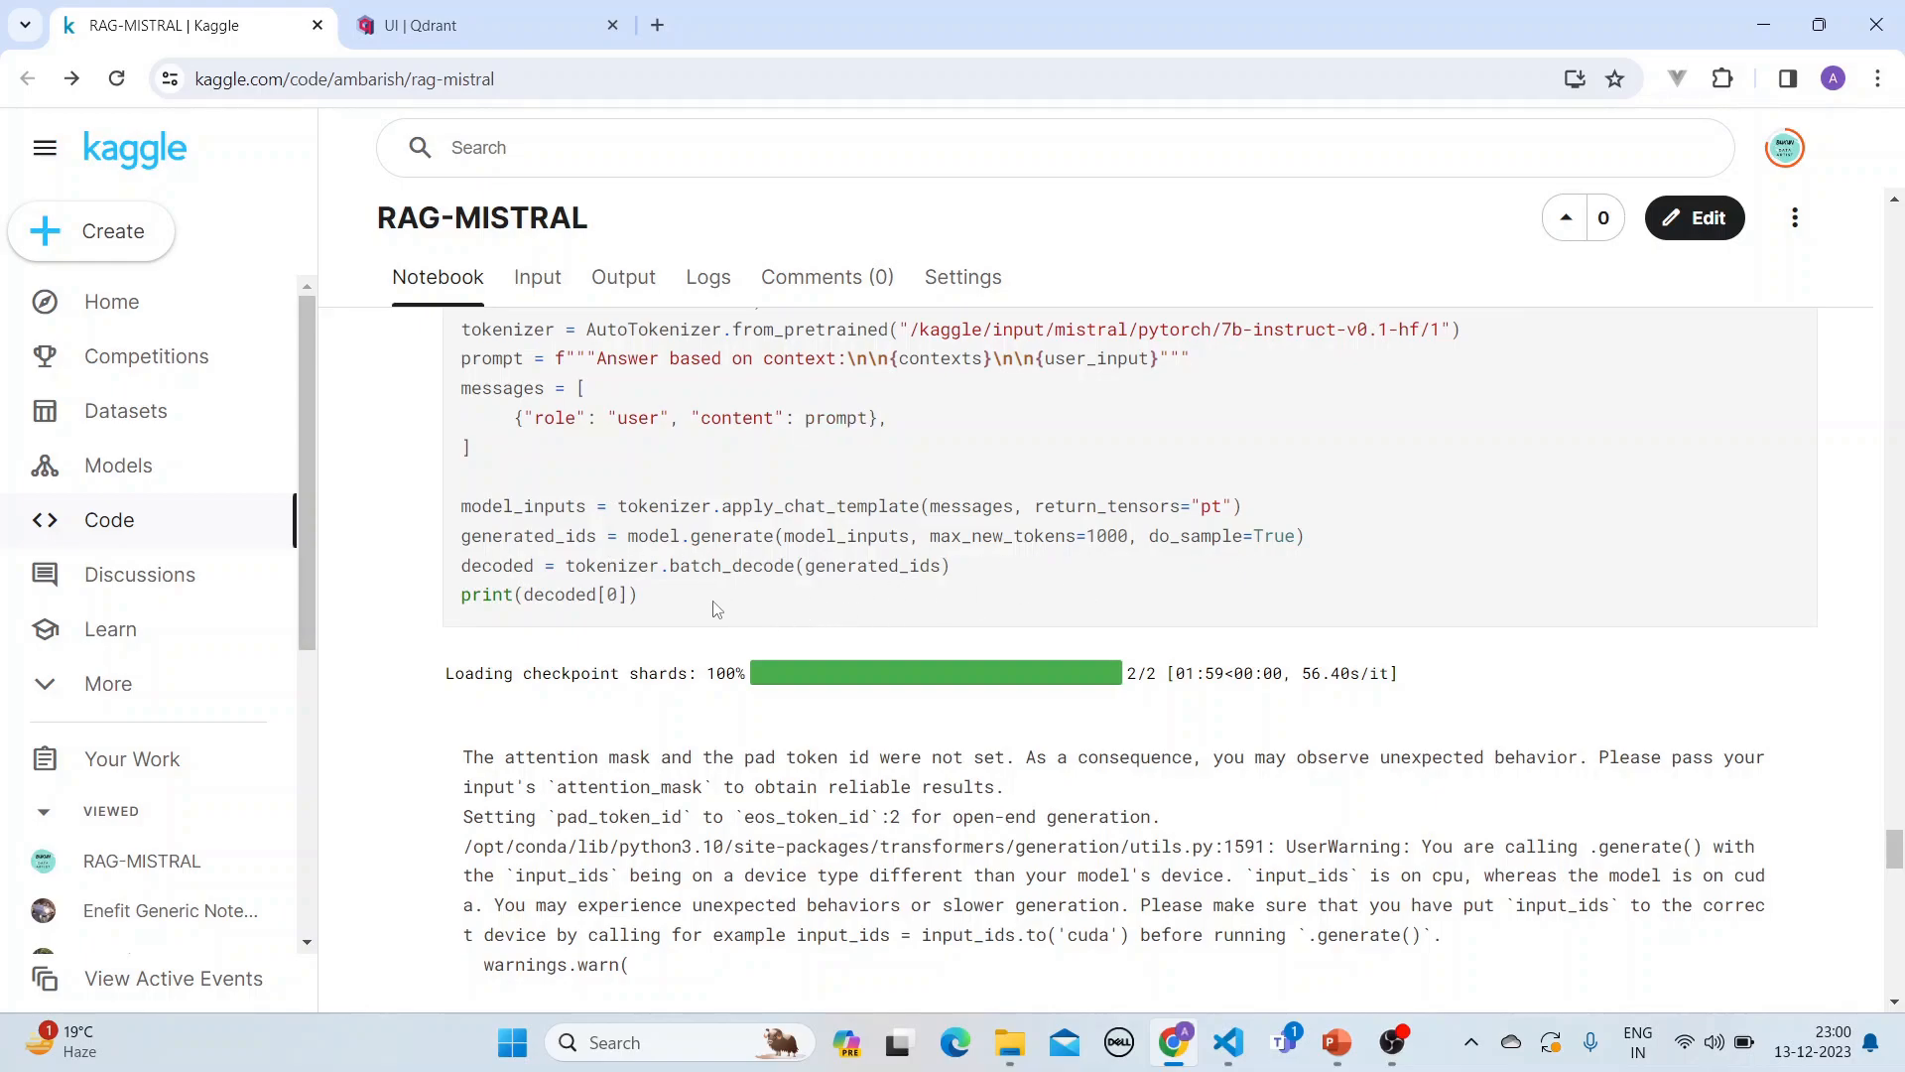
{"action": "left_click_drag", "start_coordinate": [461, 505], "coordinate": [638, 594]}
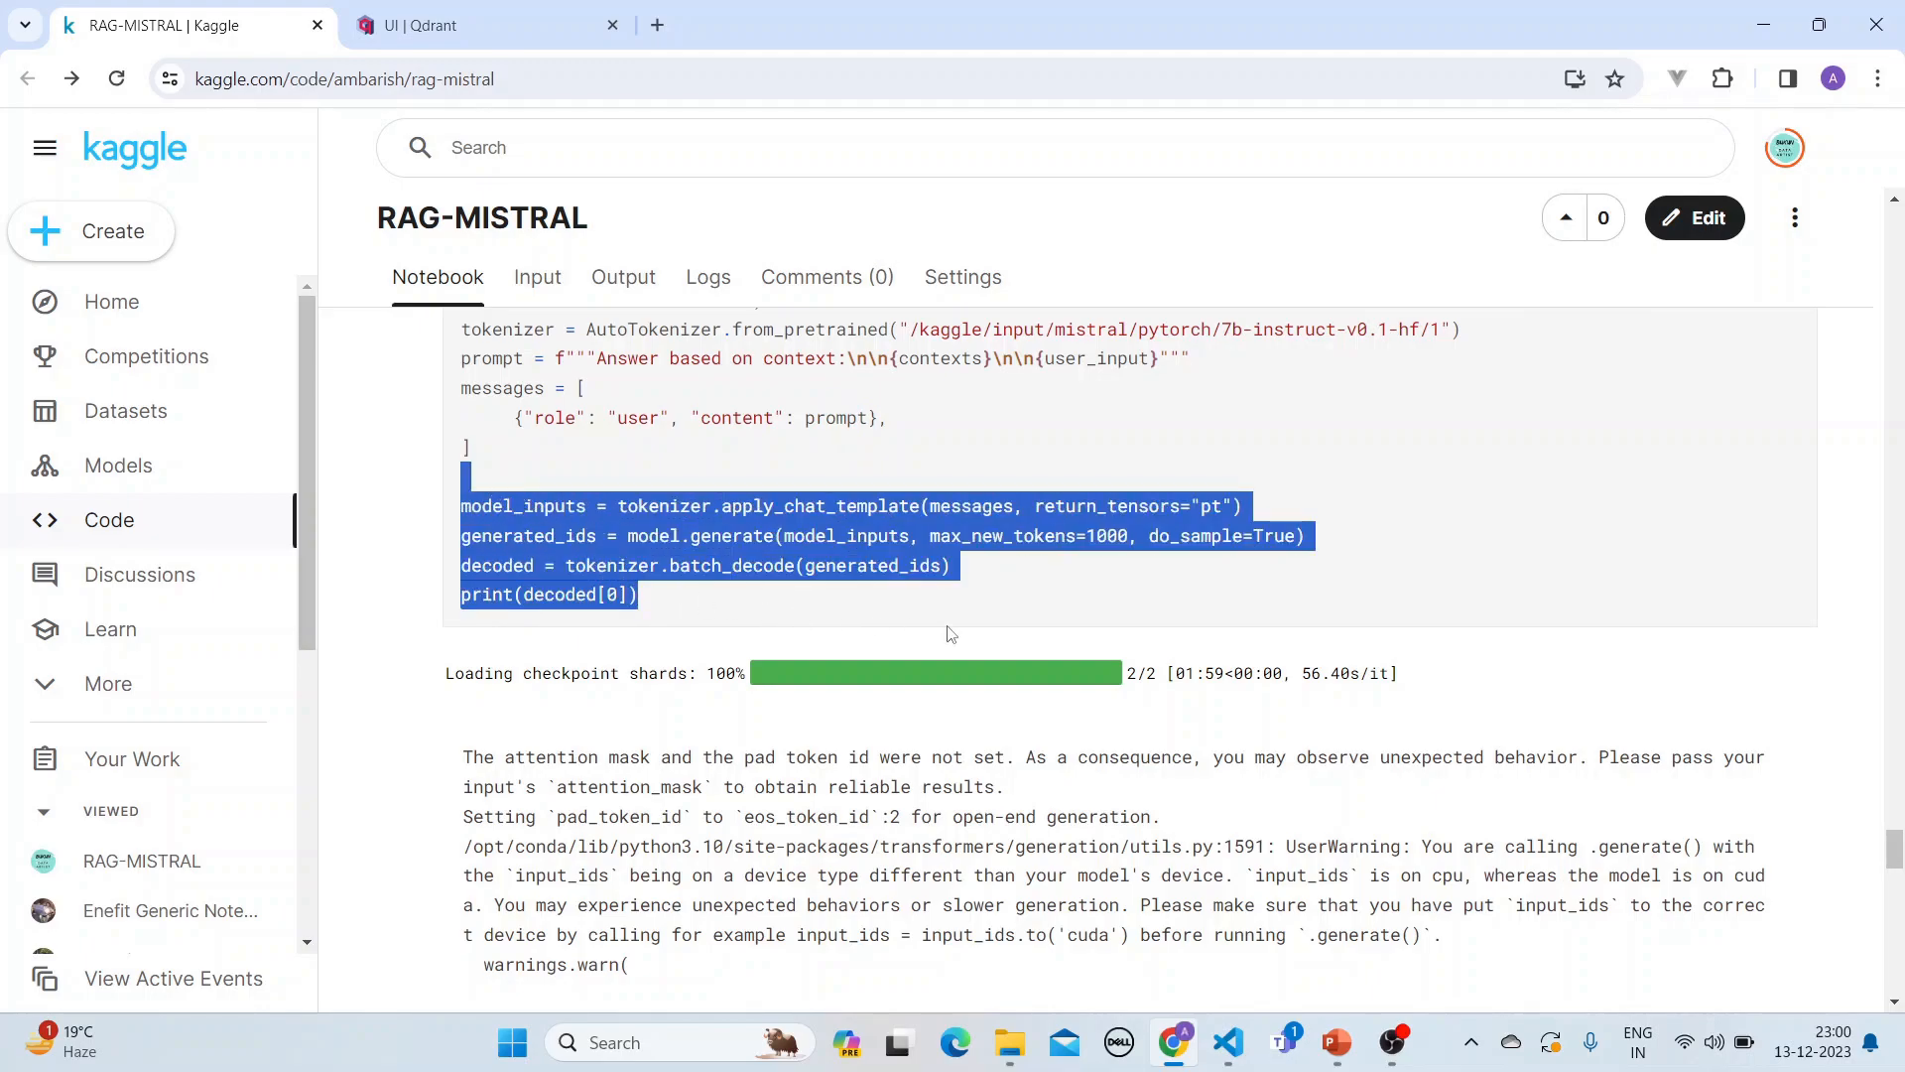
{"action": "scroll", "scroll_direction": "down", "scroll_amount": 3}
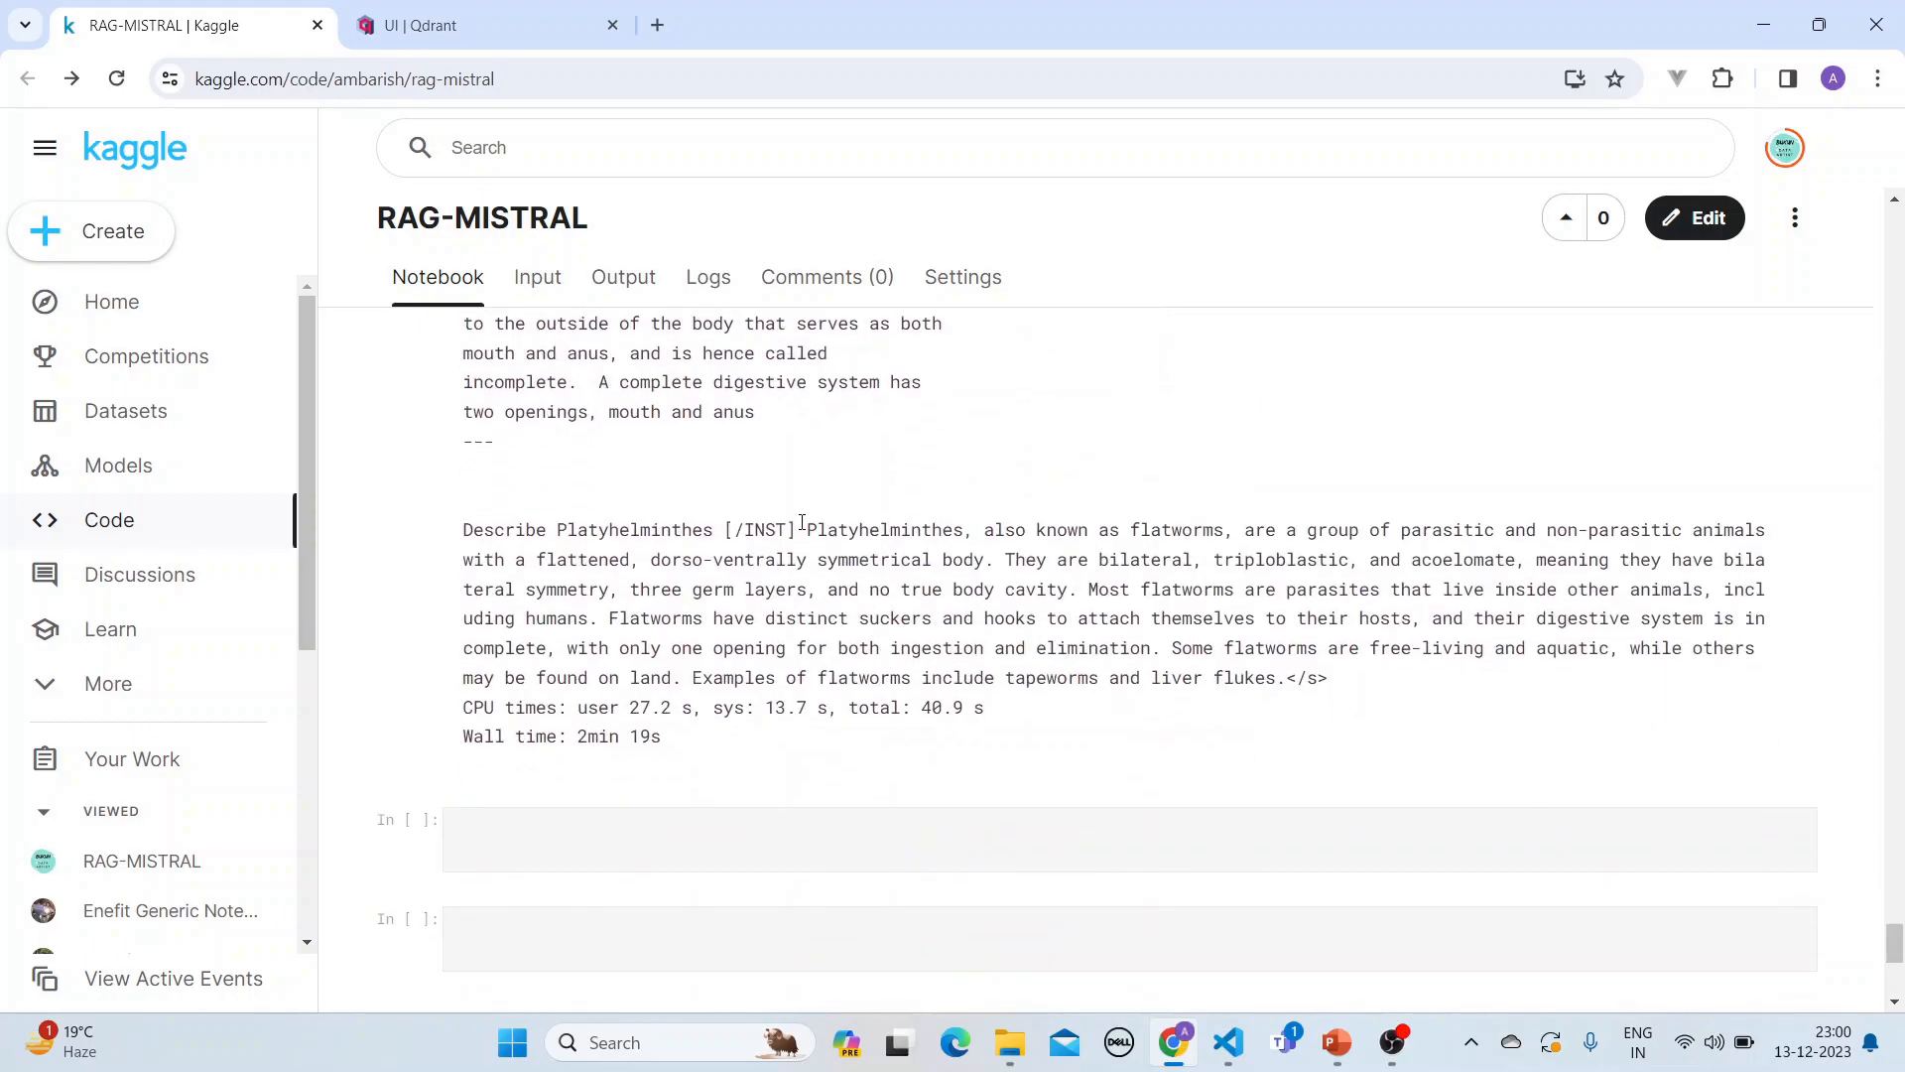
{"action": "left_click_drag", "start_coordinate": [806, 529], "coordinate": [1257, 677]}
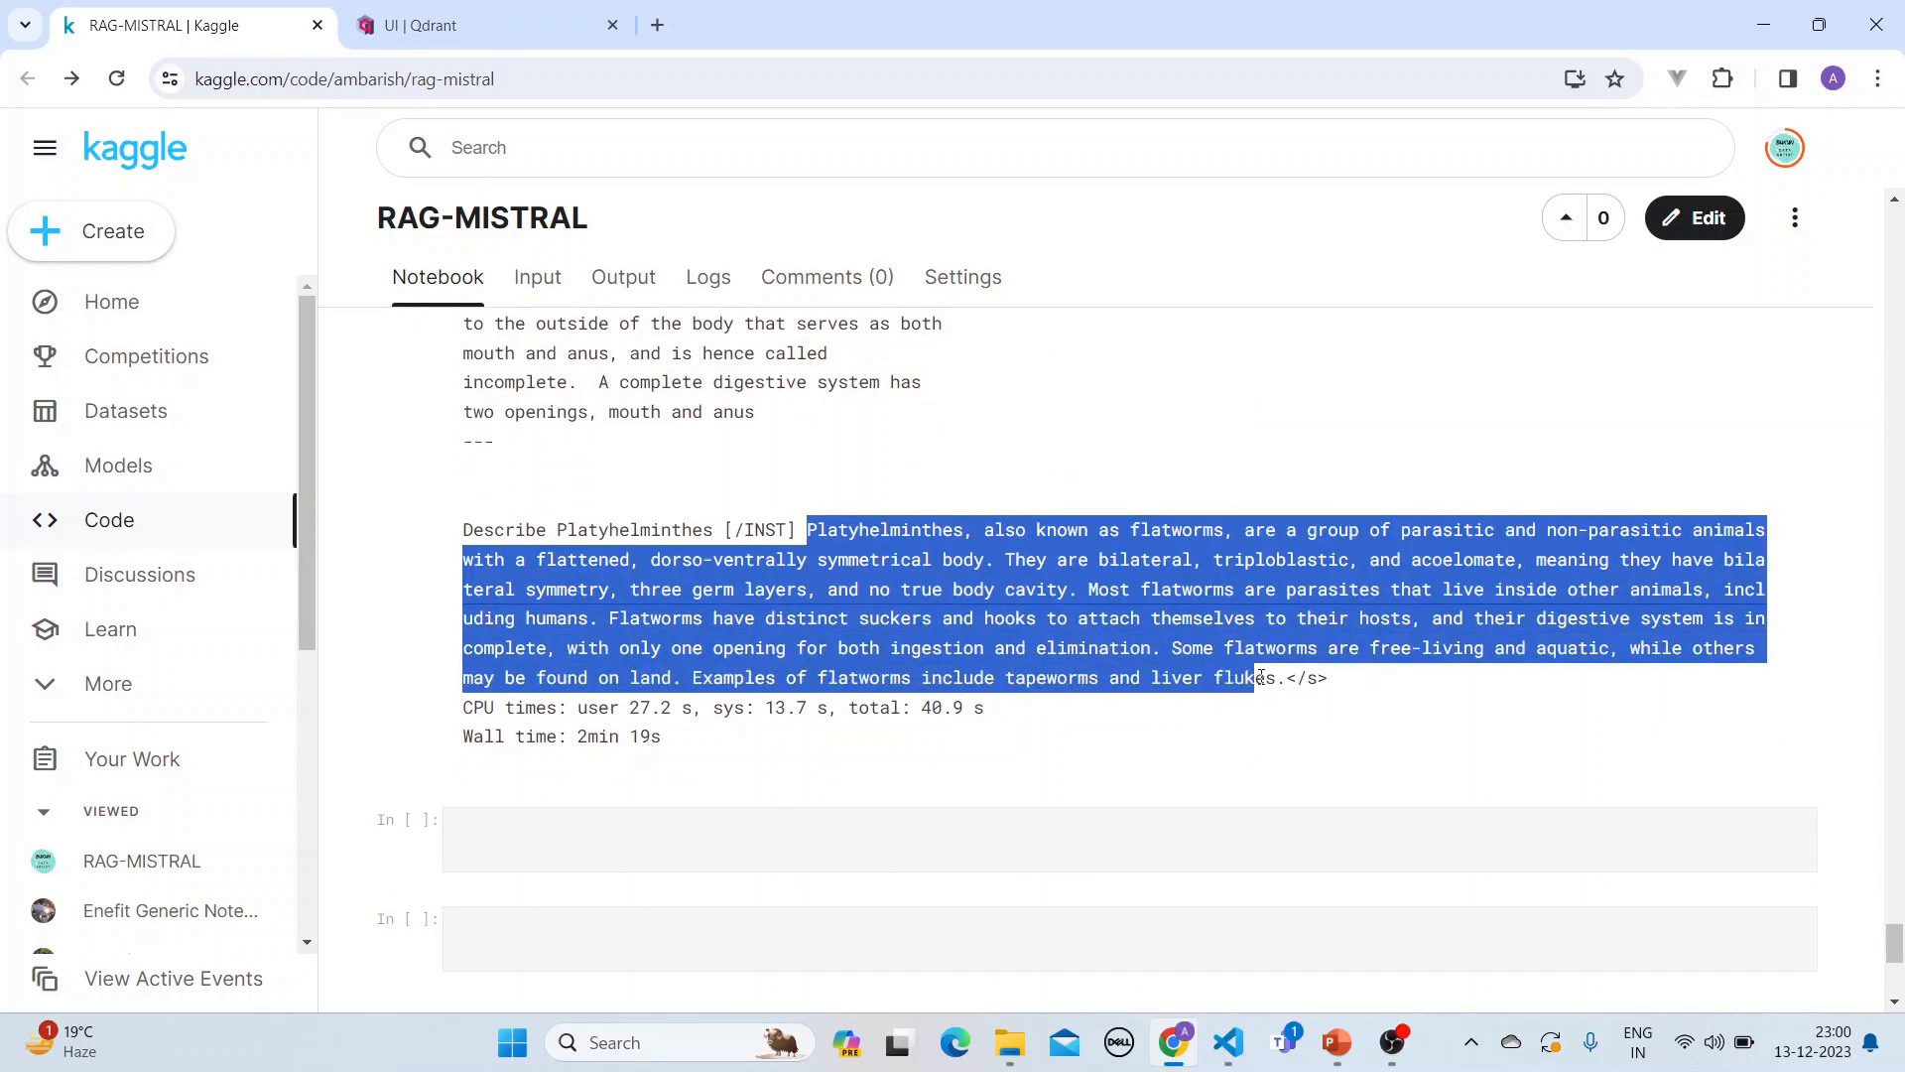